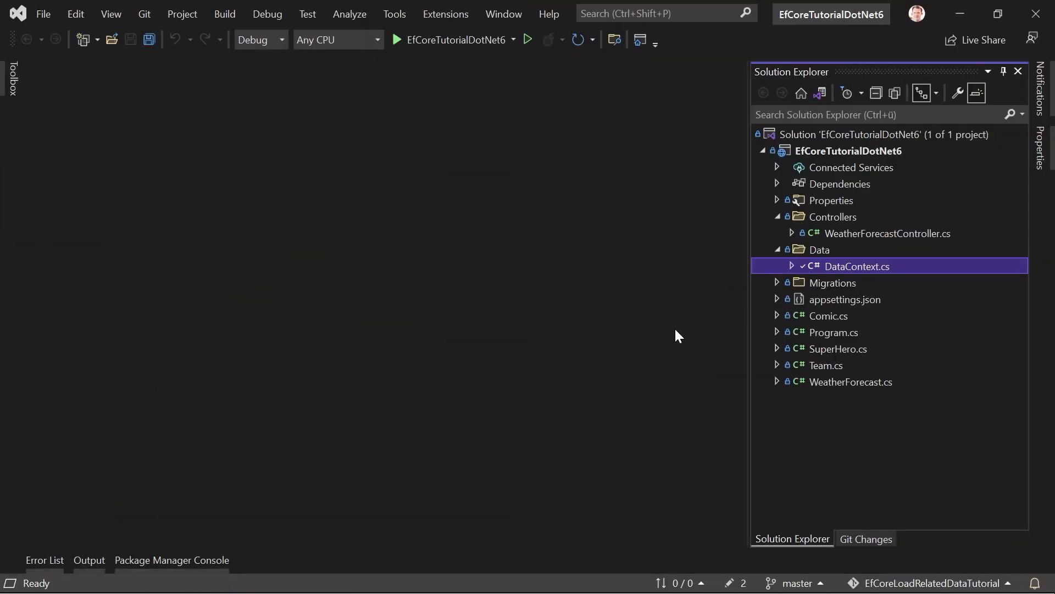
{"action": "mouse_move", "coordinate": [827, 375]}
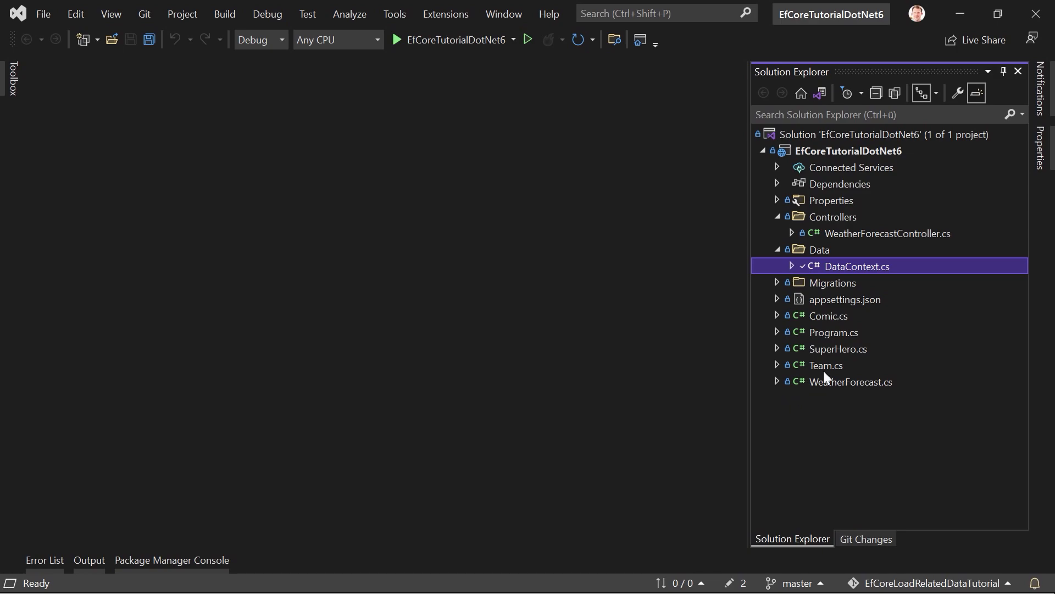
{"action": "mouse_move", "coordinate": [803, 328]}
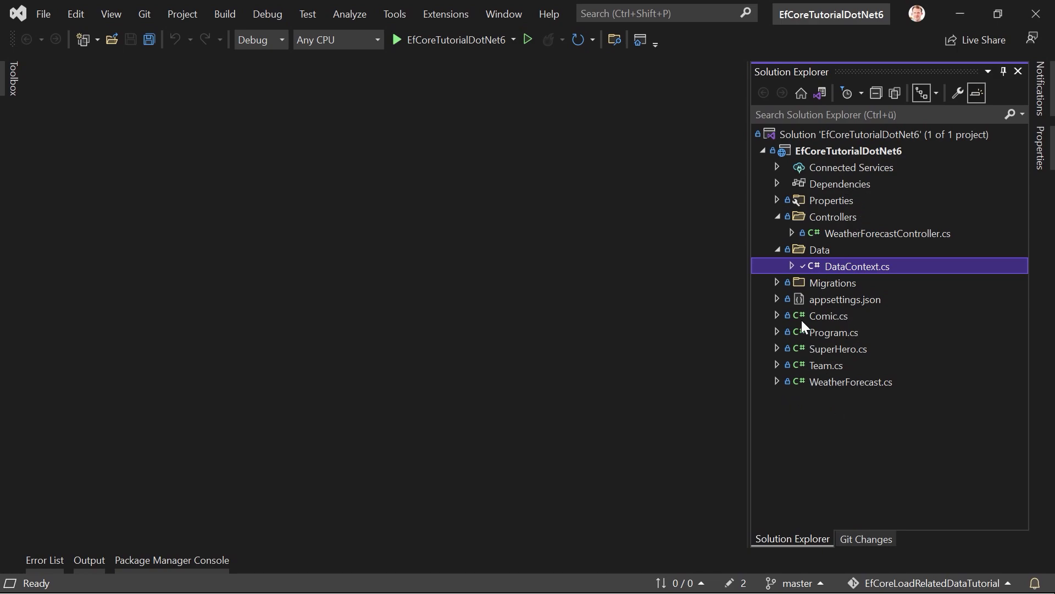
{"action": "mouse_move", "coordinate": [842, 258]}
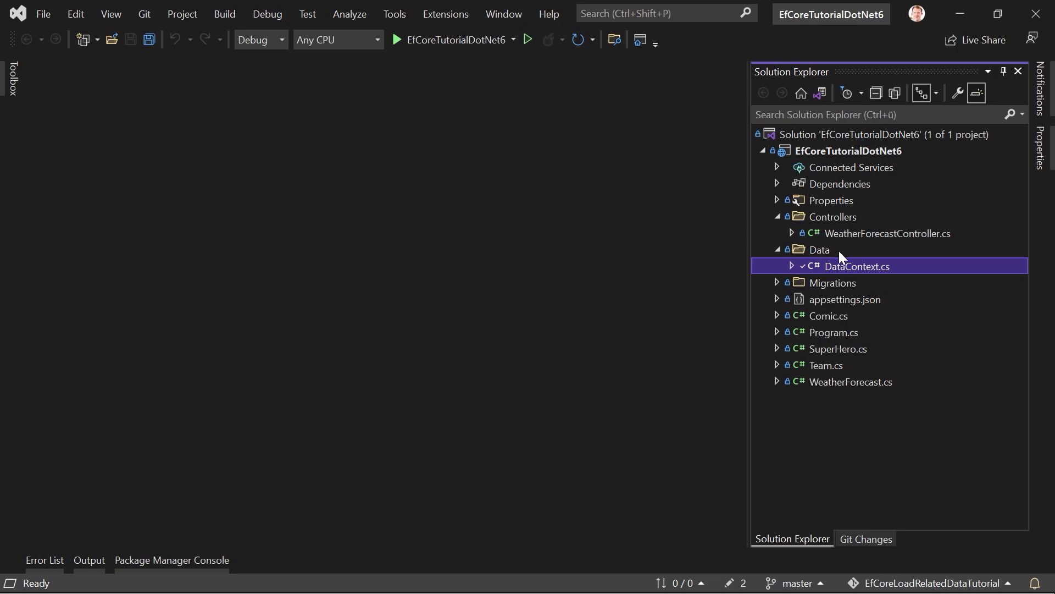
{"action": "mouse_move", "coordinate": [813, 306]}
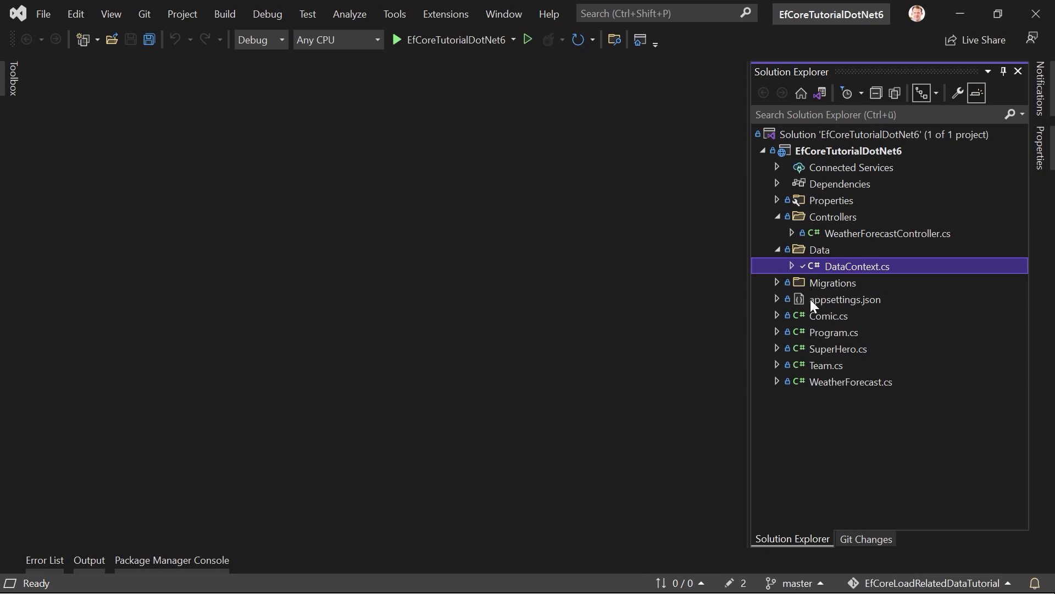
{"action": "mouse_move", "coordinate": [857, 341]}
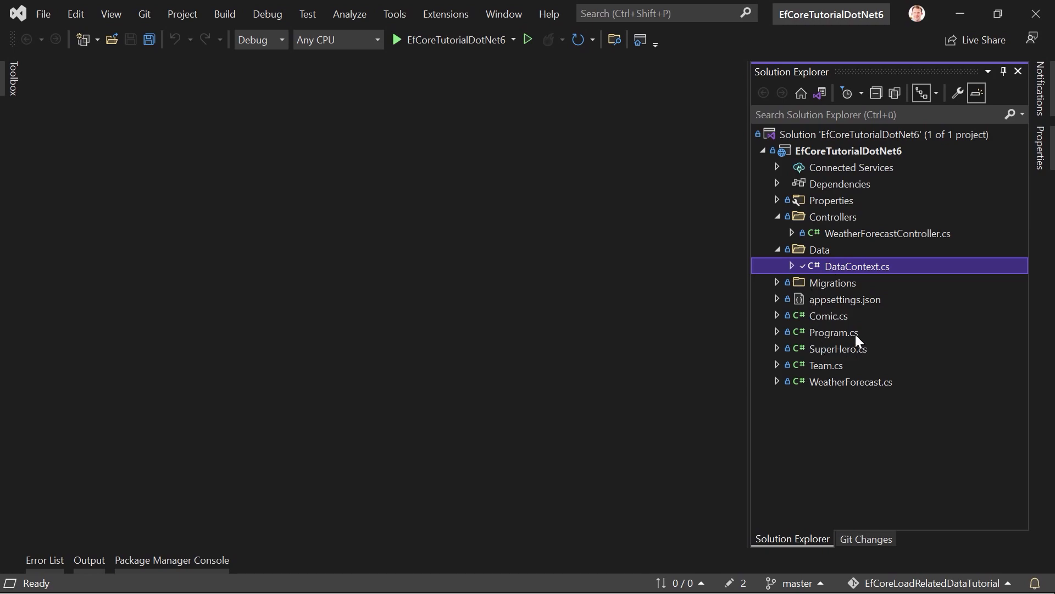
{"action": "mouse_move", "coordinate": [724, 293]}
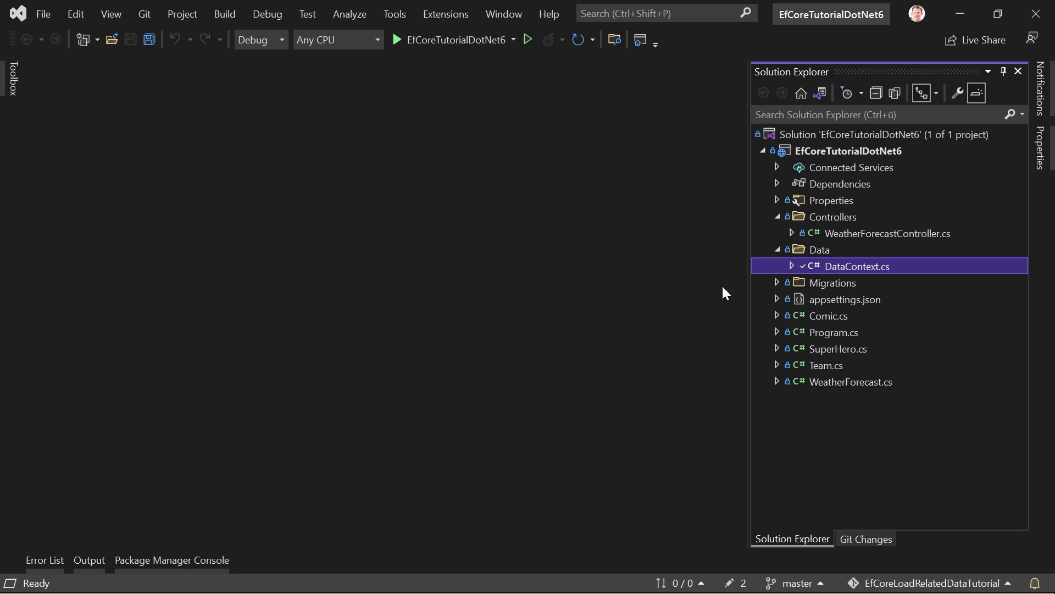
Step: Open DataContext.cs, look over the Team and SuperHero classes, then return to DataContext.cs
{"action": "double_click", "coordinate": [857, 266]}
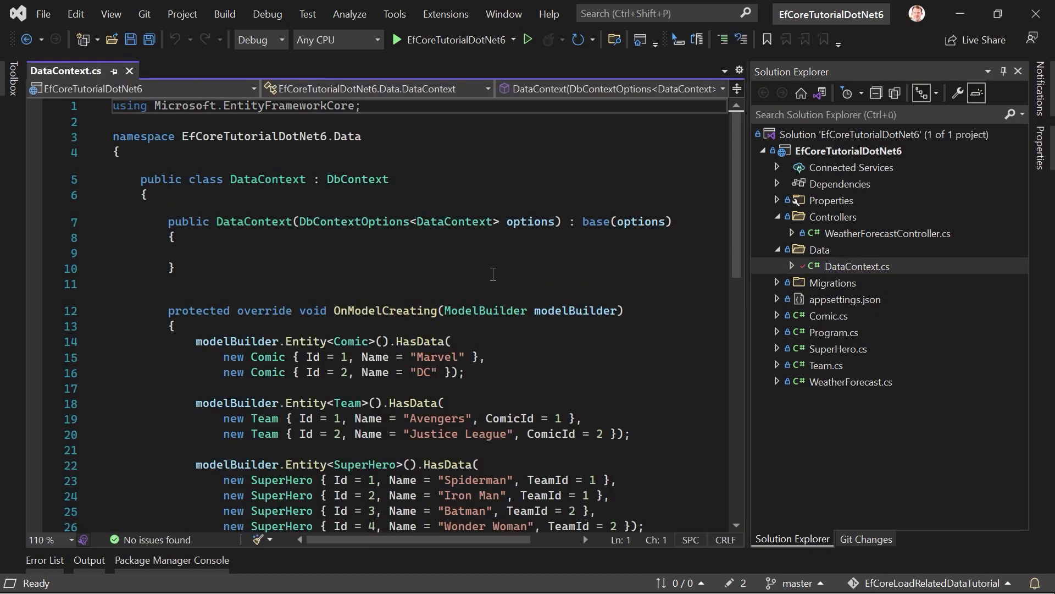
{"action": "scroll", "scroll_direction": "down", "scroll_amount": 3}
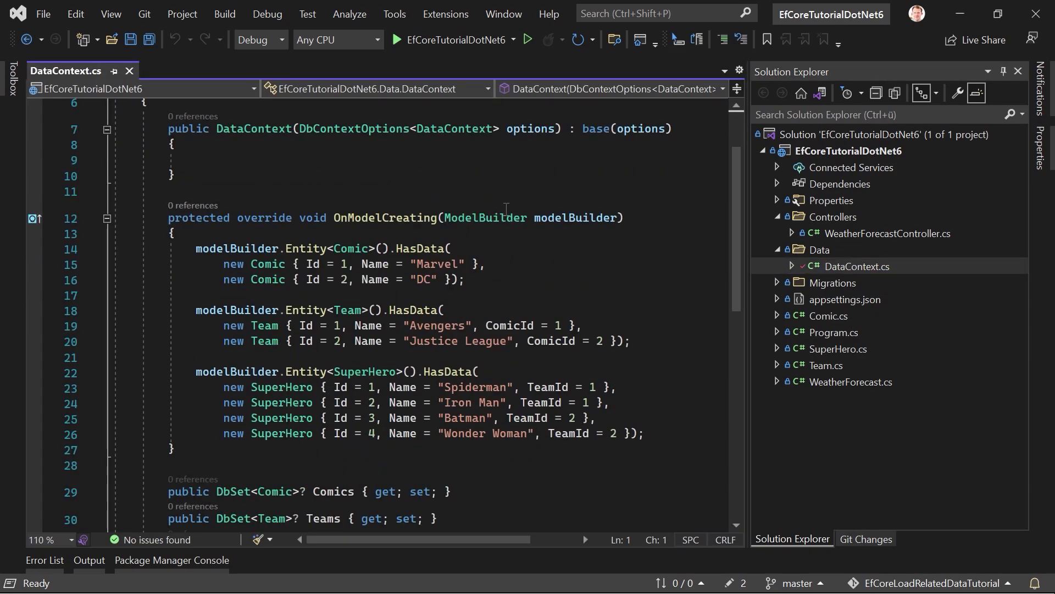
{"action": "scroll", "scroll_direction": "down", "scroll_amount": 3}
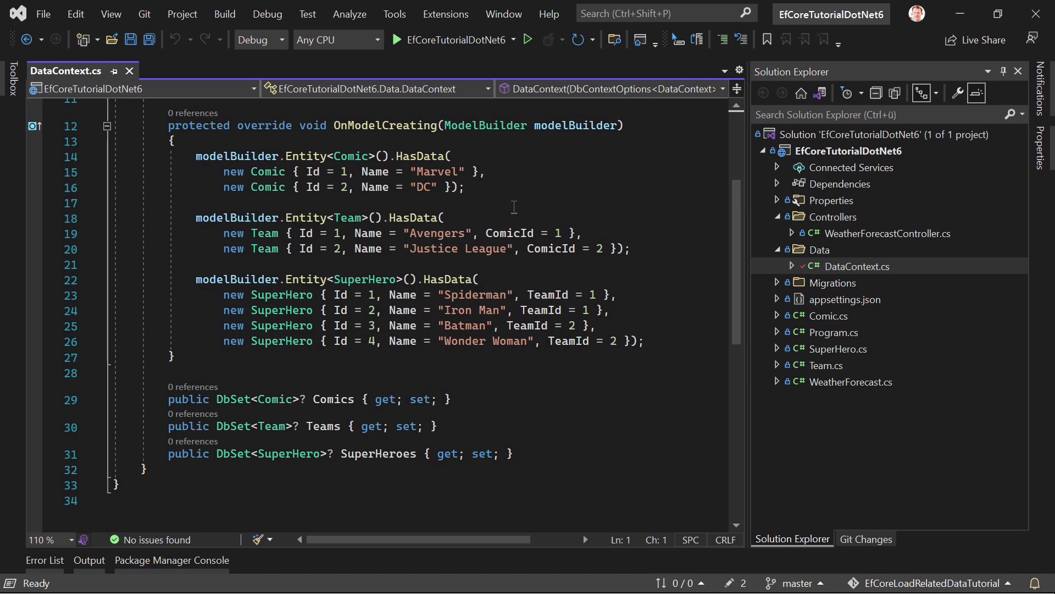
{"action": "mouse_move", "coordinate": [525, 204]}
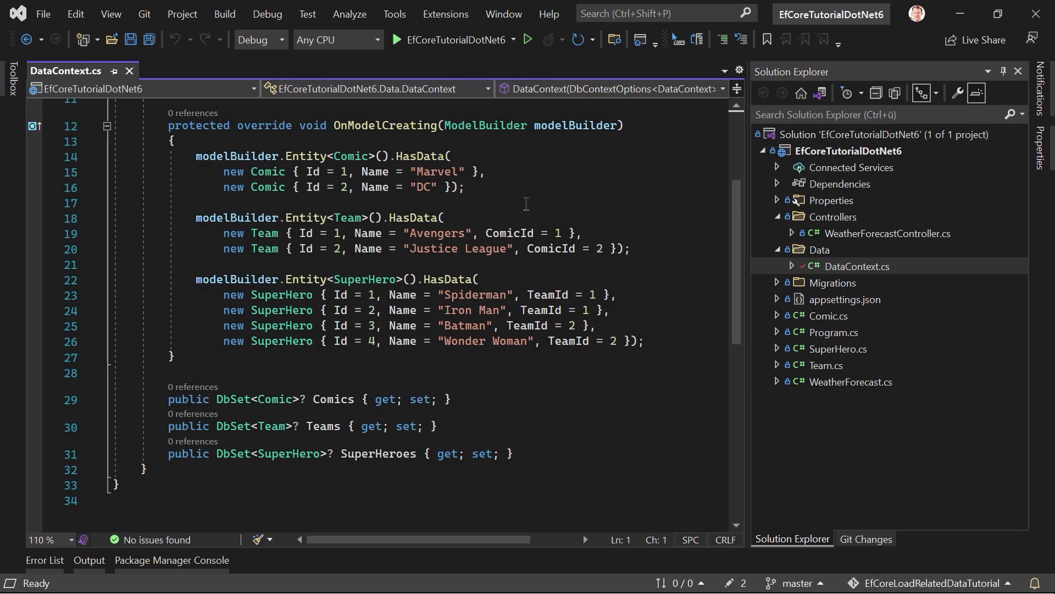
{"action": "mouse_move", "coordinate": [861, 325]}
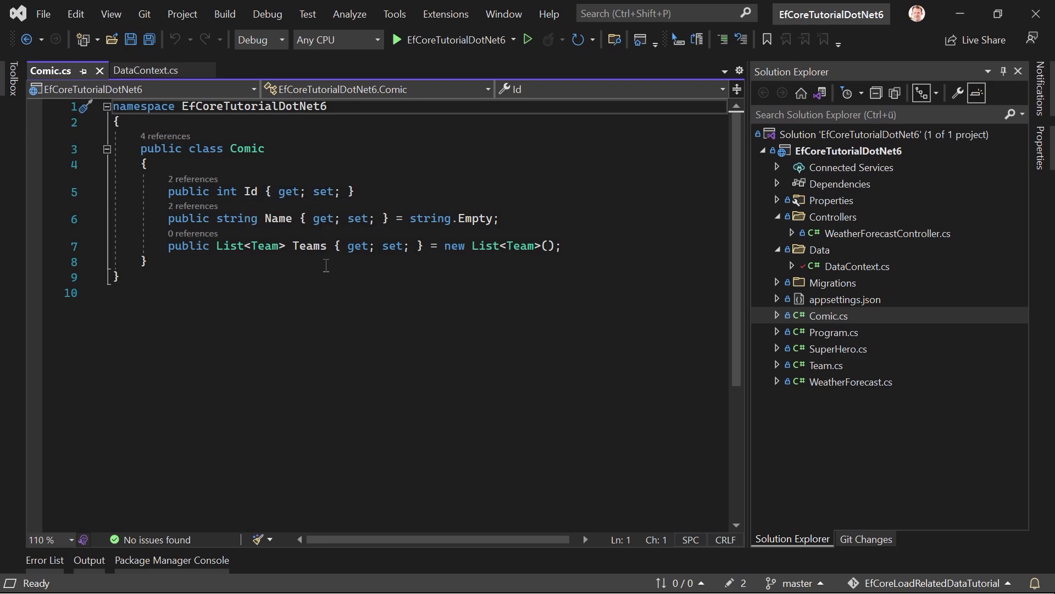
{"action": "mouse_move", "coordinate": [849, 377]}
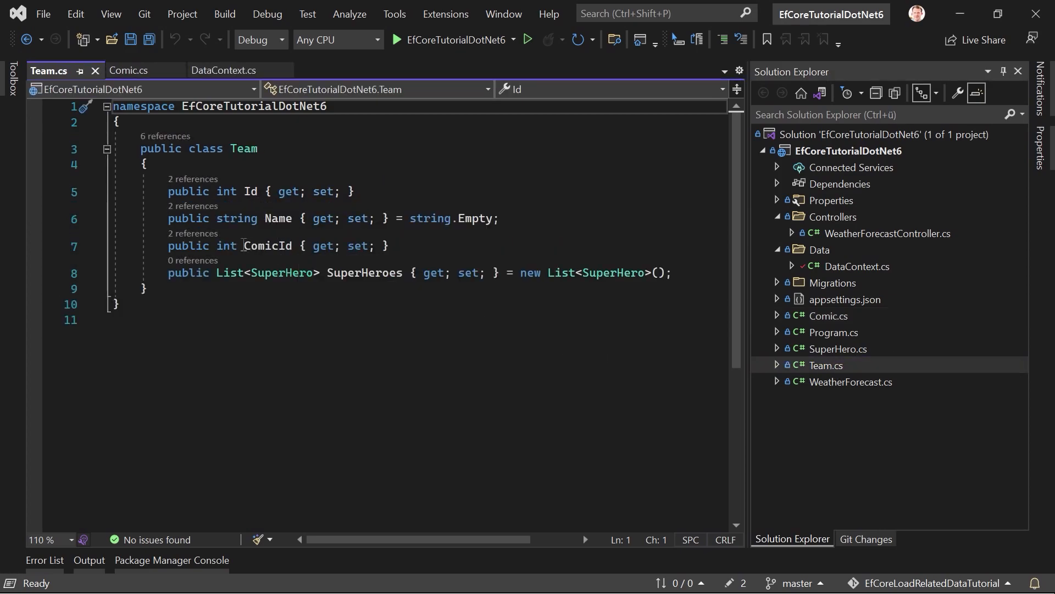
{"action": "double_click", "coordinate": [267, 246]}
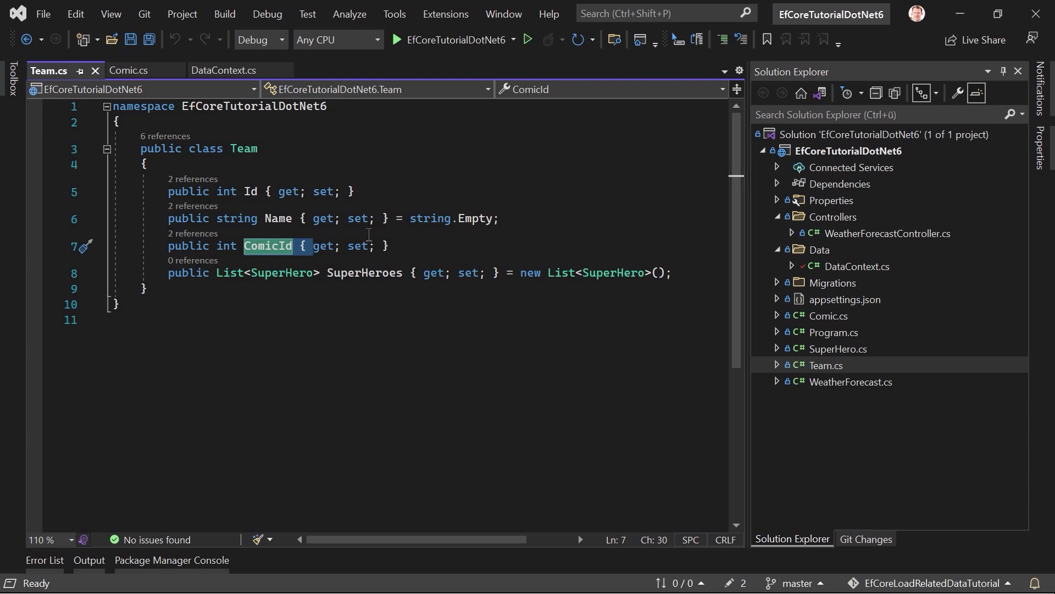
{"action": "double_click", "coordinate": [362, 272]}
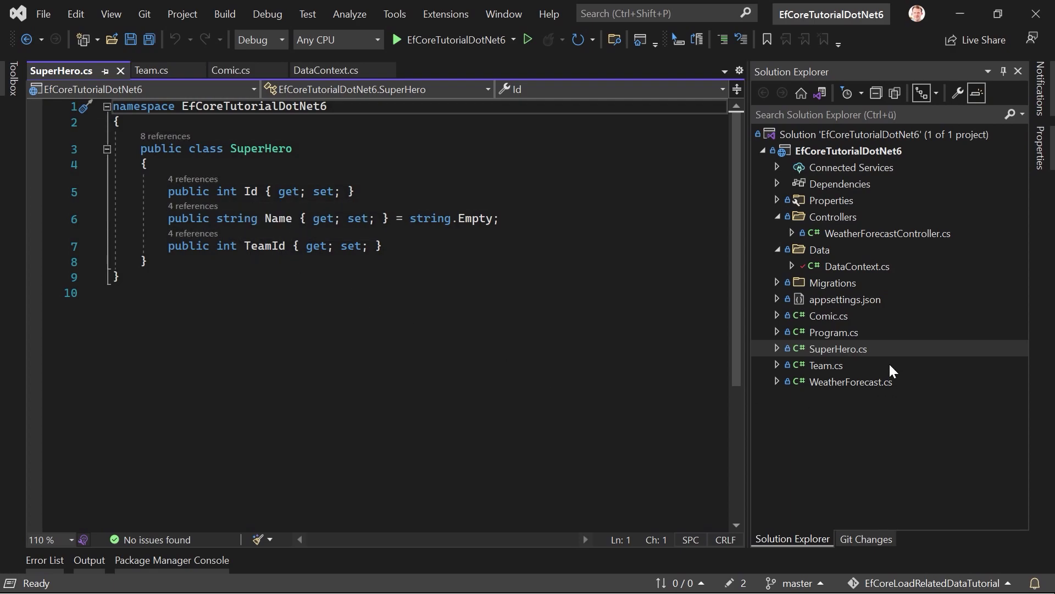
{"action": "left_click", "coordinate": [326, 69]}
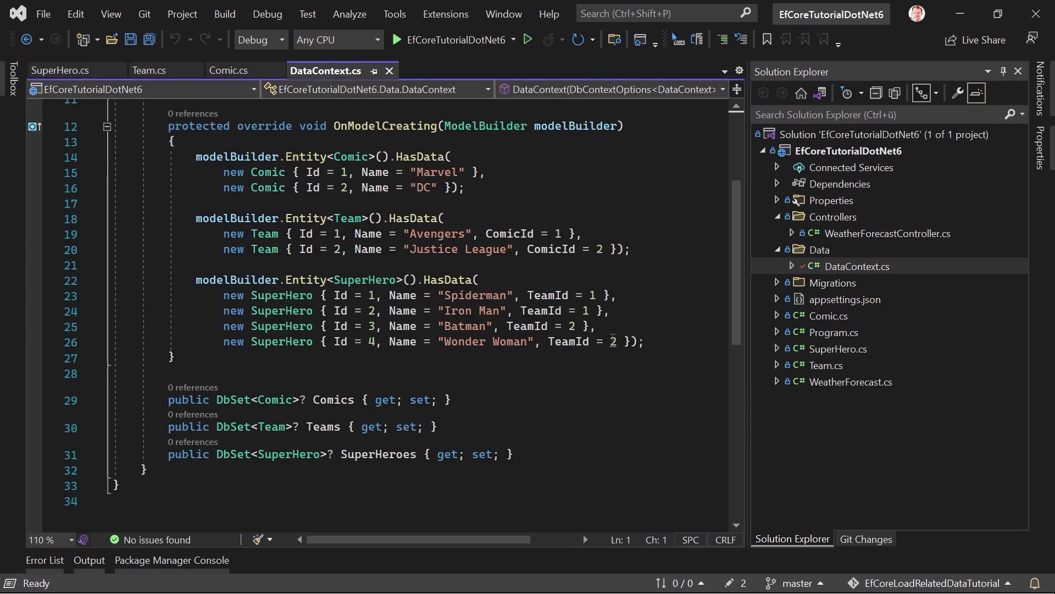
{"action": "scroll", "scroll_direction": "up", "scroll_amount": 3}
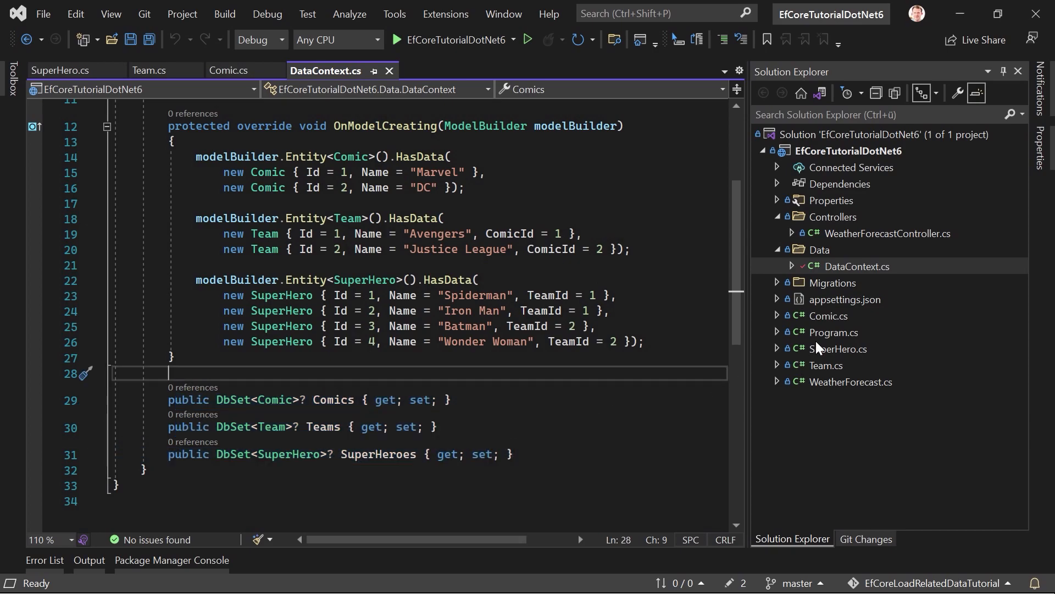
Step: Expand the Migrations folder and inspect appsettings.json and the Program.cs AddDbContext registration
{"action": "left_click", "coordinate": [777, 282]}
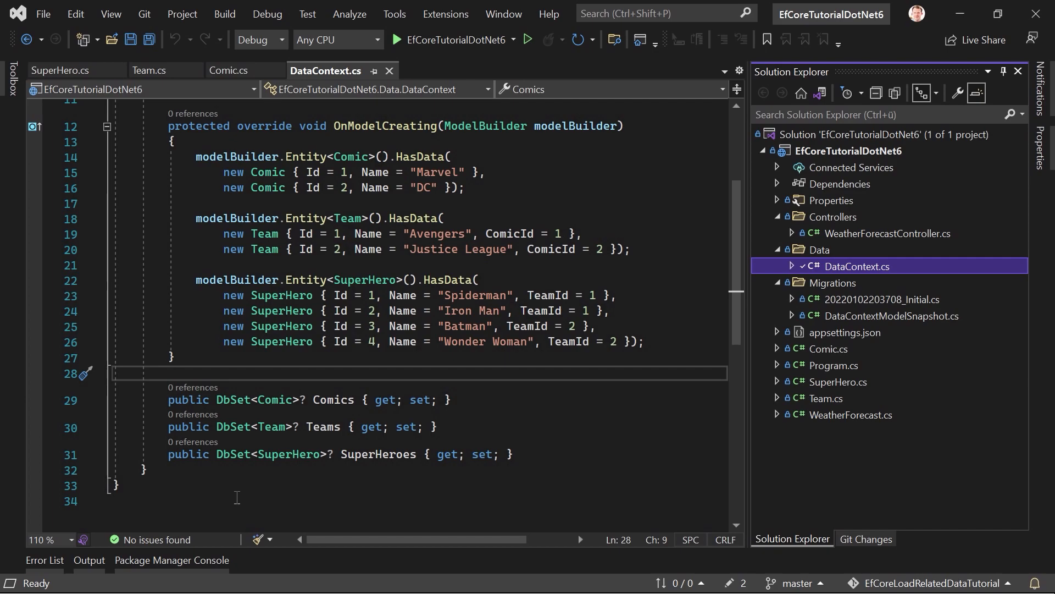
{"action": "left_click", "coordinate": [170, 559]}
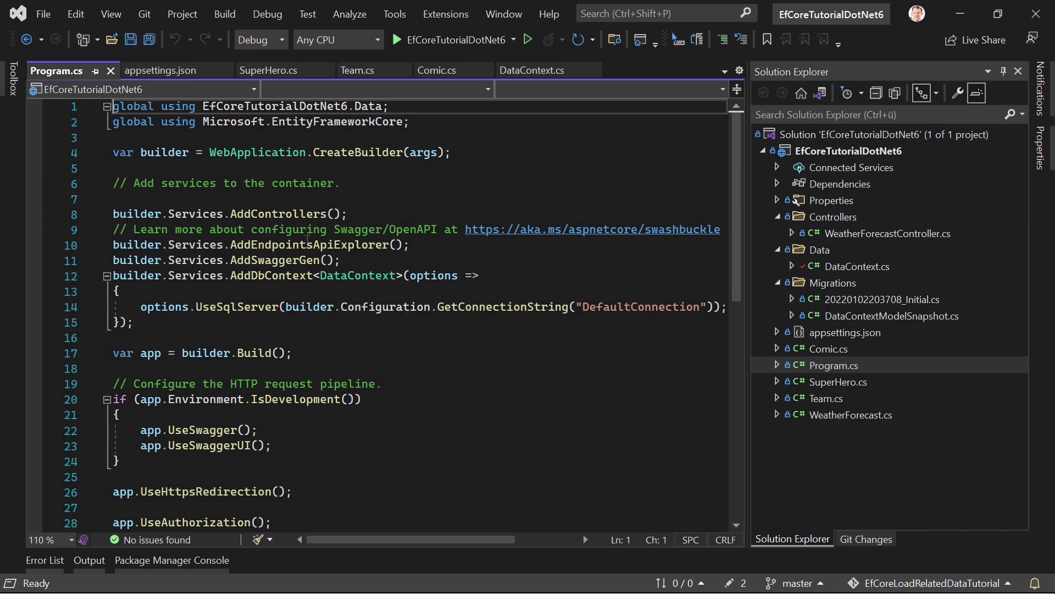
{"action": "scroll", "scroll_direction": "down", "scroll_amount": 3}
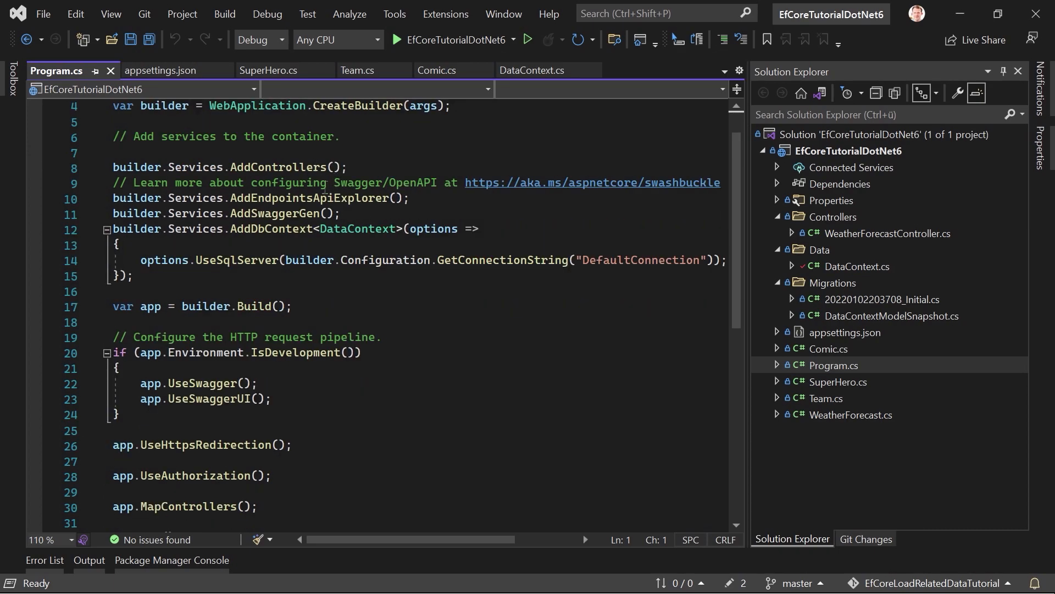
{"action": "mouse_move", "coordinate": [462, 297]}
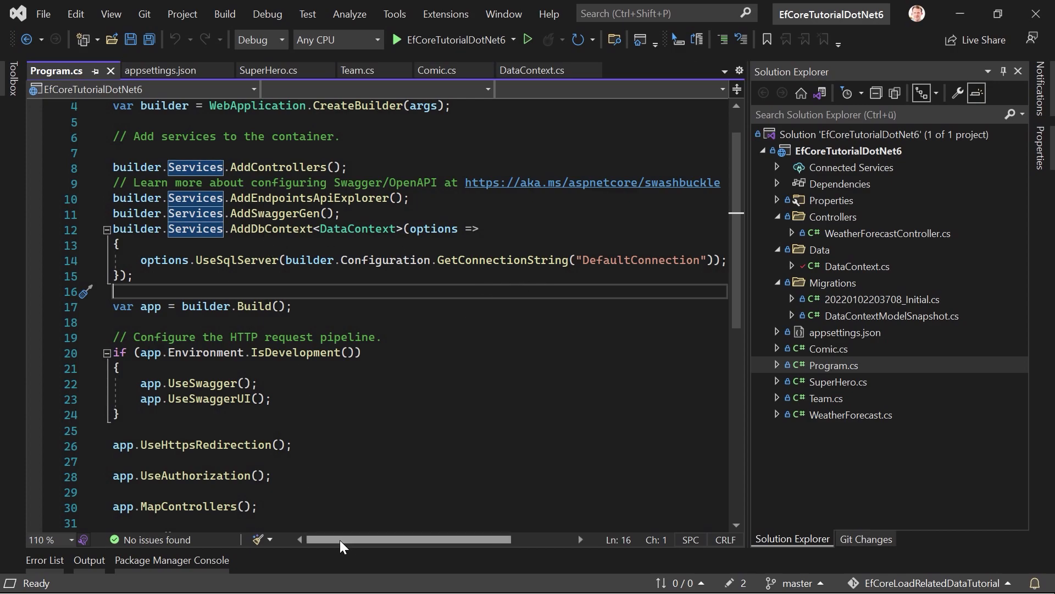
{"action": "mouse_move", "coordinate": [272, 375]}
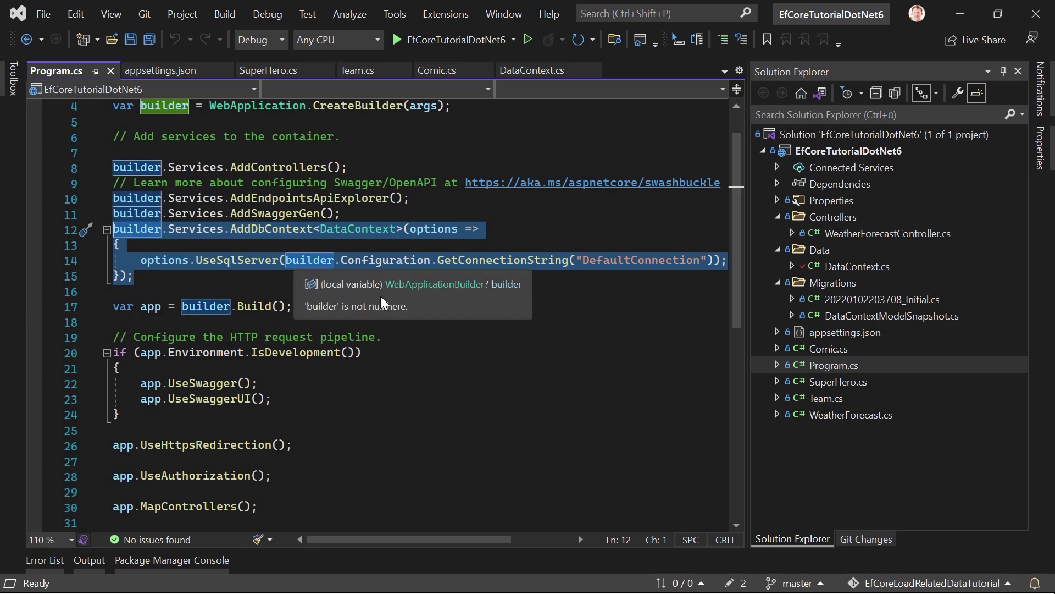
{"action": "mouse_move", "coordinate": [416, 340]}
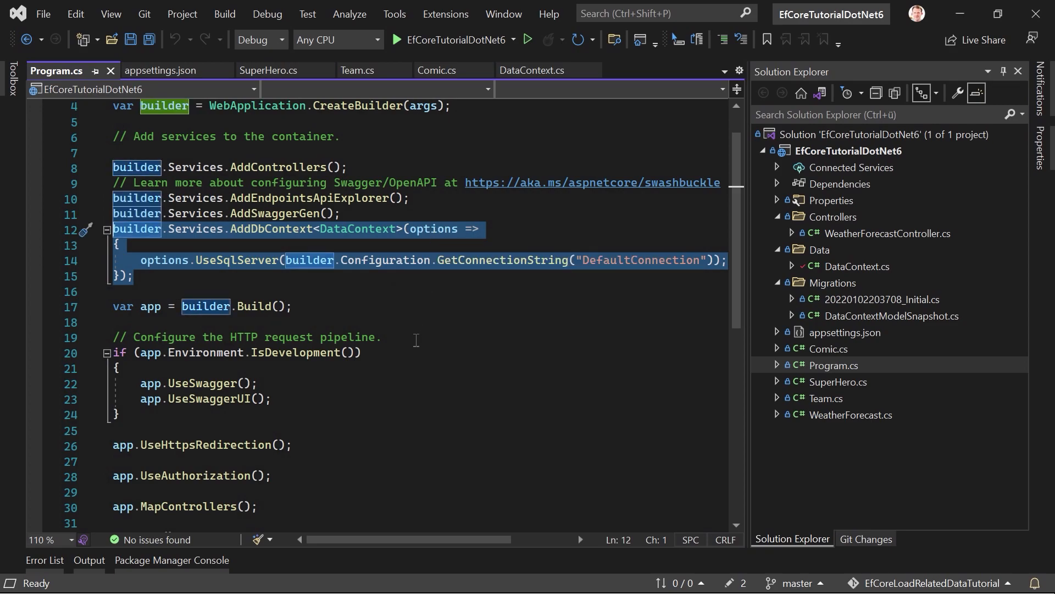
{"action": "mouse_move", "coordinate": [359, 283]}
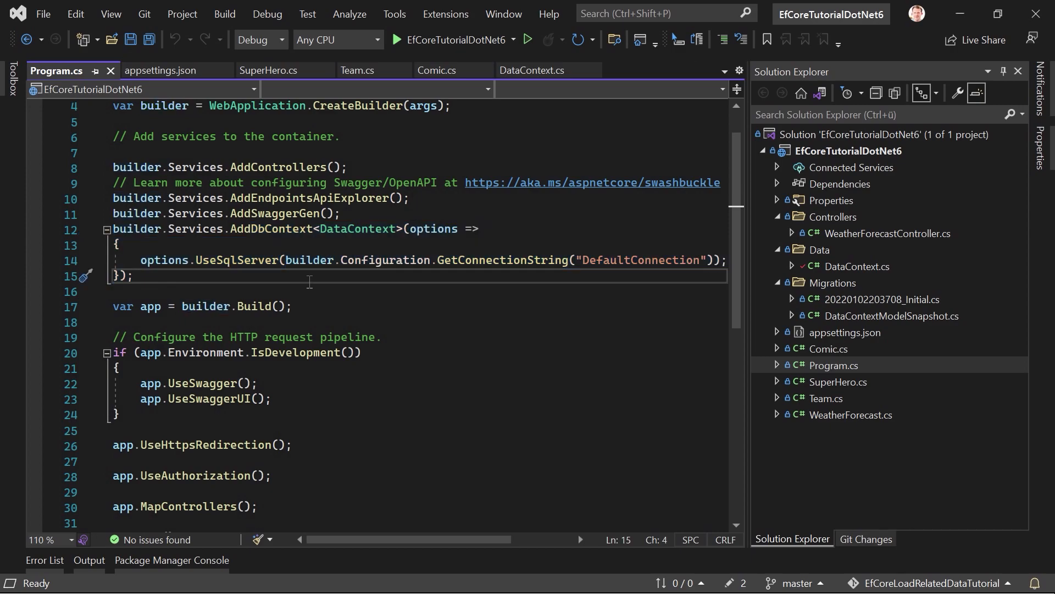
{"action": "mouse_move", "coordinate": [382, 332]}
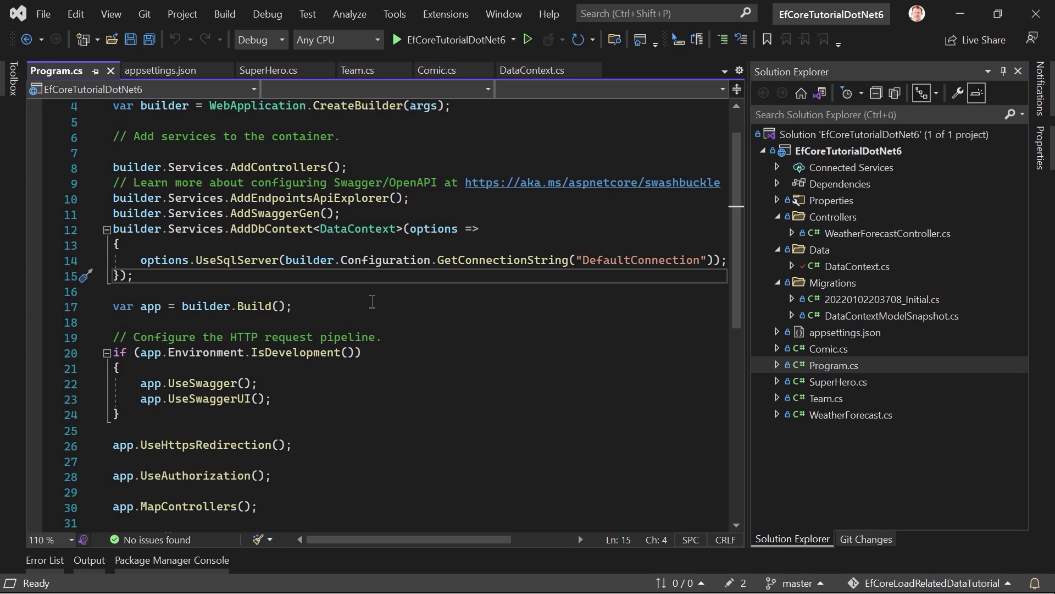
{"action": "mouse_move", "coordinate": [364, 295]}
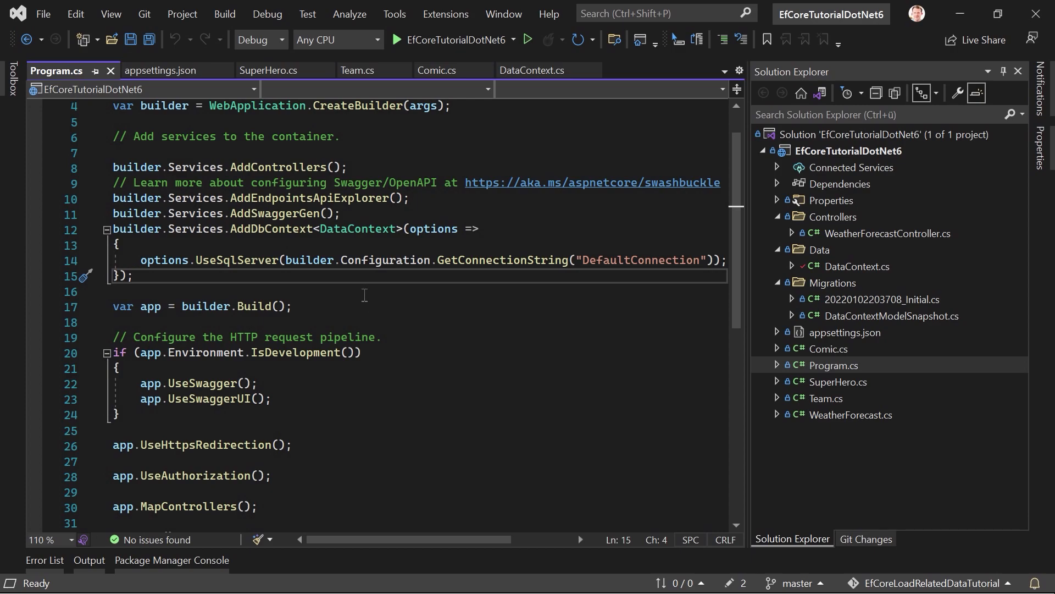
{"action": "mouse_move", "coordinate": [398, 426]}
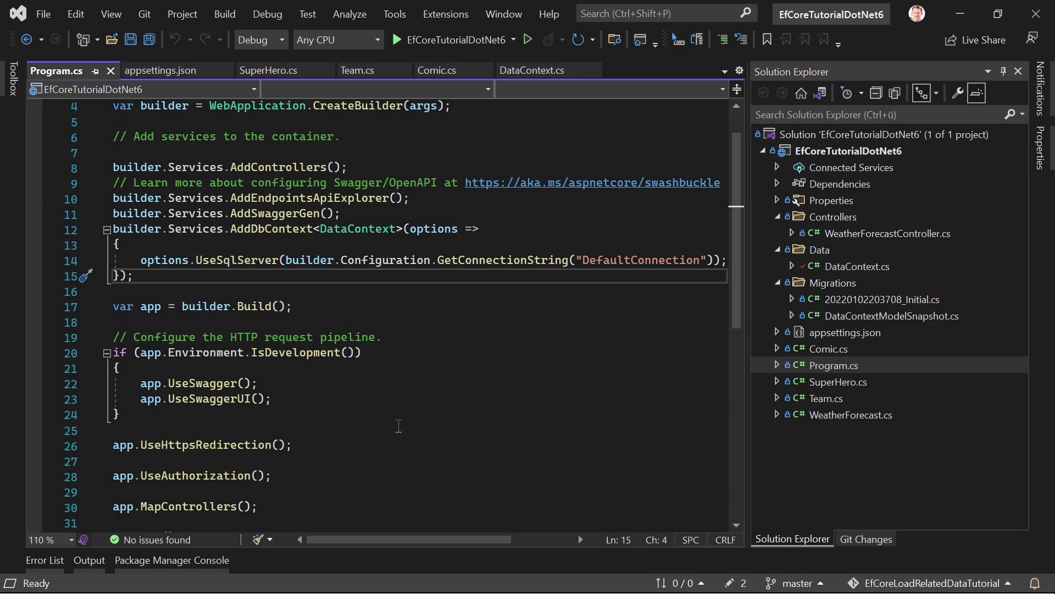
Step: Move the Package Manager Console into EfCoreTutorialDotNet6 and review the Initial migration's tables
{"action": "left_click", "coordinate": [171, 560]}
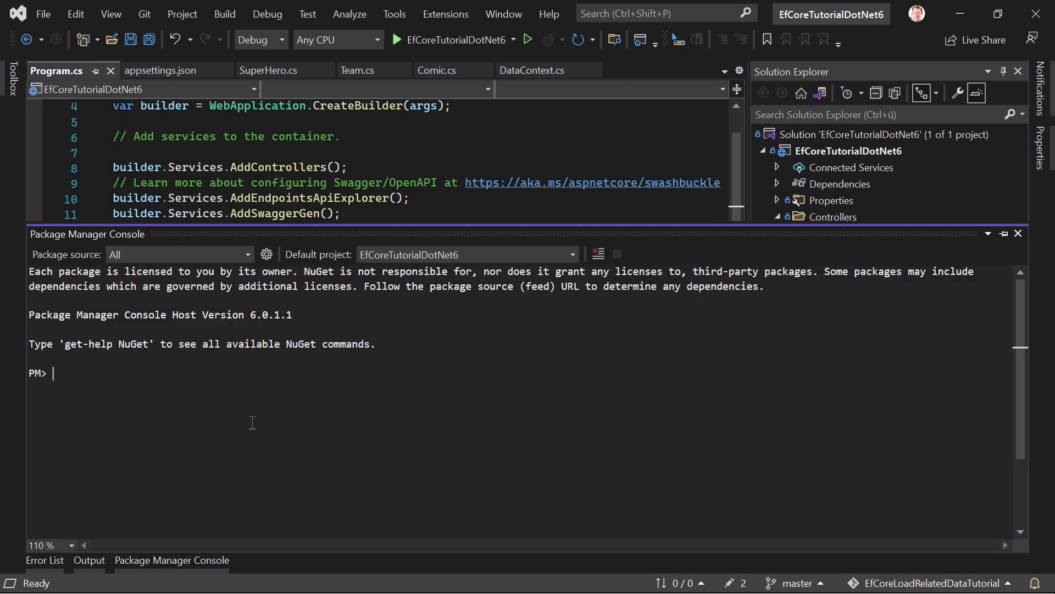
{"action": "type", "text": "cd .\\EfCoreTutorialDotNet6"}
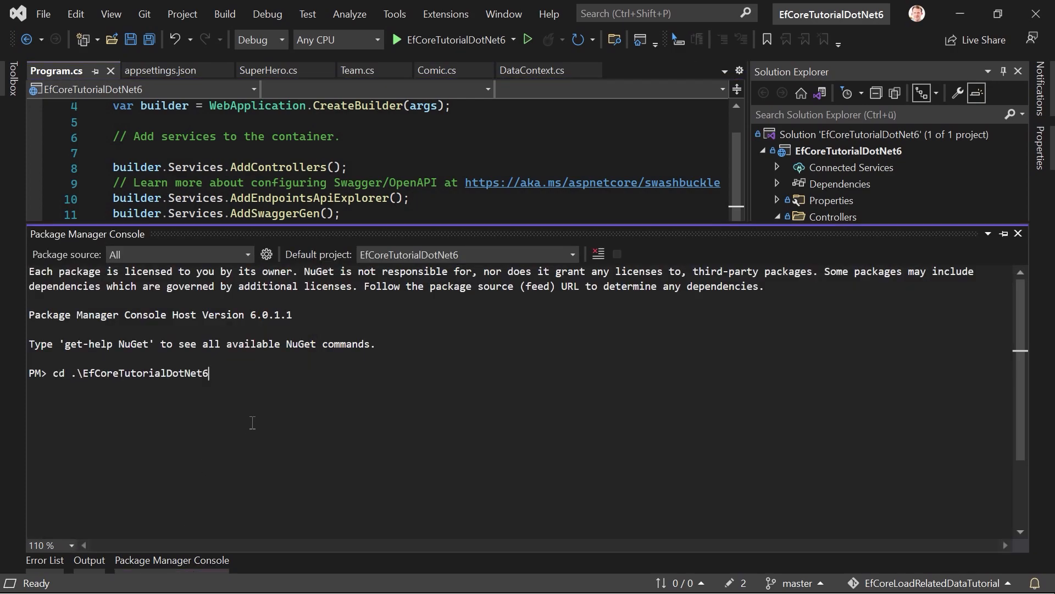
{"action": "key", "text": "Return"}
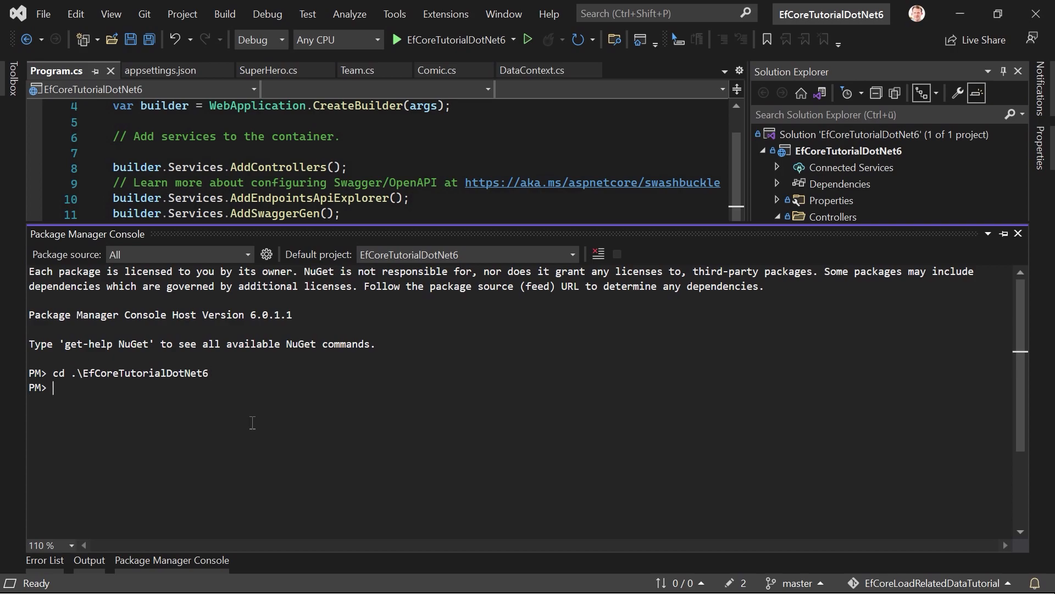
{"action": "key", "text": "Return"}
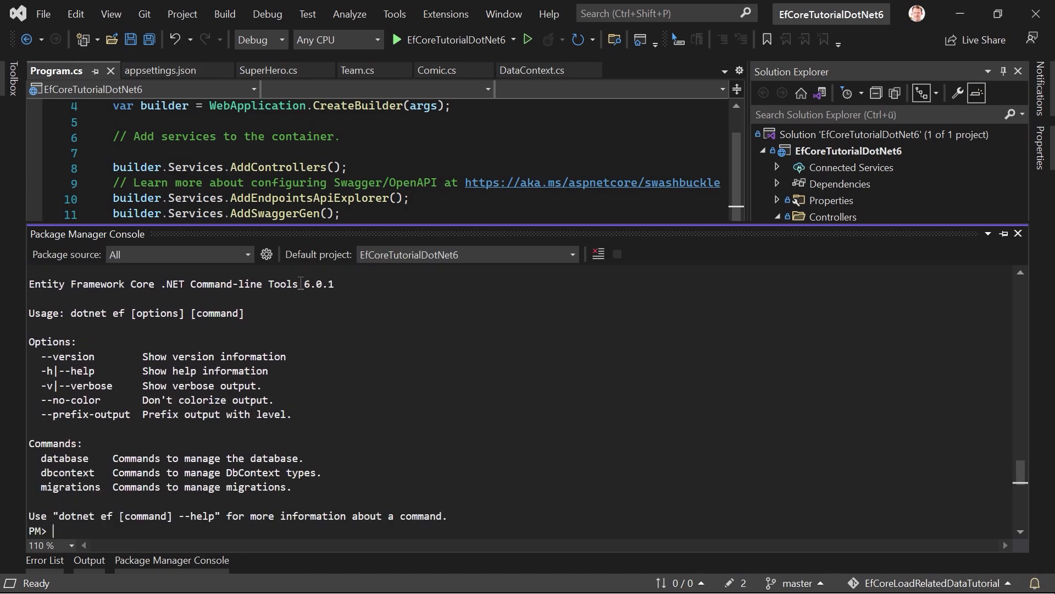
{"action": "mouse_move", "coordinate": [431, 352]}
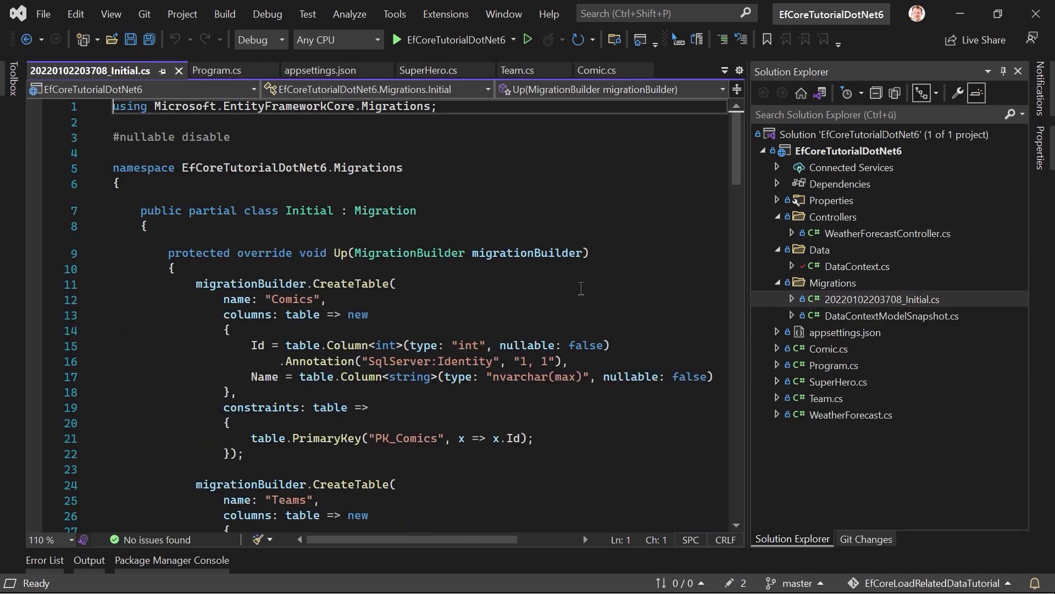
{"action": "scroll", "scroll_direction": "down", "scroll_amount": 3}
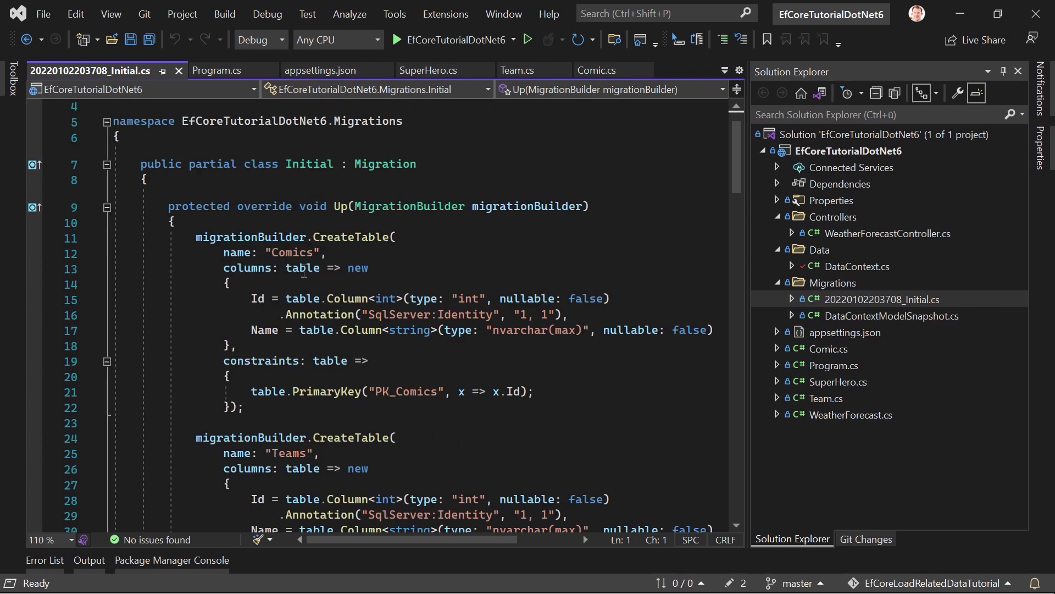
{"action": "scroll", "scroll_direction": "down", "scroll_amount": 3}
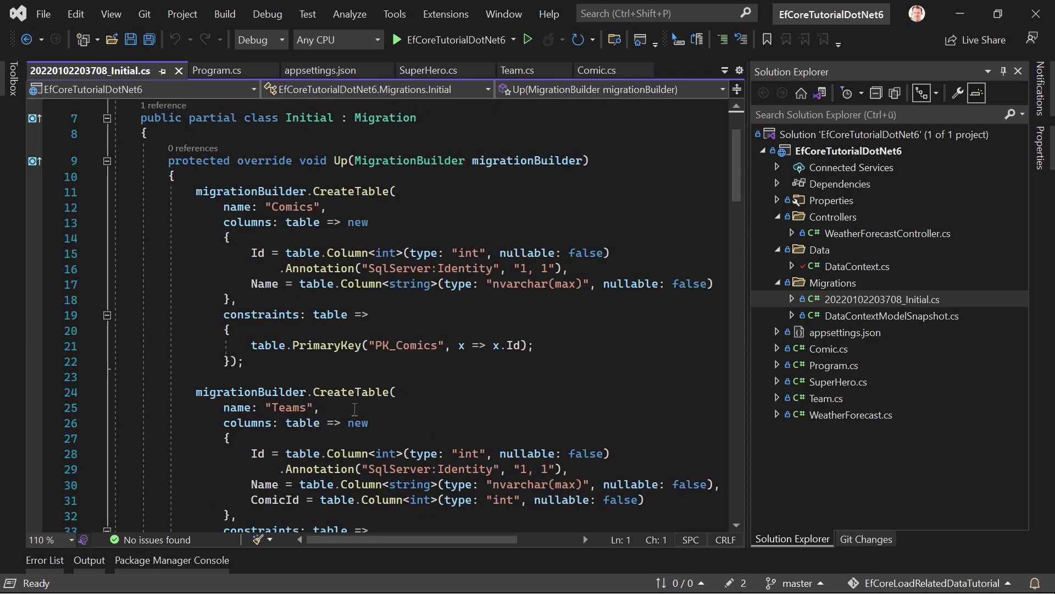
{"action": "scroll", "scroll_direction": "down", "scroll_amount": 3}
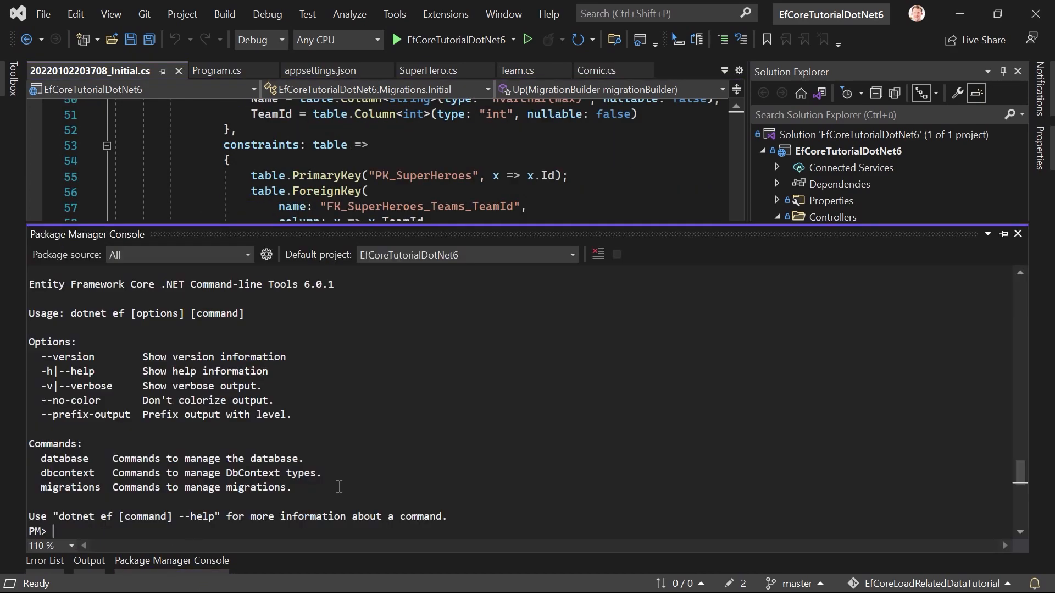
Step: Run dotnet ef database update in the Package Manager Console and wait for Done
{"action": "type", "text": "dotnet ef"}
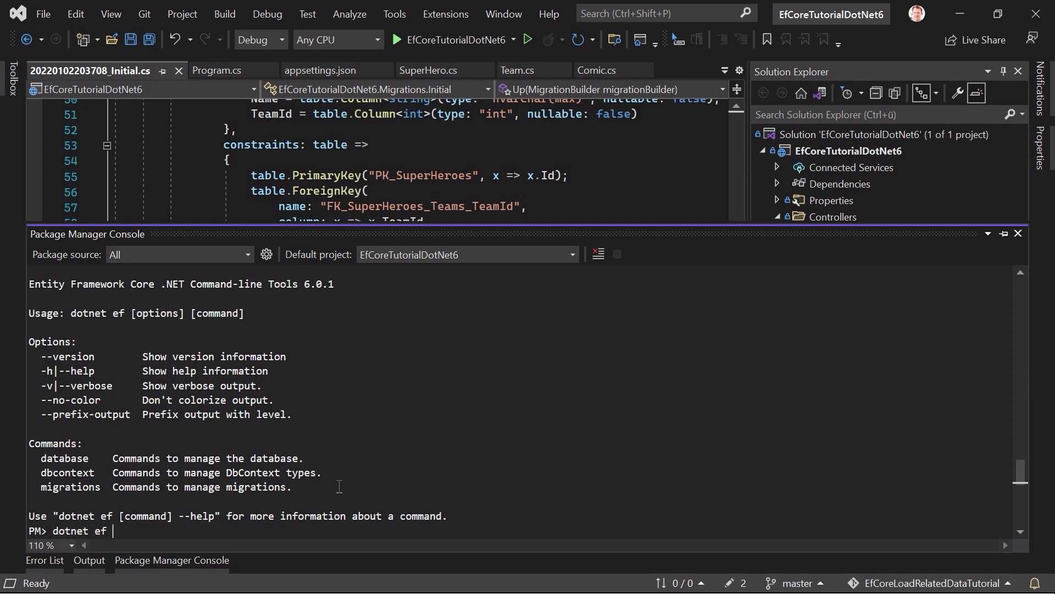
{"action": "type", "text": "database update"}
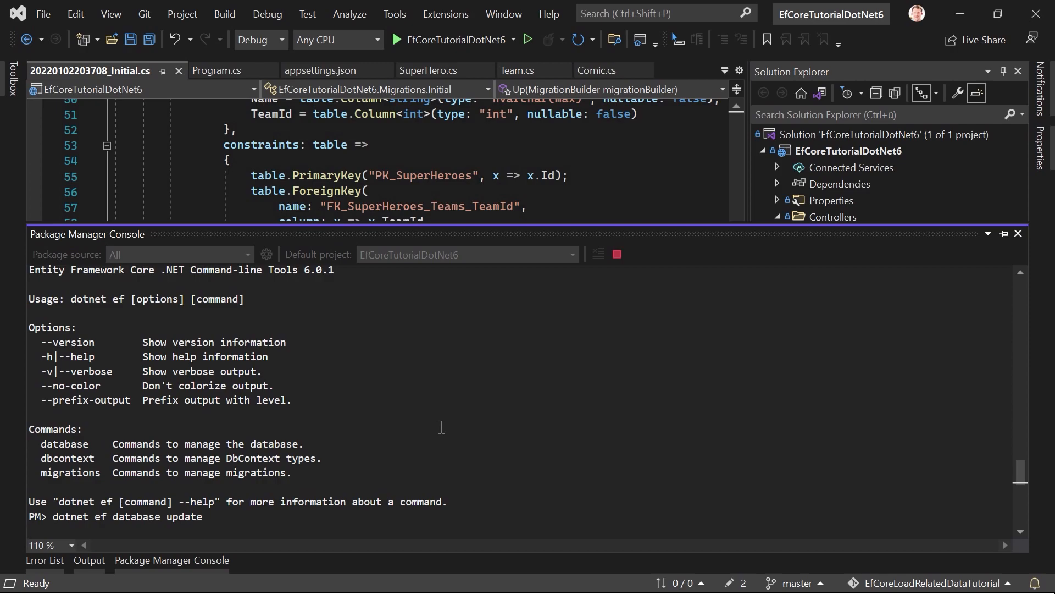
{"action": "key", "text": "Return"}
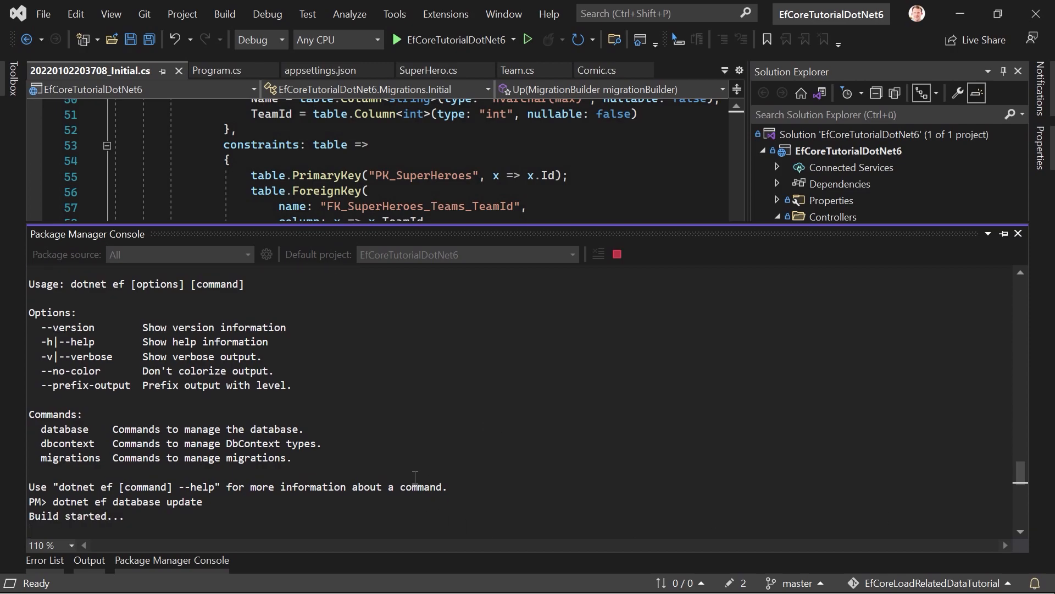
{"action": "mouse_move", "coordinate": [404, 443]}
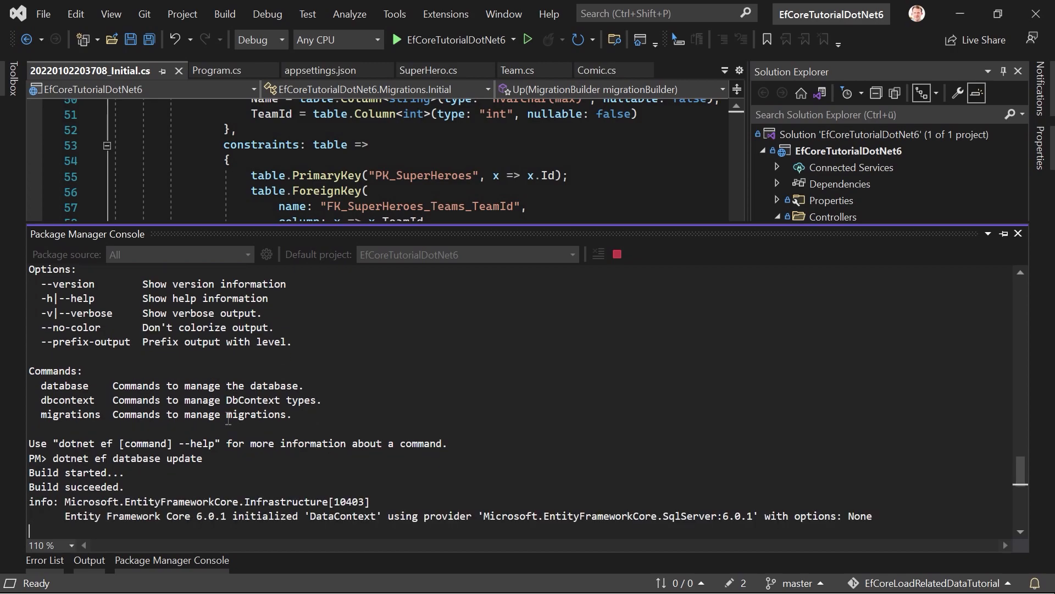
{"action": "scroll", "scroll_direction": "down", "scroll_amount": 3}
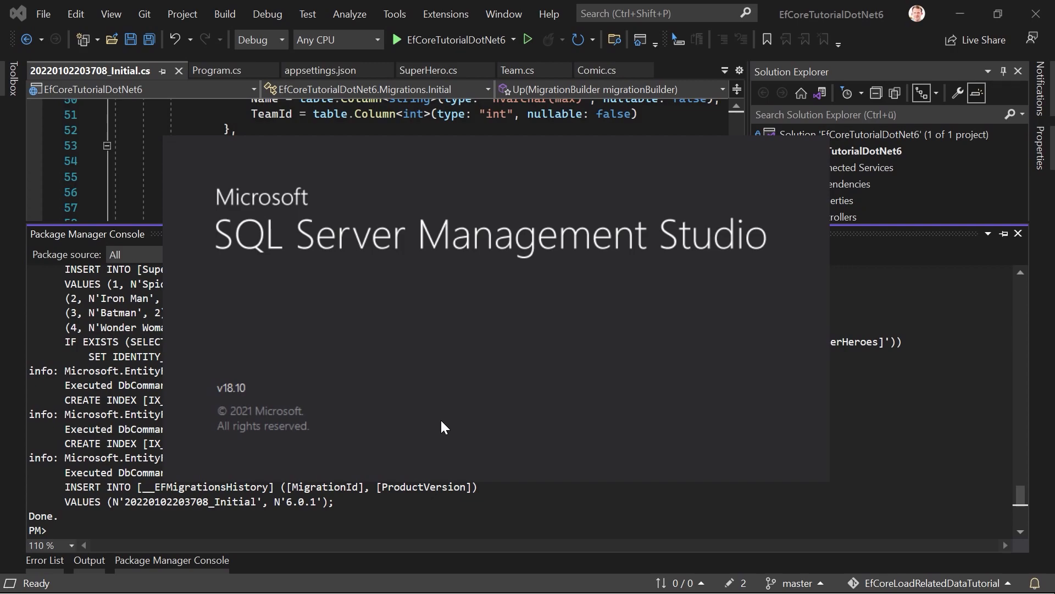
{"action": "mouse_move", "coordinate": [461, 395]}
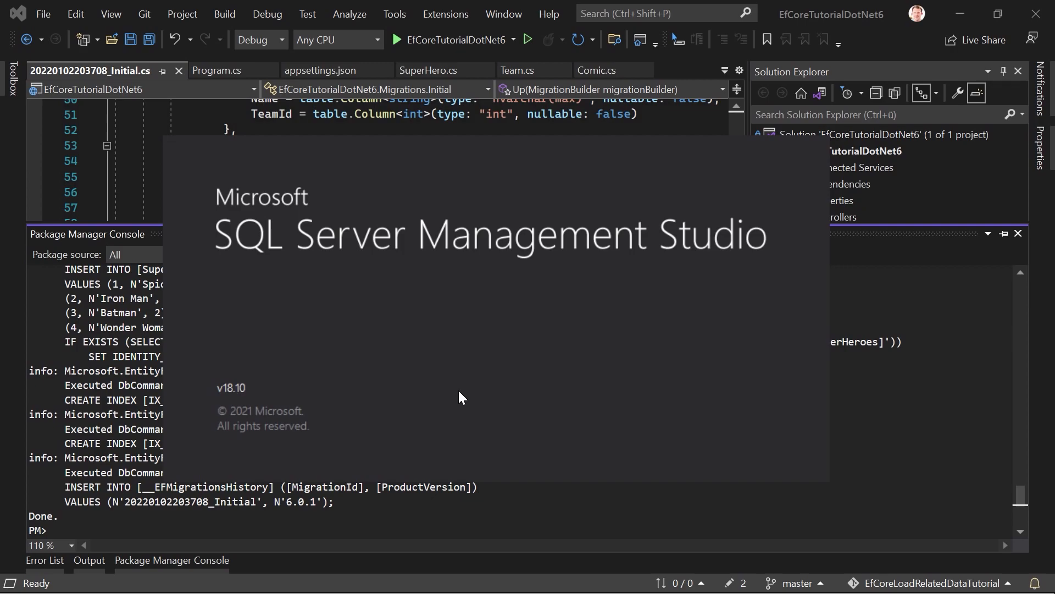
{"action": "mouse_move", "coordinate": [459, 390]}
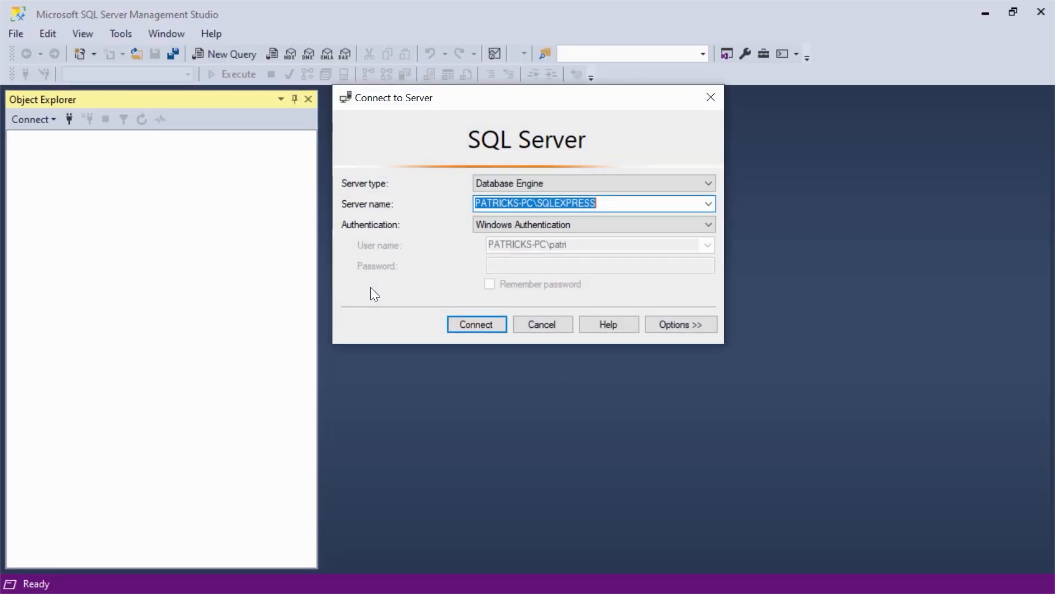
Step: Connect to the local server and view the superherodb Comics and Teams rows
{"action": "left_click", "coordinate": [476, 324]}
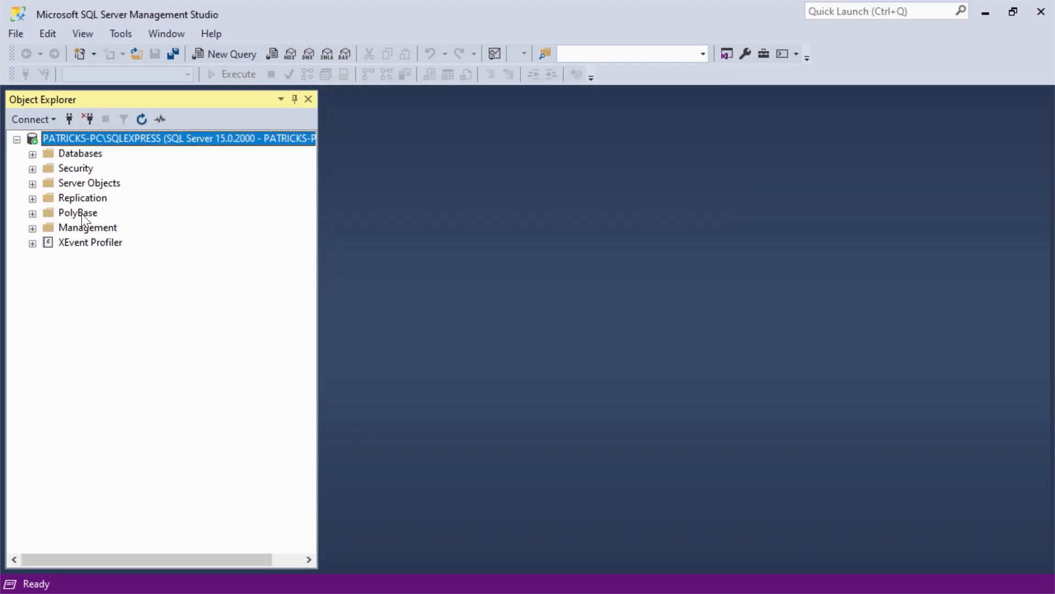
{"action": "left_click", "coordinate": [32, 152]}
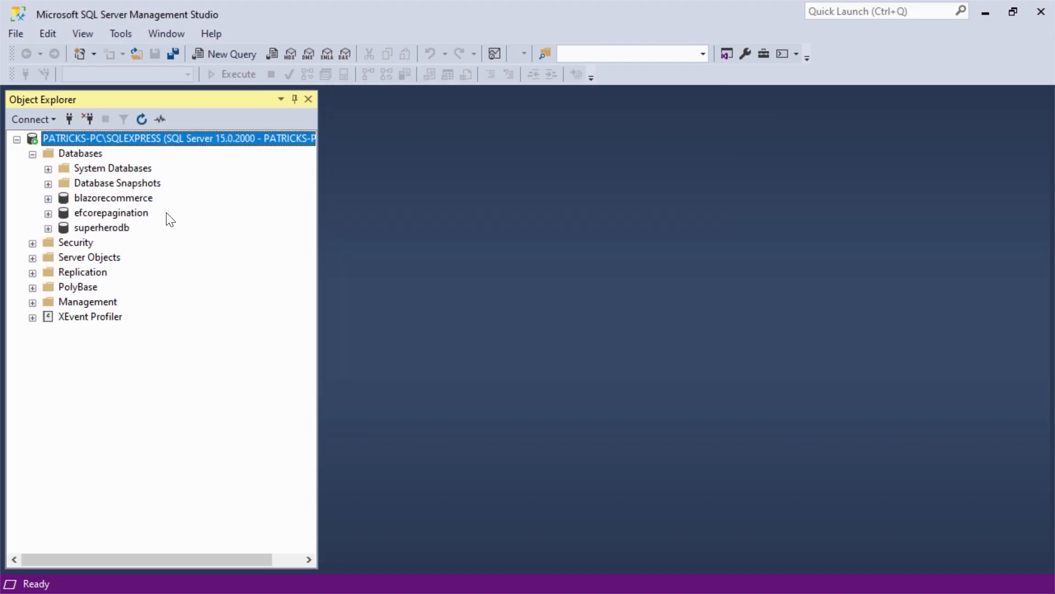
{"action": "left_click", "coordinate": [48, 228]}
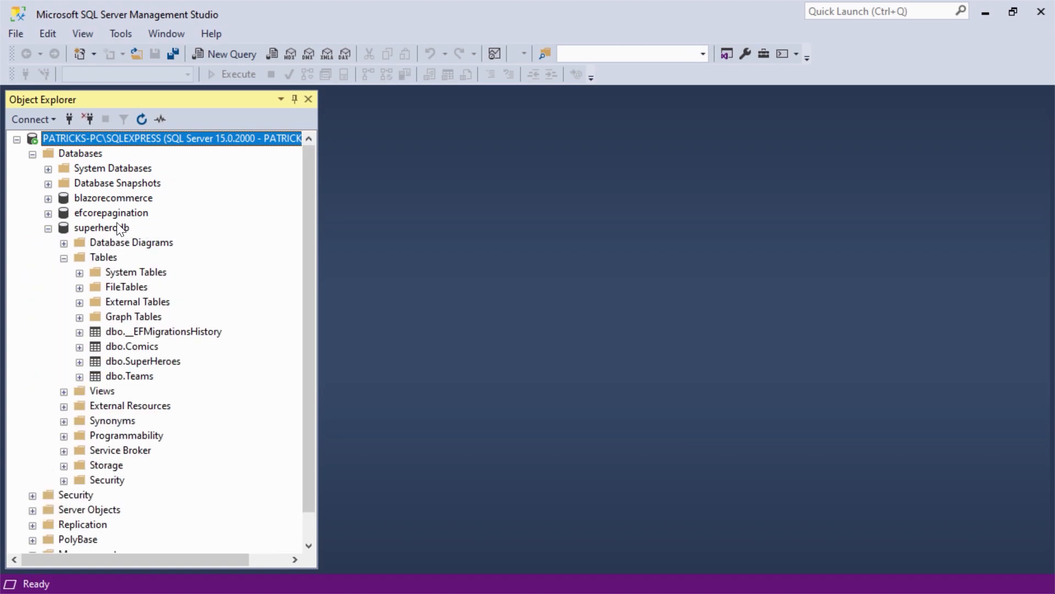
{"action": "mouse_move", "coordinate": [138, 292]}
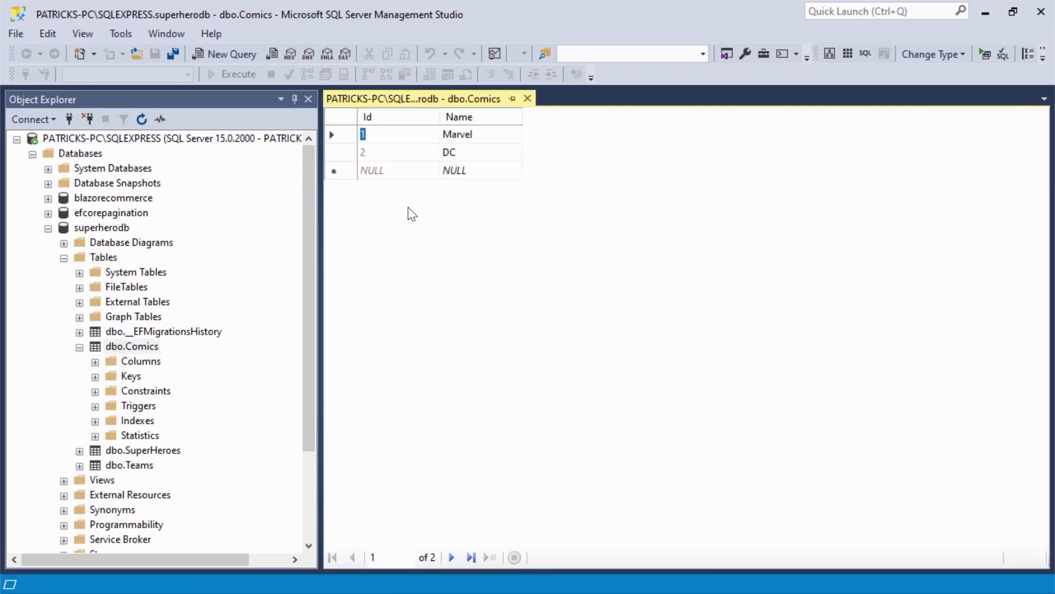
{"action": "right_click", "coordinate": [129, 464]}
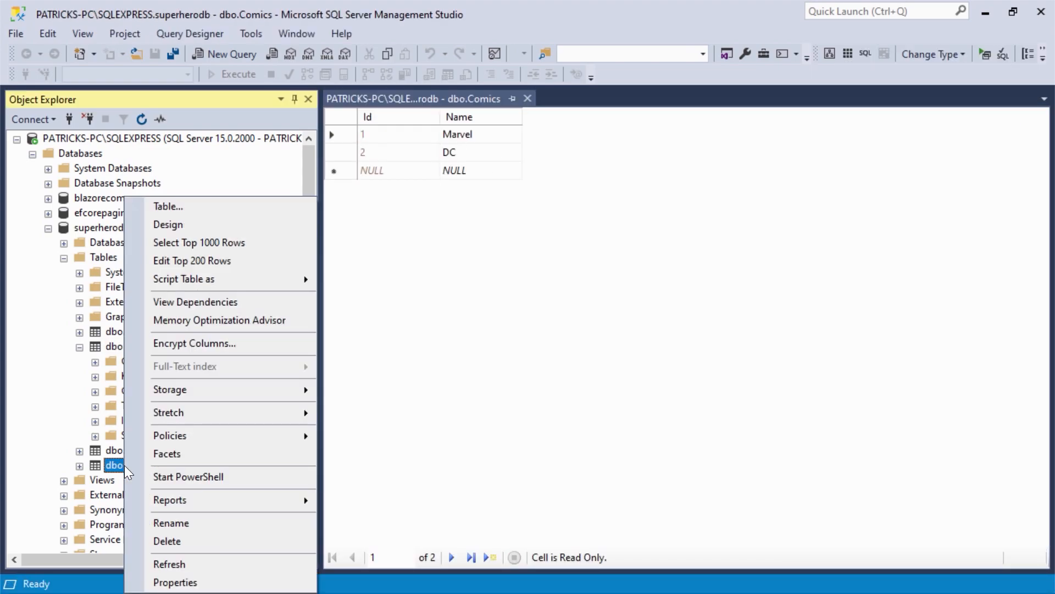
{"action": "left_click", "coordinate": [192, 261]}
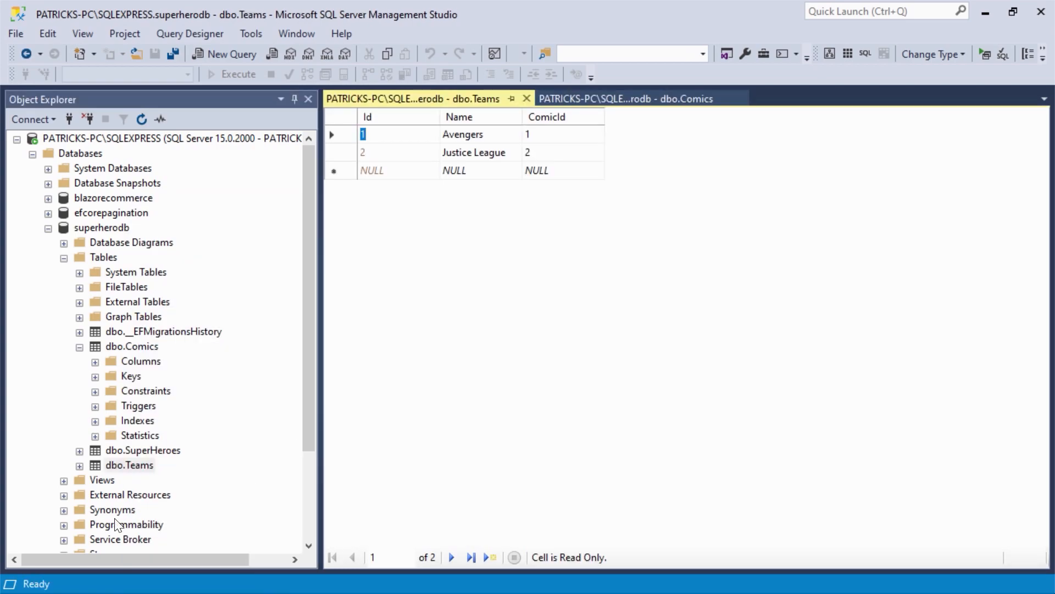
{"action": "double_click", "coordinate": [143, 450]}
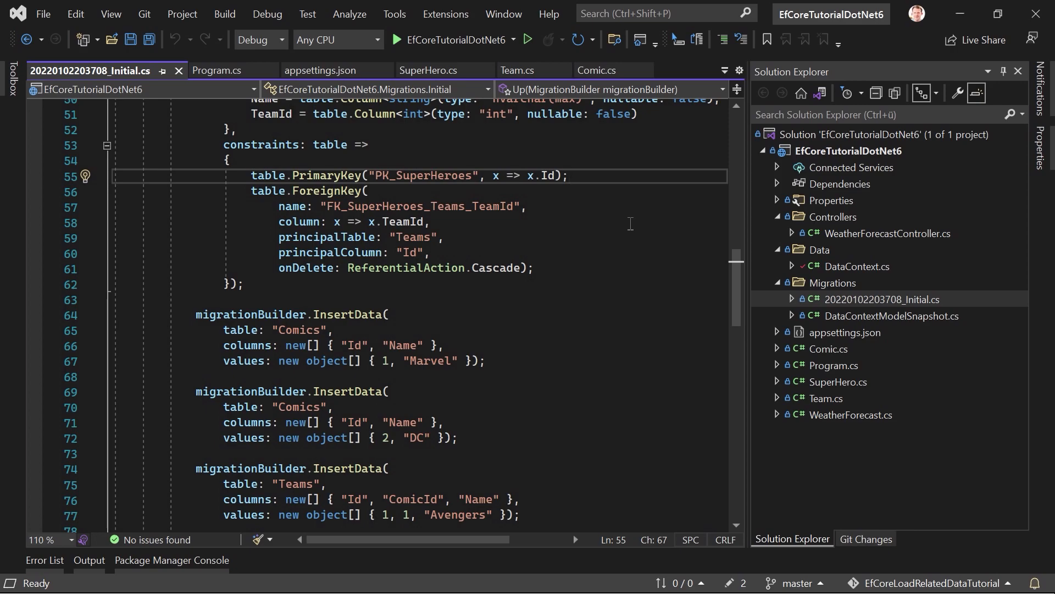
{"action": "mouse_move", "coordinate": [909, 335]}
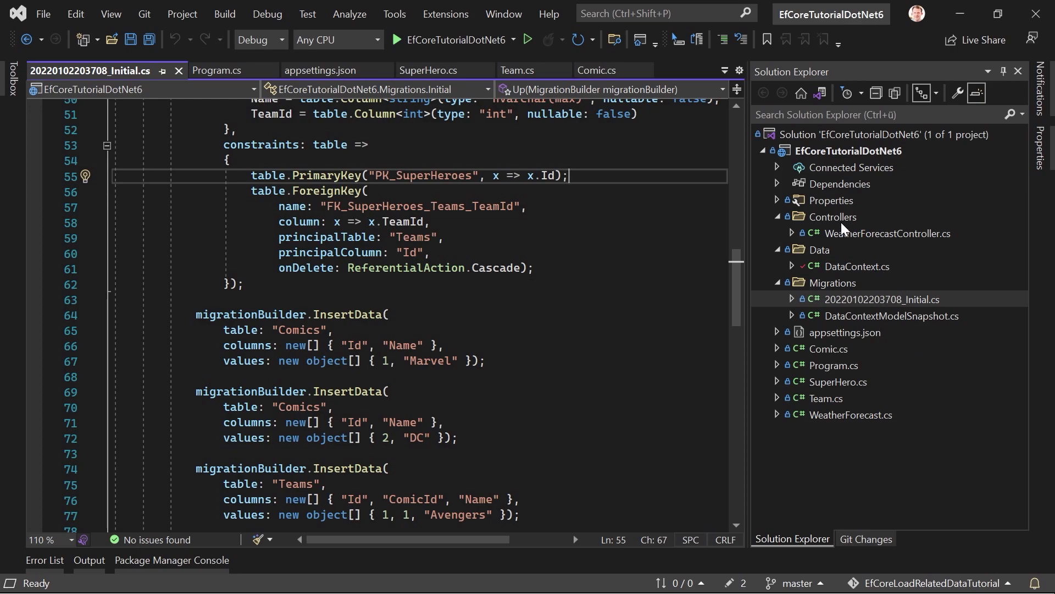
Step: Add an API Controller - Empty to the Controllers folder and start naming its file
{"action": "left_click", "coordinate": [834, 216]}
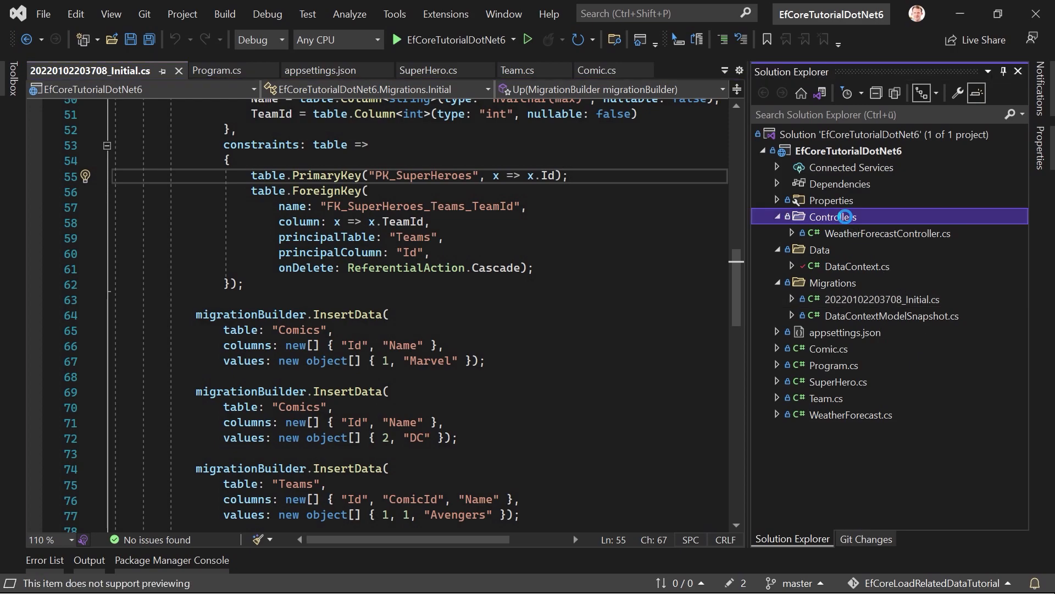
{"action": "right_click", "coordinate": [837, 216]}
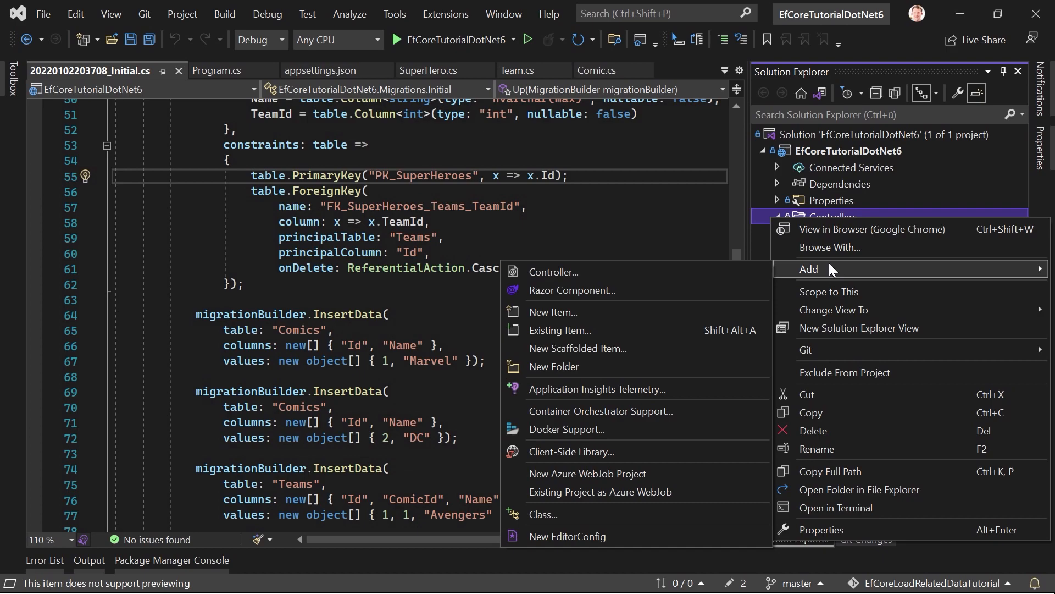
{"action": "mouse_move", "coordinate": [780, 286]}
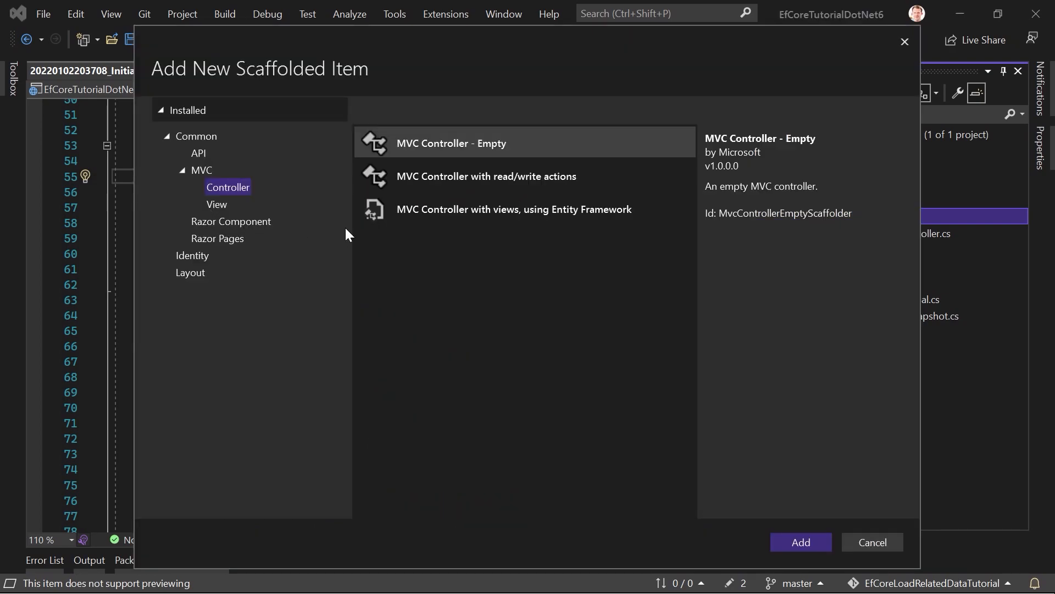
{"action": "left_click", "coordinate": [198, 153]}
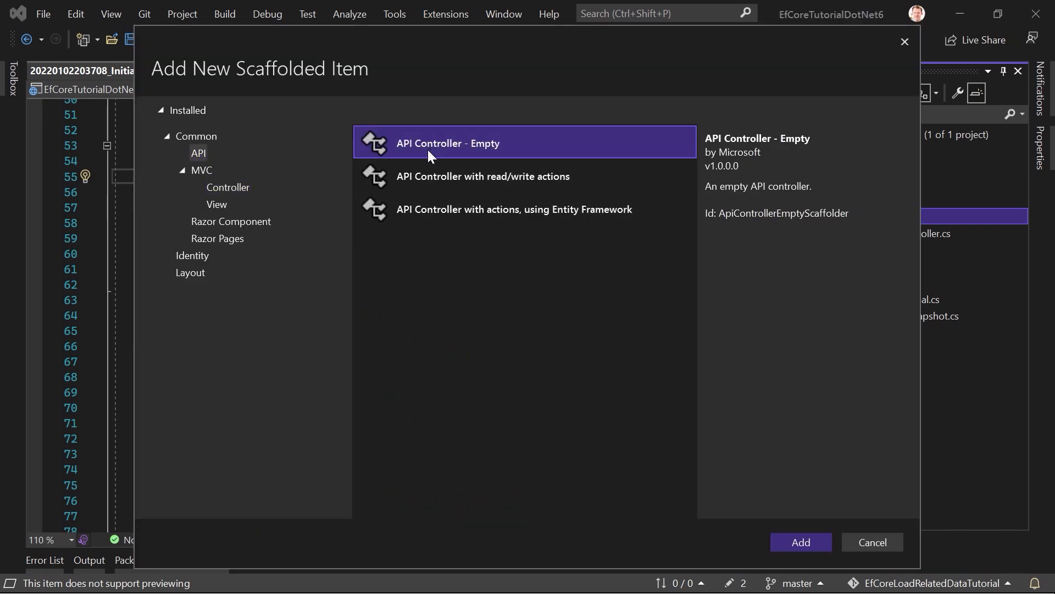
{"action": "left_click", "coordinate": [798, 542]}
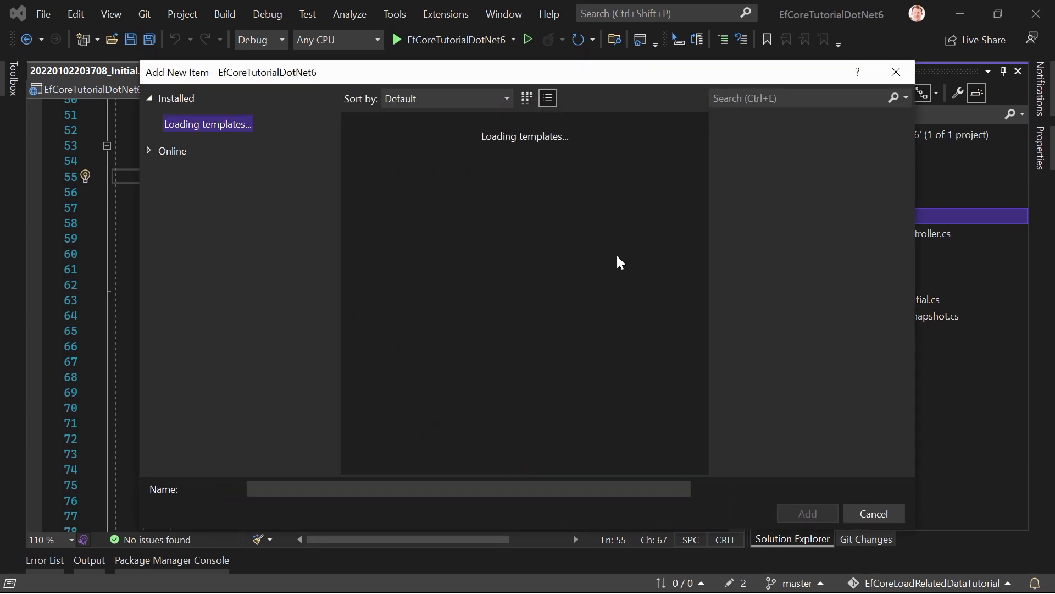
{"action": "left_click", "coordinate": [434, 288]}
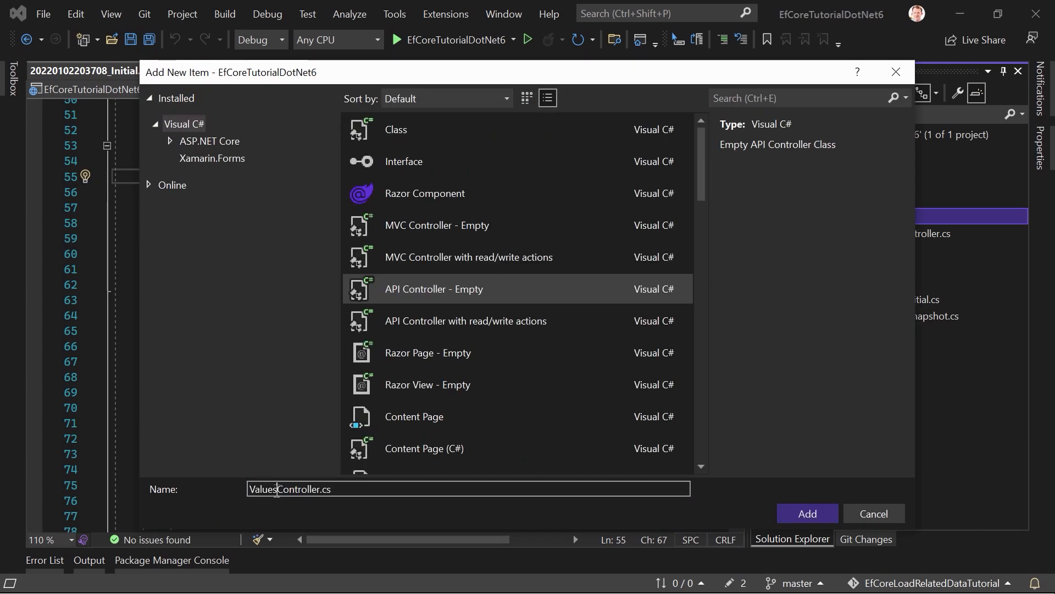
{"action": "left_click", "coordinate": [806, 512]}
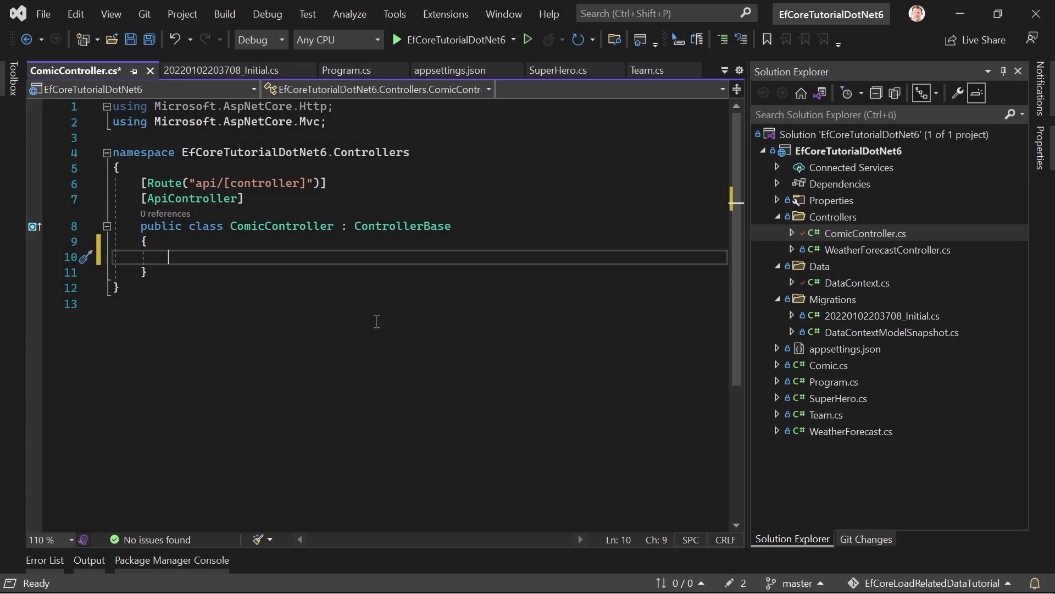
Step: Add a constructor taking DataContext context and assign it to a private _context field
{"action": "type", "text": "ctor"}
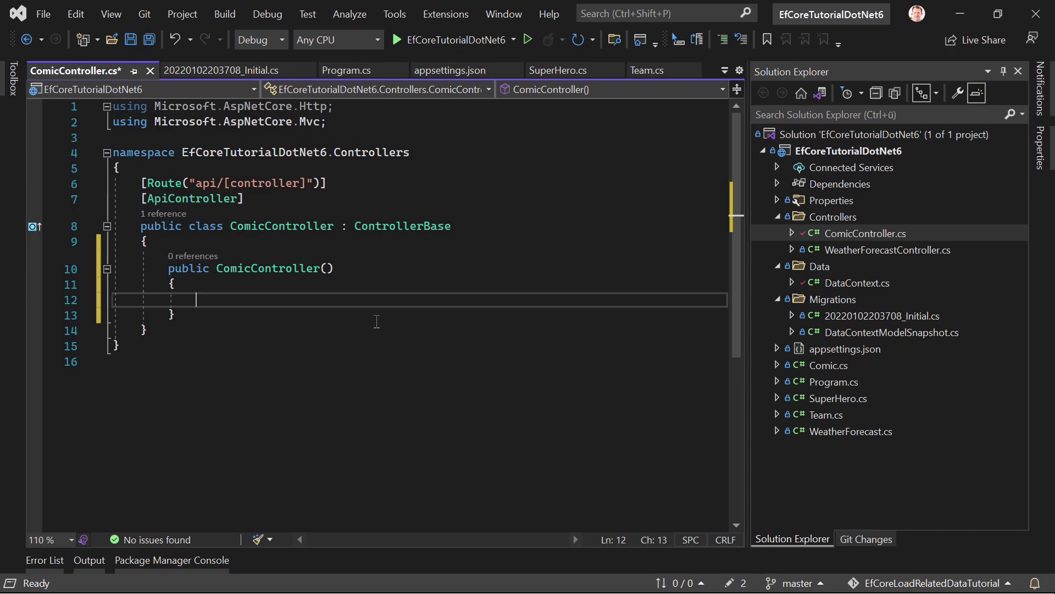
{"action": "mouse_move", "coordinate": [403, 252]}
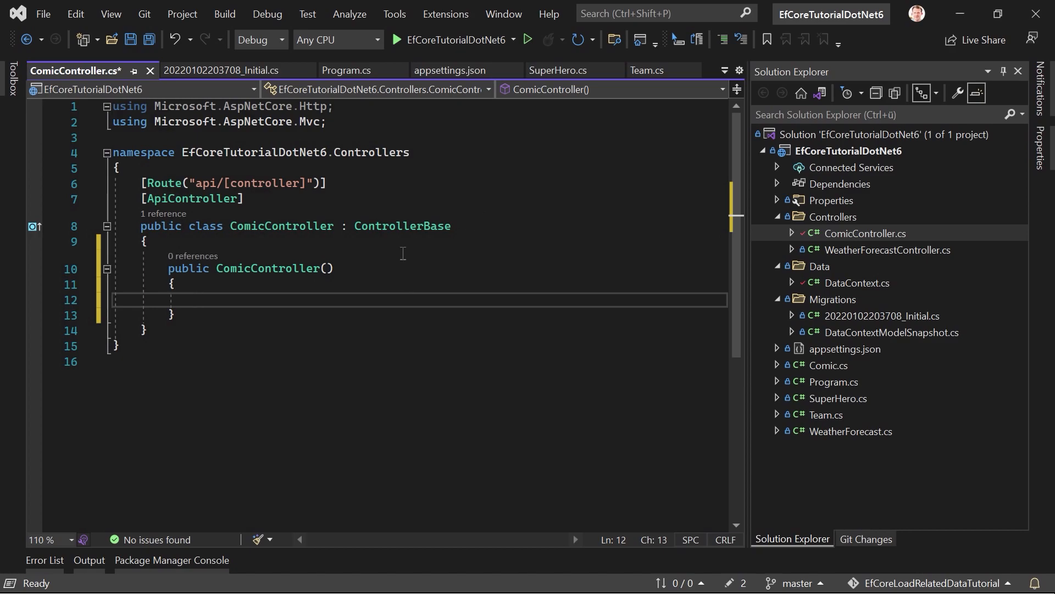
{"action": "type", "text": "DataContext"}
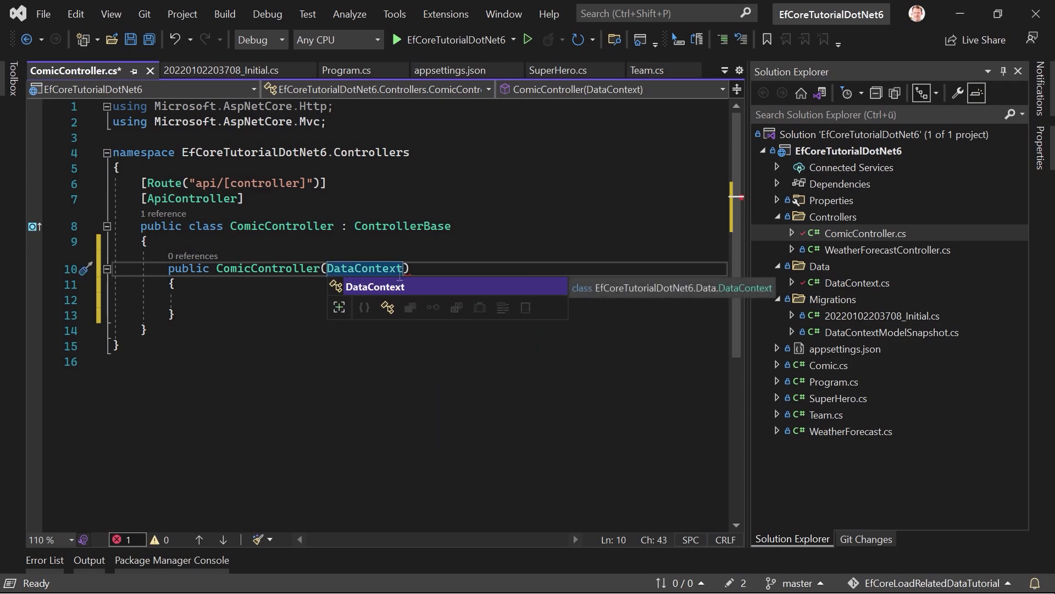
{"action": "type", "text": "context"}
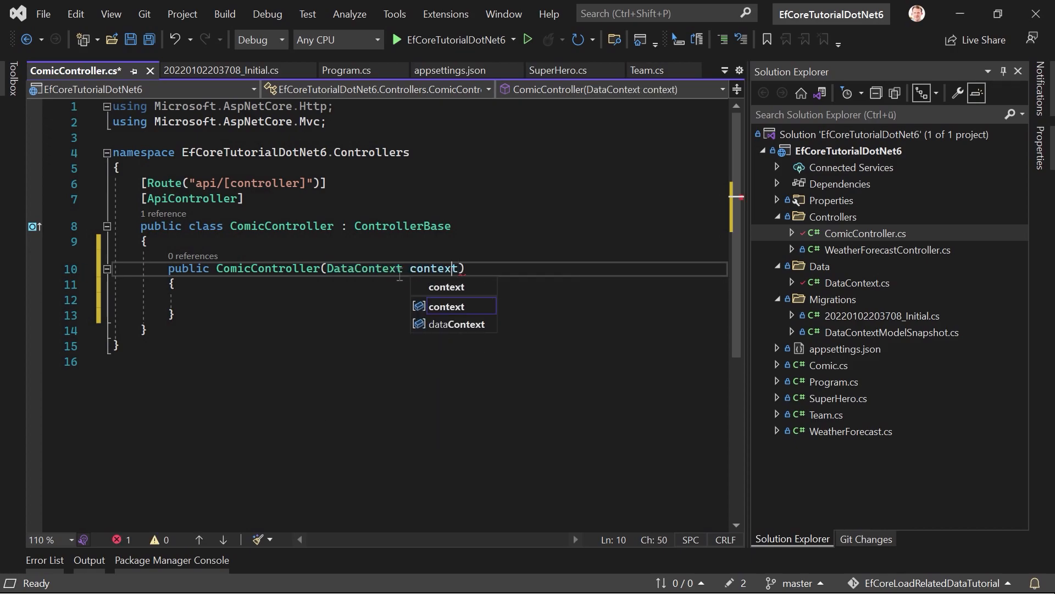
{"action": "left_click", "coordinate": [86, 269]}
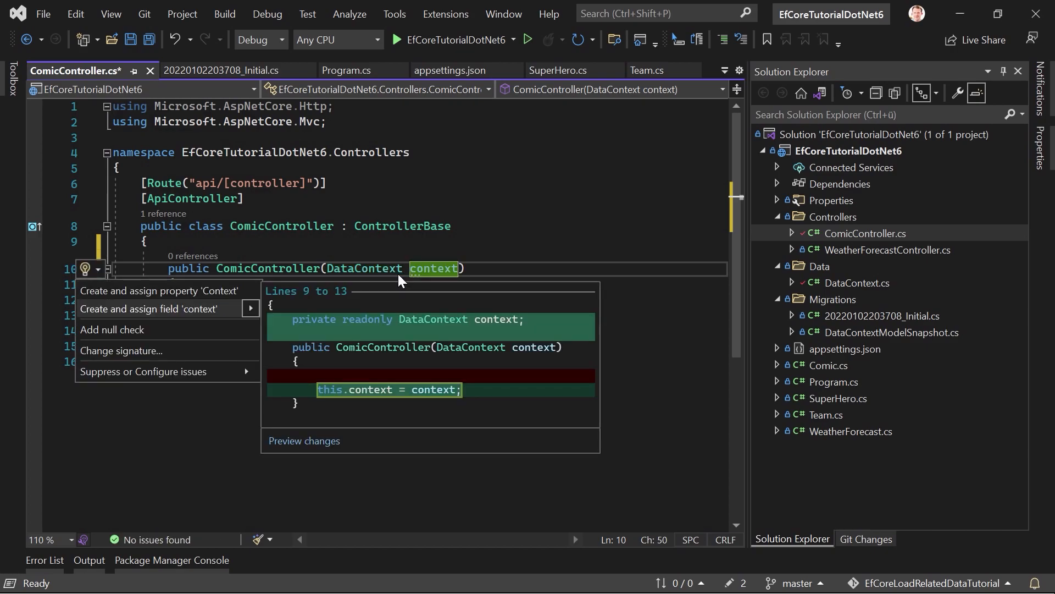
{"action": "left_click", "coordinate": [149, 308]}
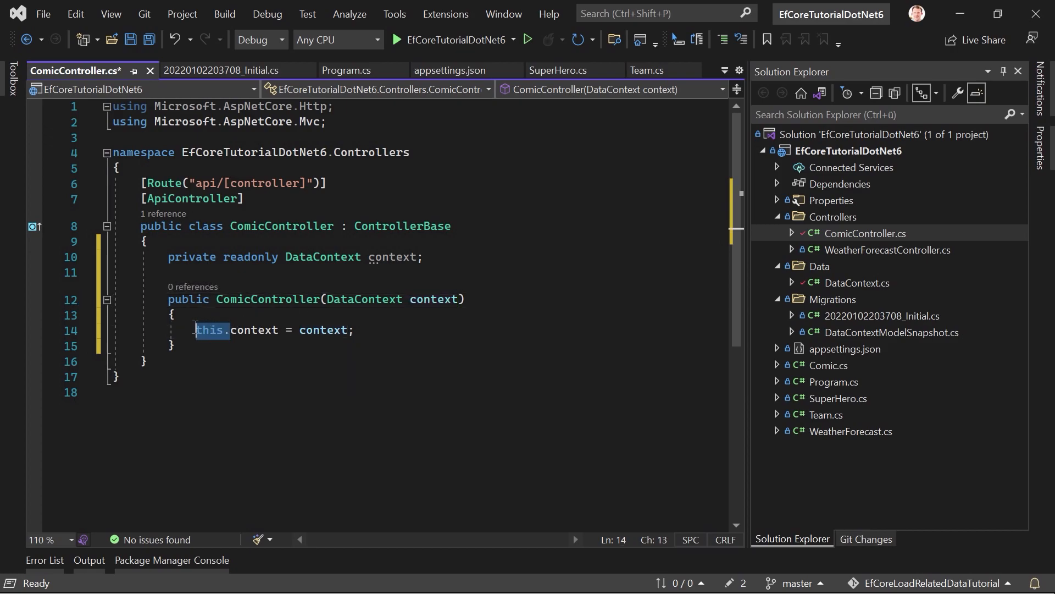
{"action": "type", "text": "_context"}
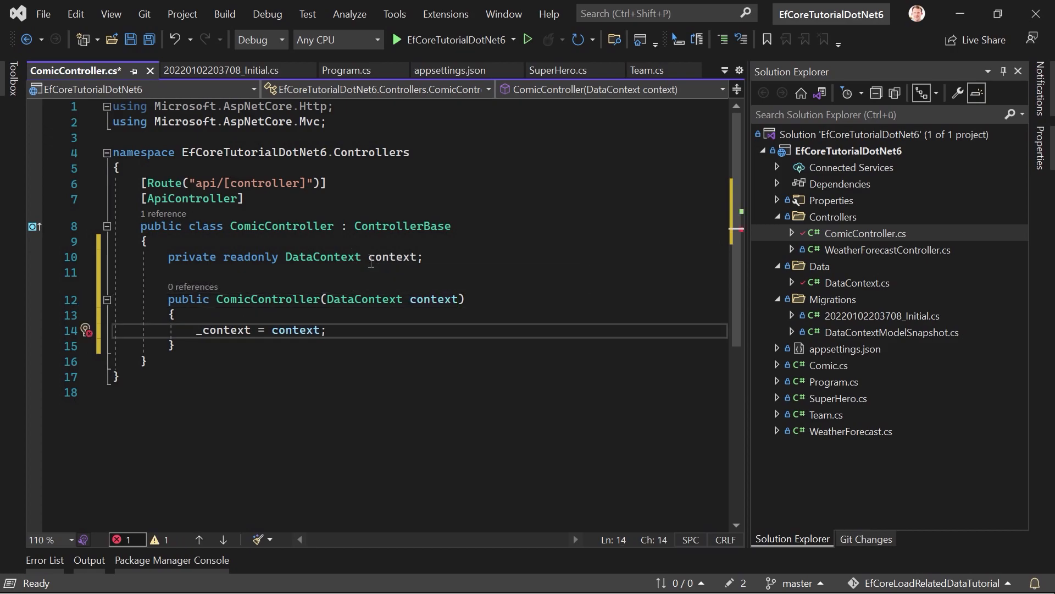
{"action": "double_click", "coordinate": [393, 257]}
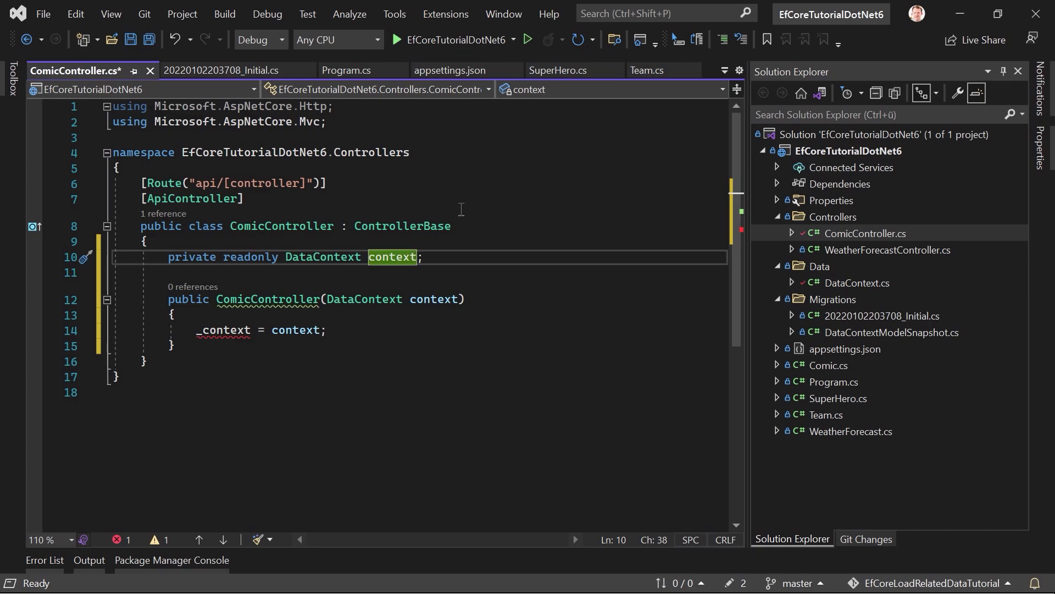
{"action": "type", "text": "_"}
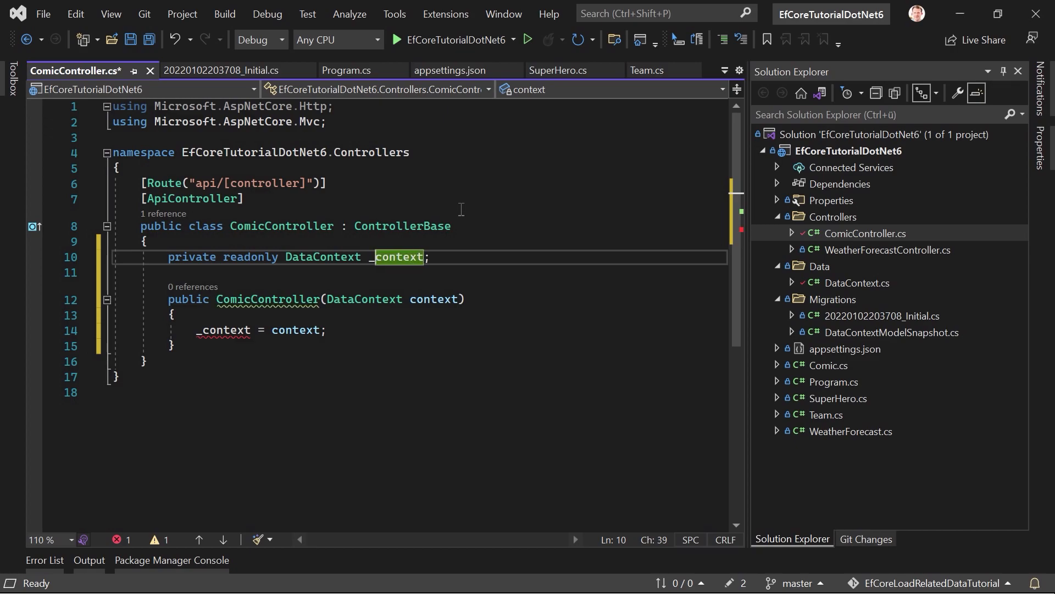
{"action": "left_click", "coordinate": [325, 330]}
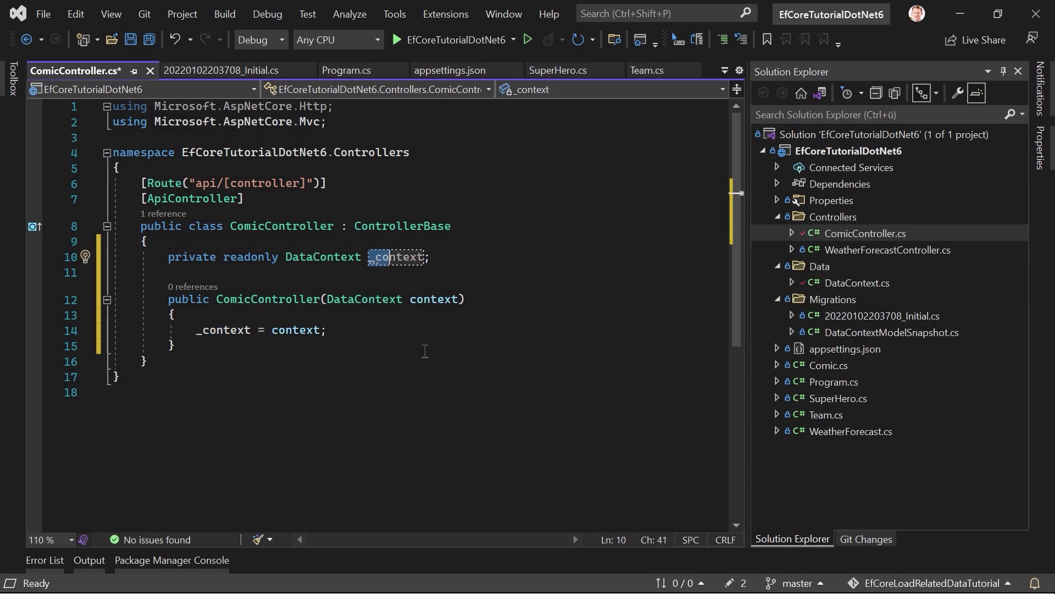
Step: Insert an [HttpGet] attribute on a new line below the constructor
{"action": "left_click", "coordinate": [174, 346]}
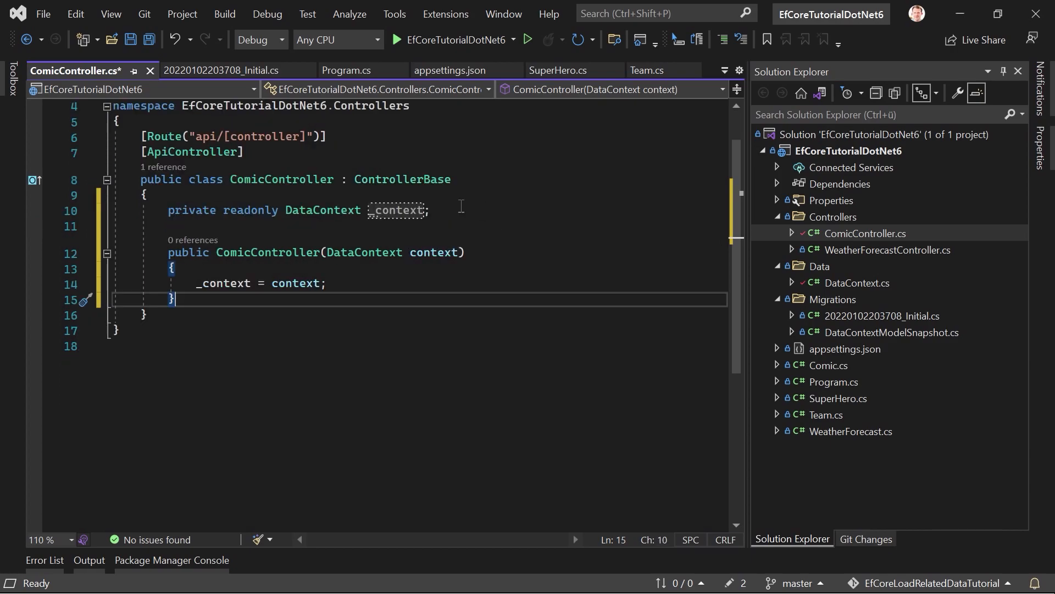
{"action": "key", "text": "Enter"}
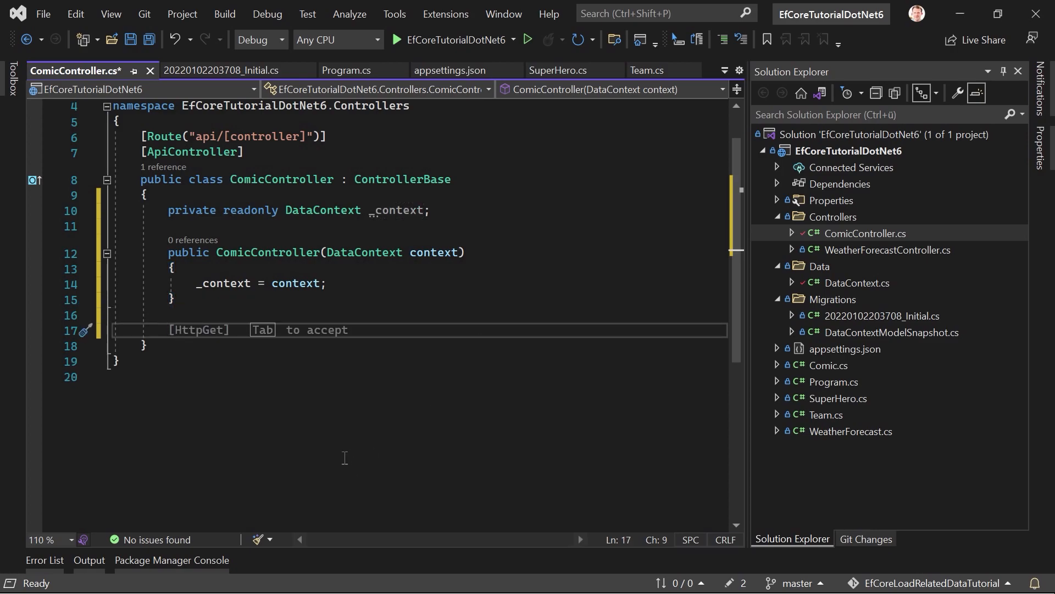
{"action": "key", "text": "Tab"}
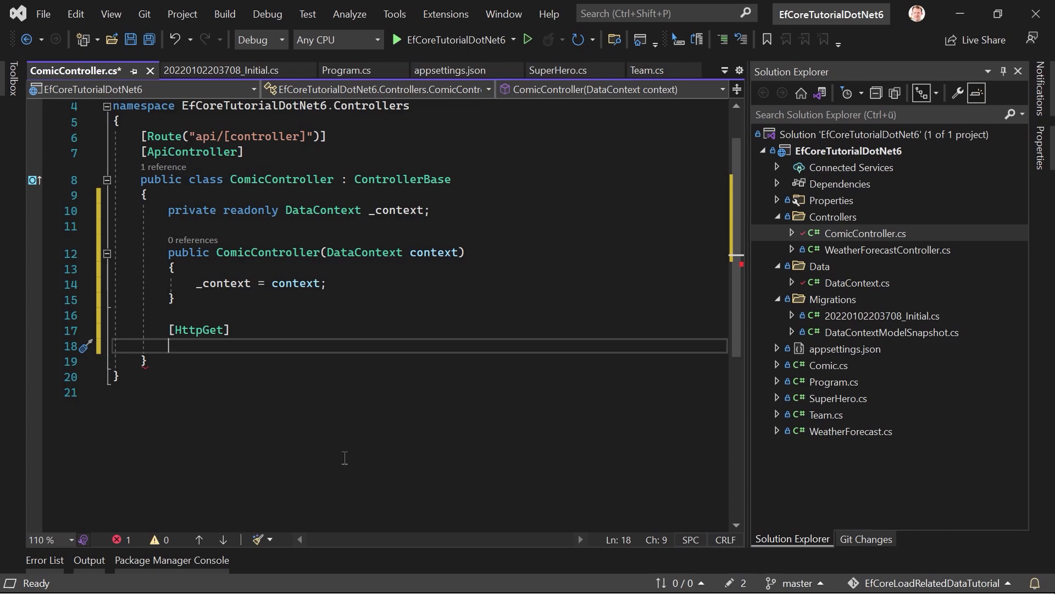
Step: Declare public async Task<ActionResult<List<Comic>>> Get() in ComicController
{"action": "type", "text": "public"}
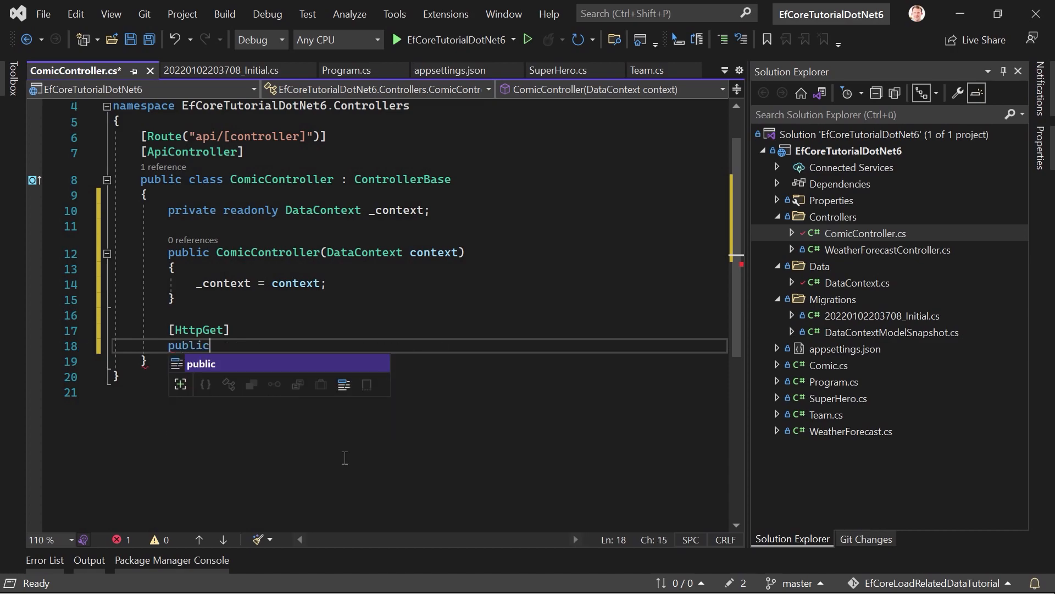
{"action": "type", "text": "async Task<IActionResult> Get()"}
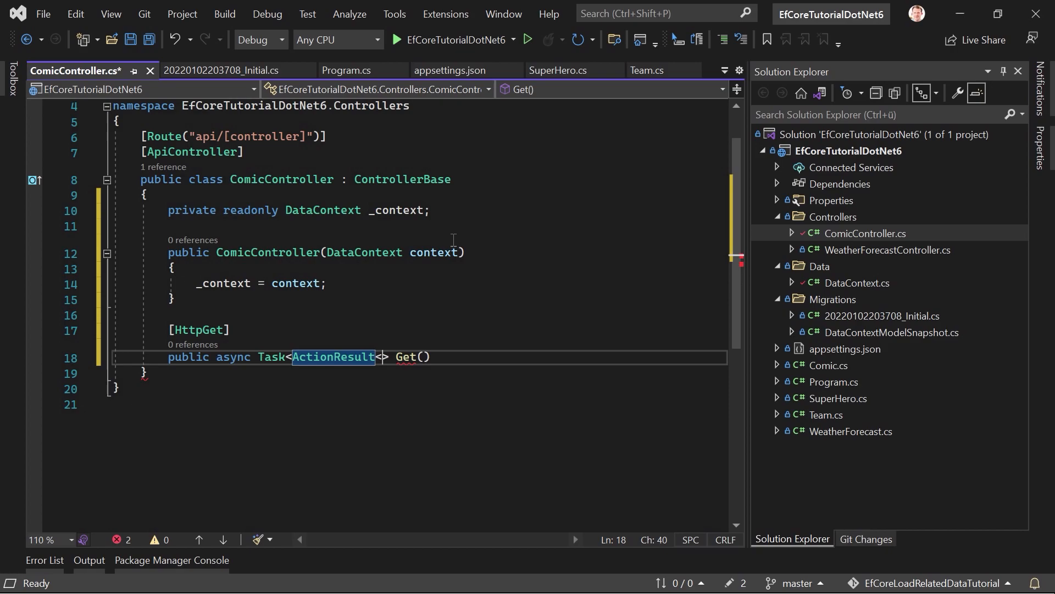
{"action": "type", "text": ">"}
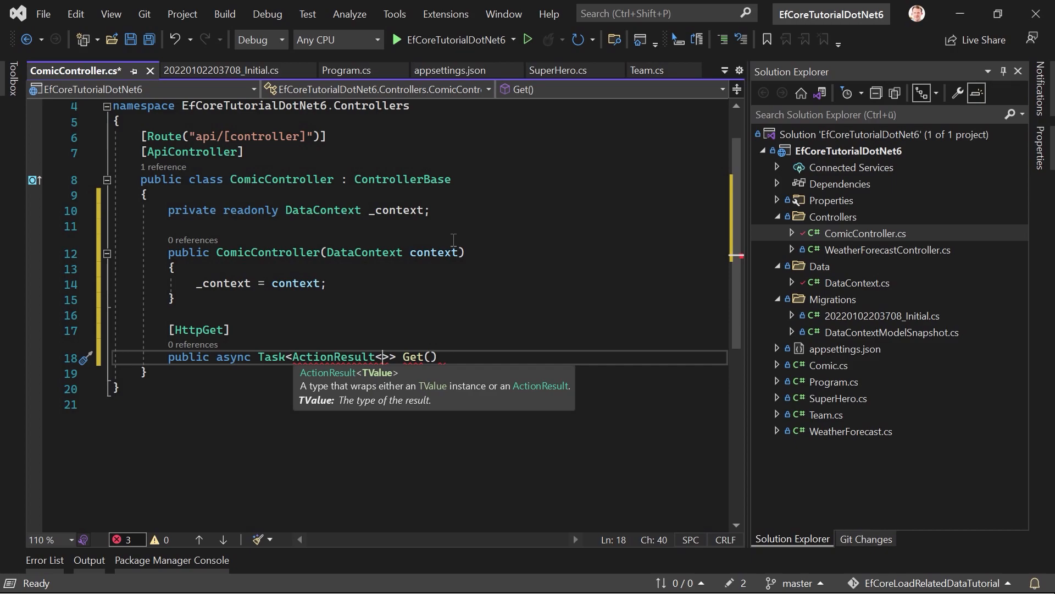
{"action": "type", "text": "Comic"}
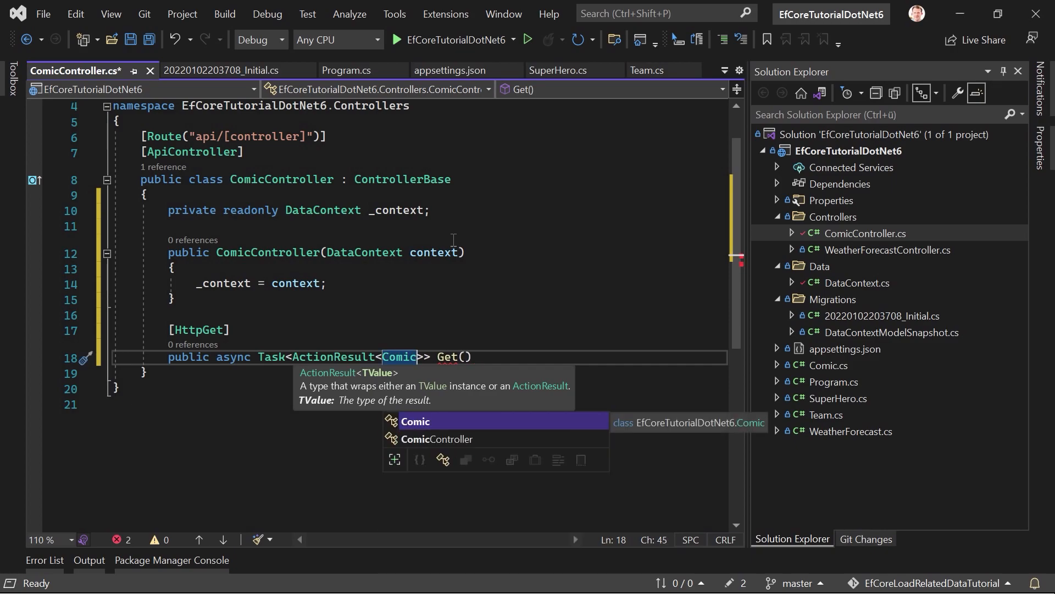
{"action": "type", "text": "List<"}
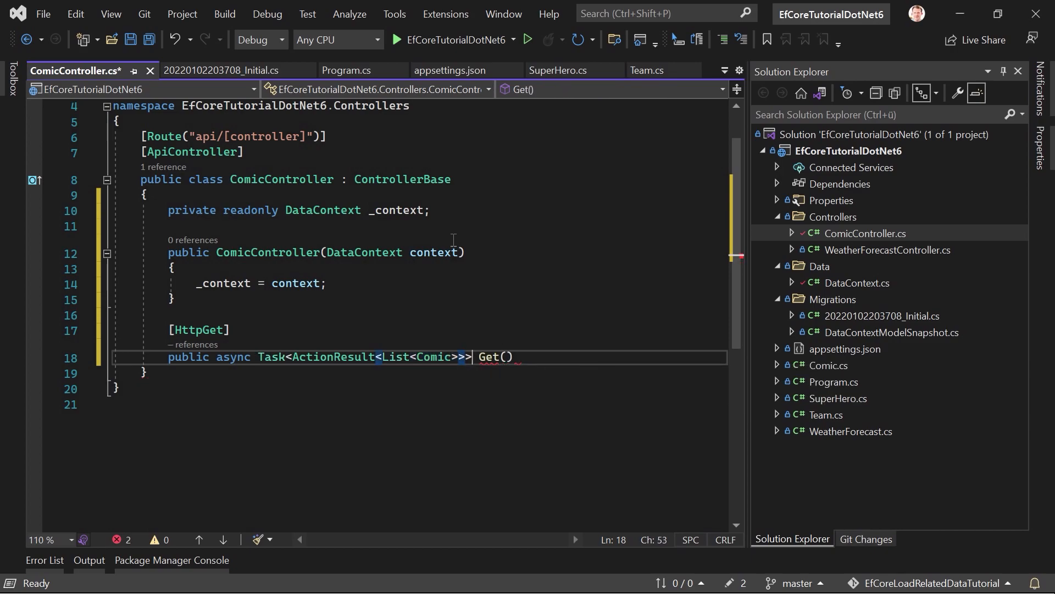
{"action": "key", "text": "enter"}
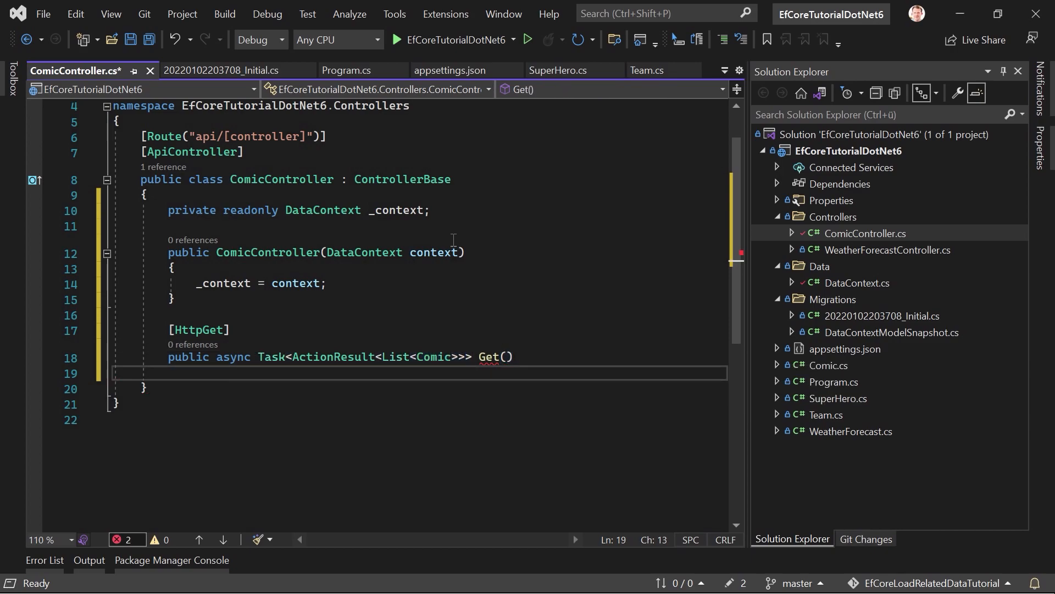
Step: Write the body awaiting _context.Comics.ToListAsync() and returning Ok(comics), then save
{"action": "type", "text": "{"}
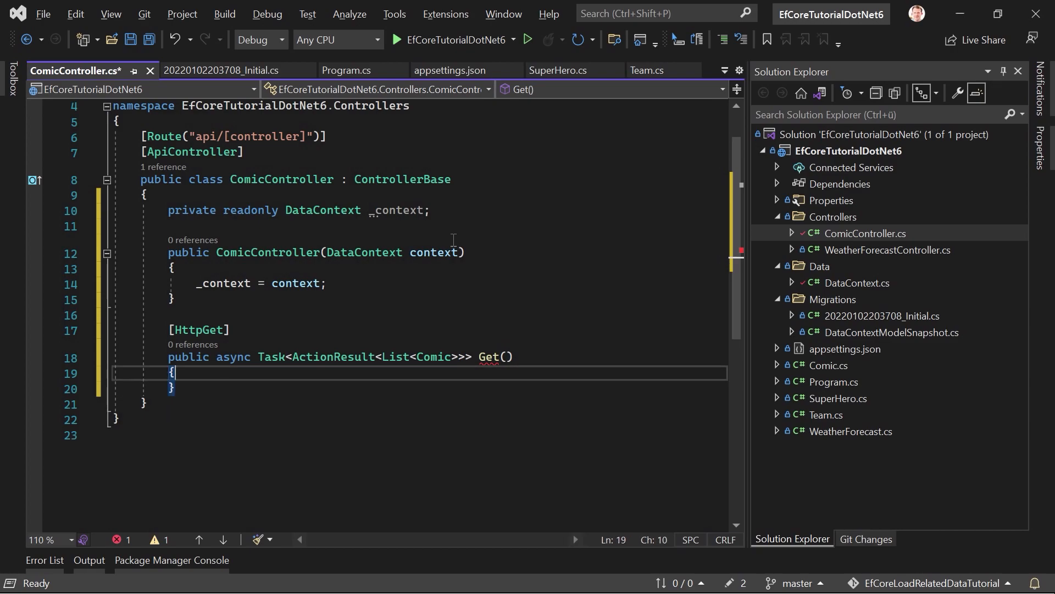
{"action": "type", "text": "var comics = await _"}
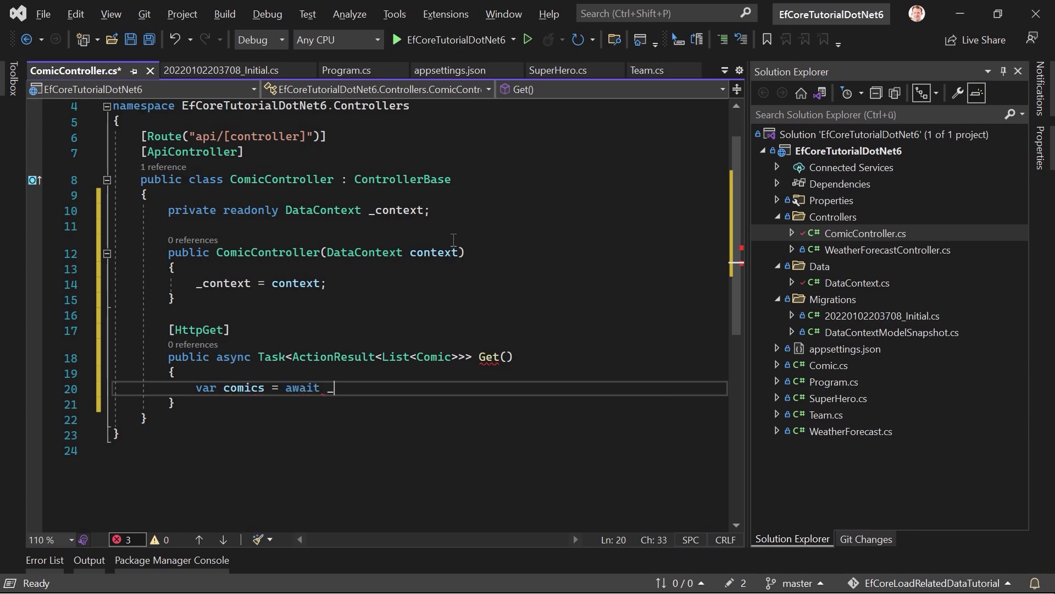
{"action": "type", "text": "context.Comics."}
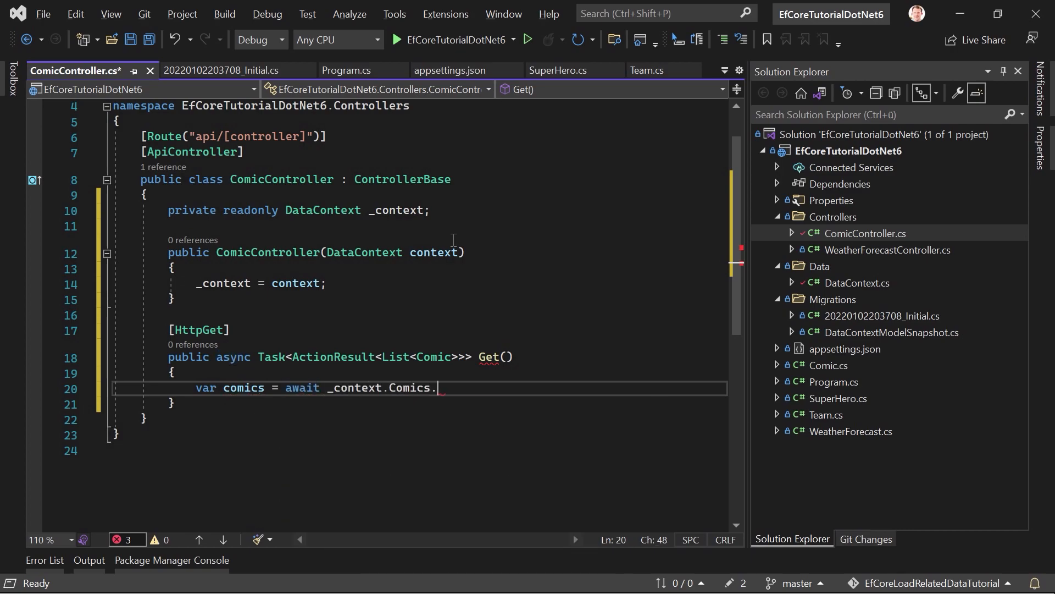
{"action": "type", "text": "ToList"}
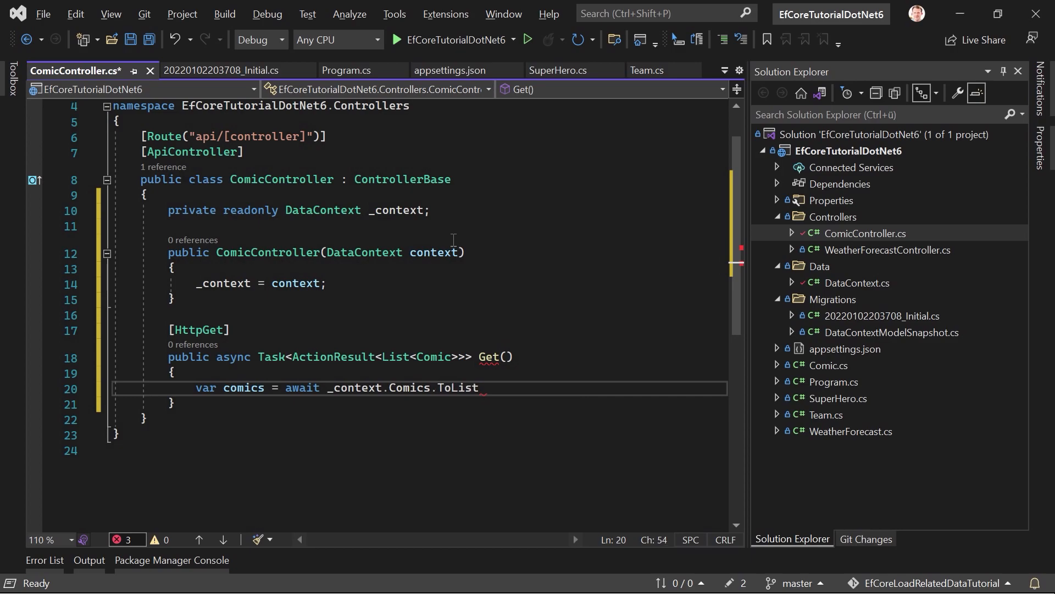
{"action": "type", "text": "Asy"}
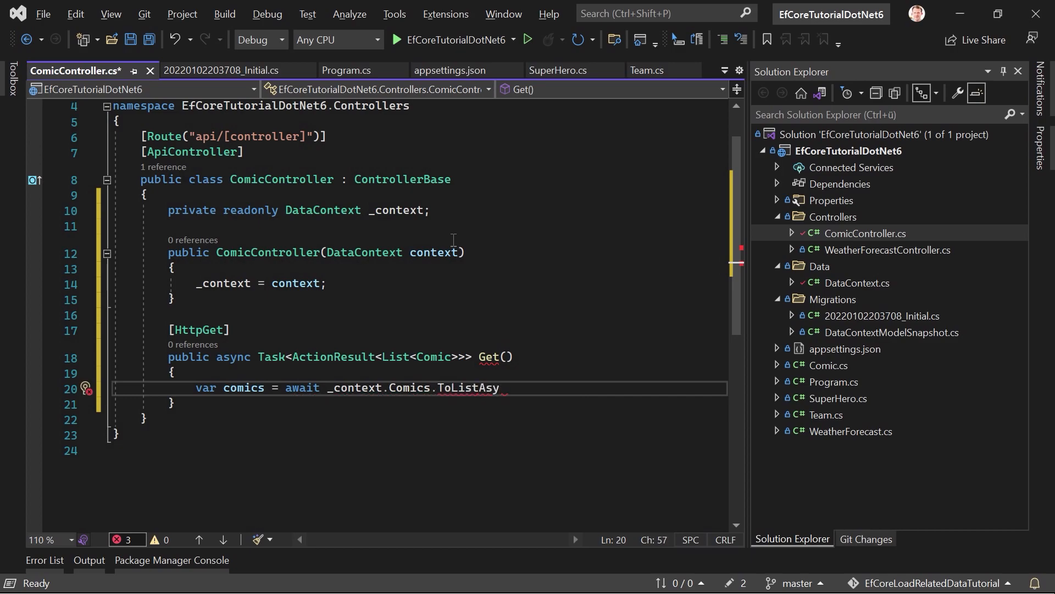
{"action": "type", "text": "nc()"}
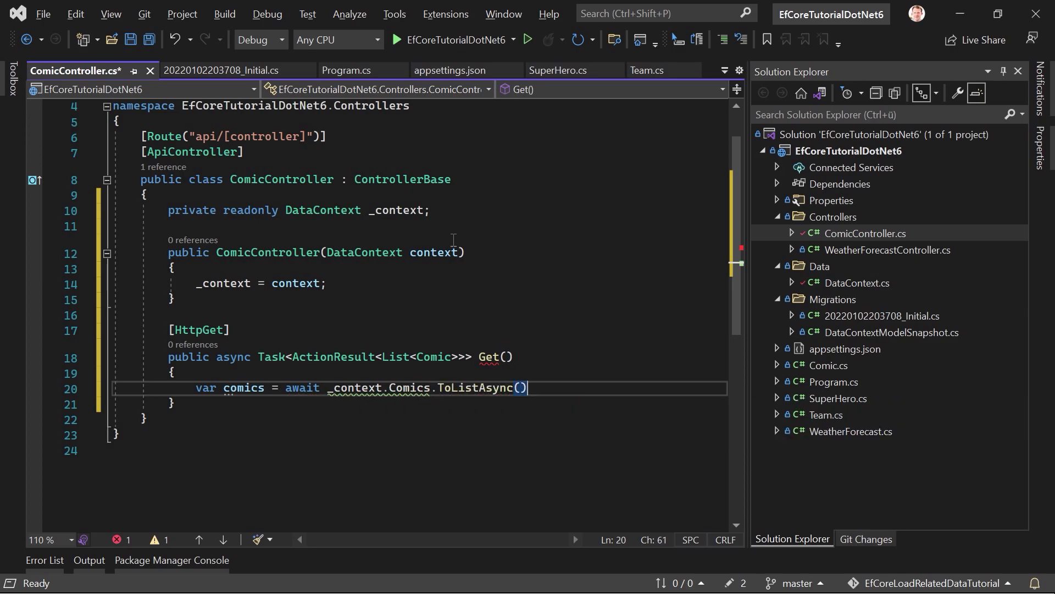
{"action": "type", "text": ";"}
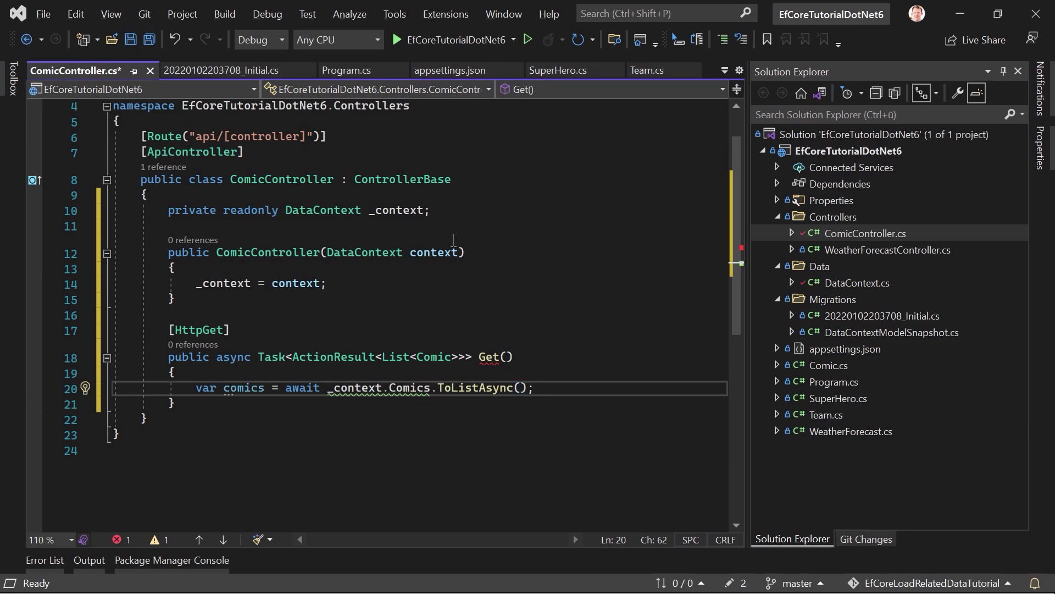
{"action": "type", "text": "return"}
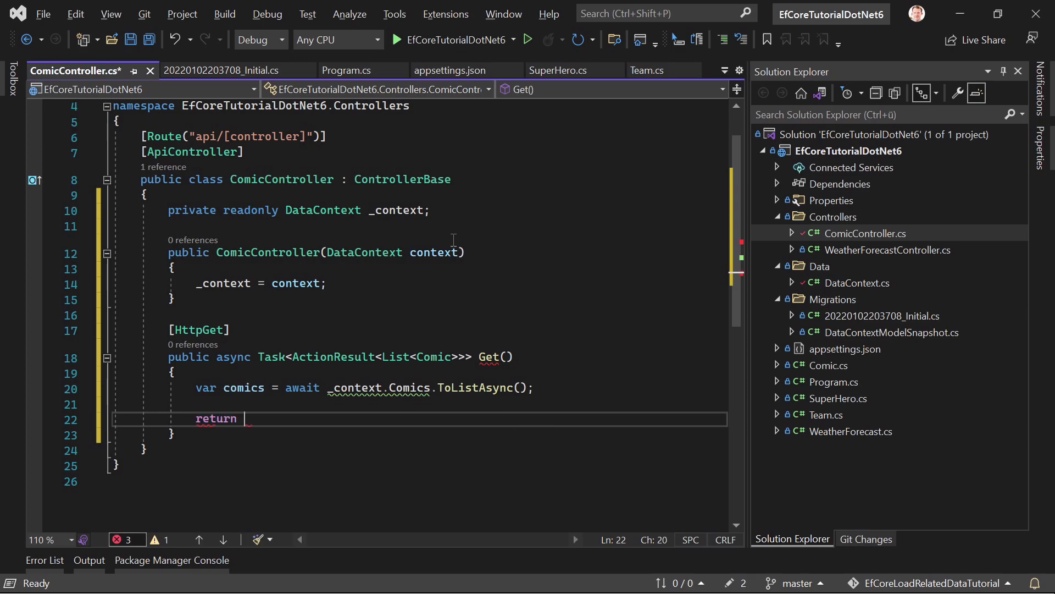
{"action": "type", "text": "Ok("}
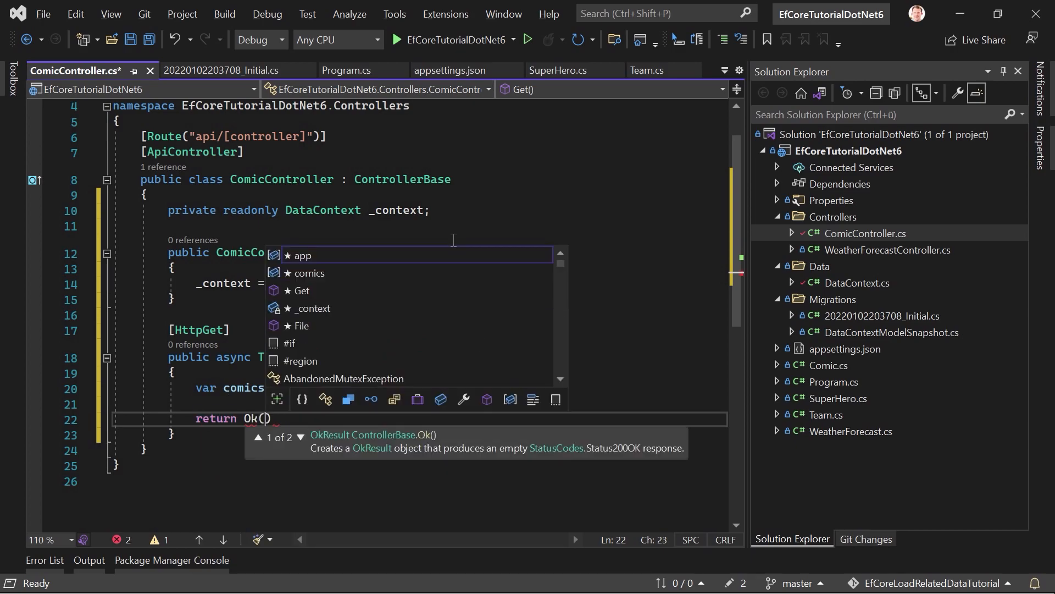
{"action": "type", "text": "comics"}
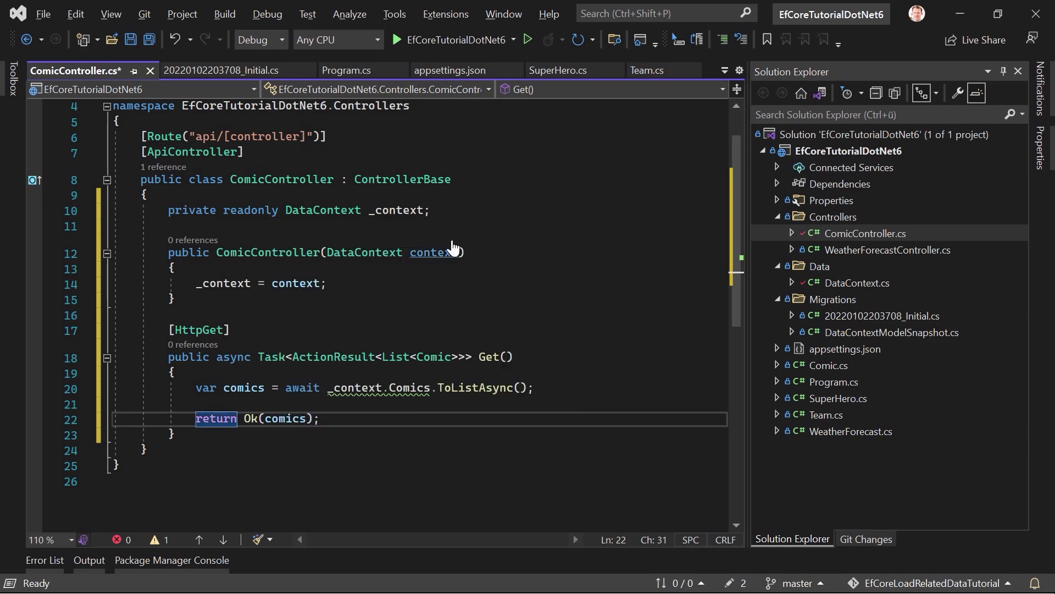
{"action": "key", "text": "ctrl+s"}
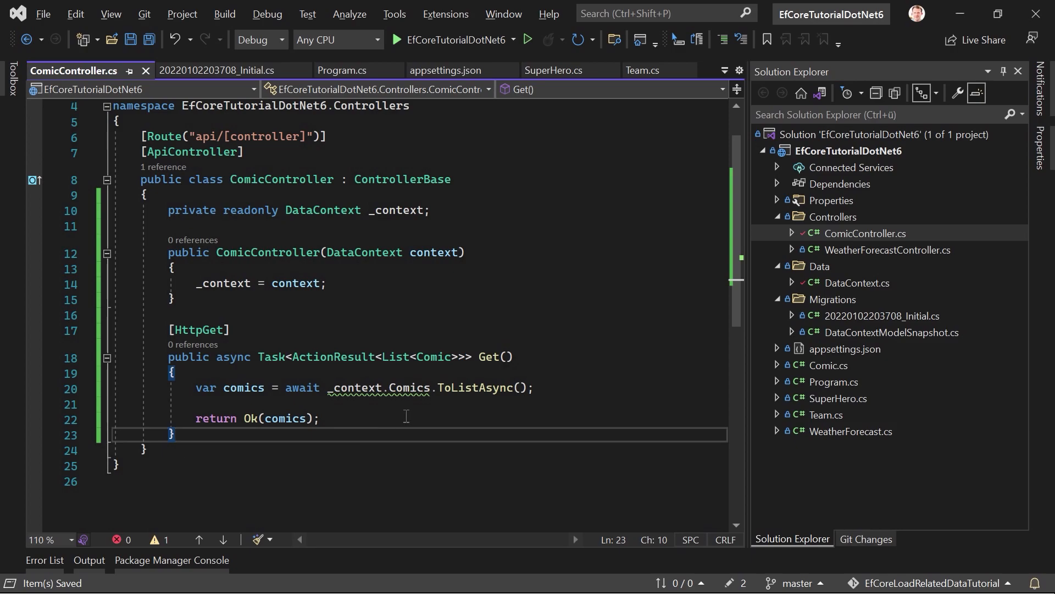
{"action": "left_click", "coordinate": [398, 39]}
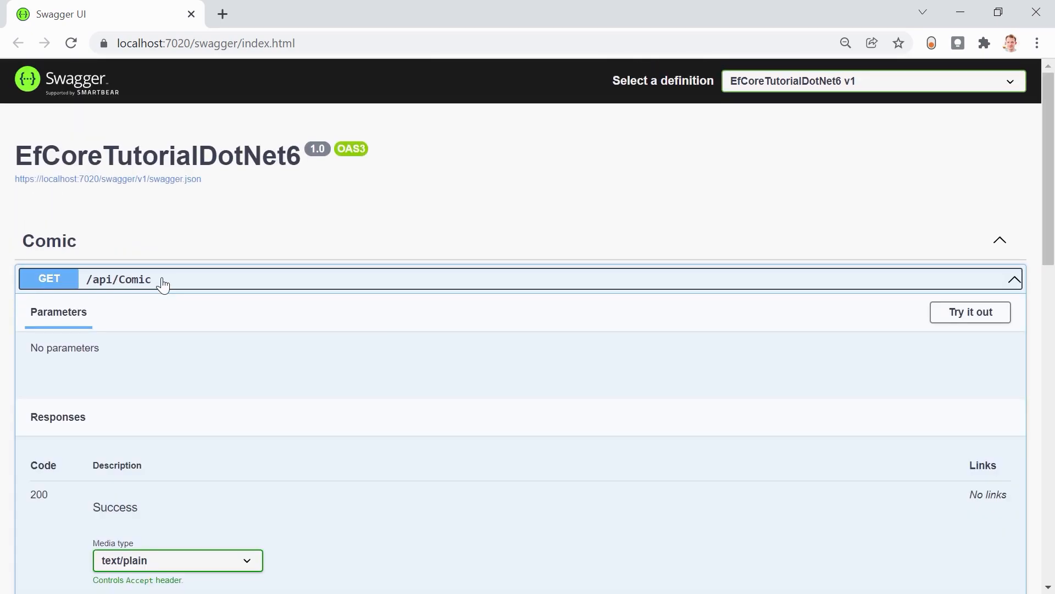
Step: Execute GET /api/Comic in Swagger and compare the response body to the example schema
{"action": "left_click", "coordinate": [970, 311]}
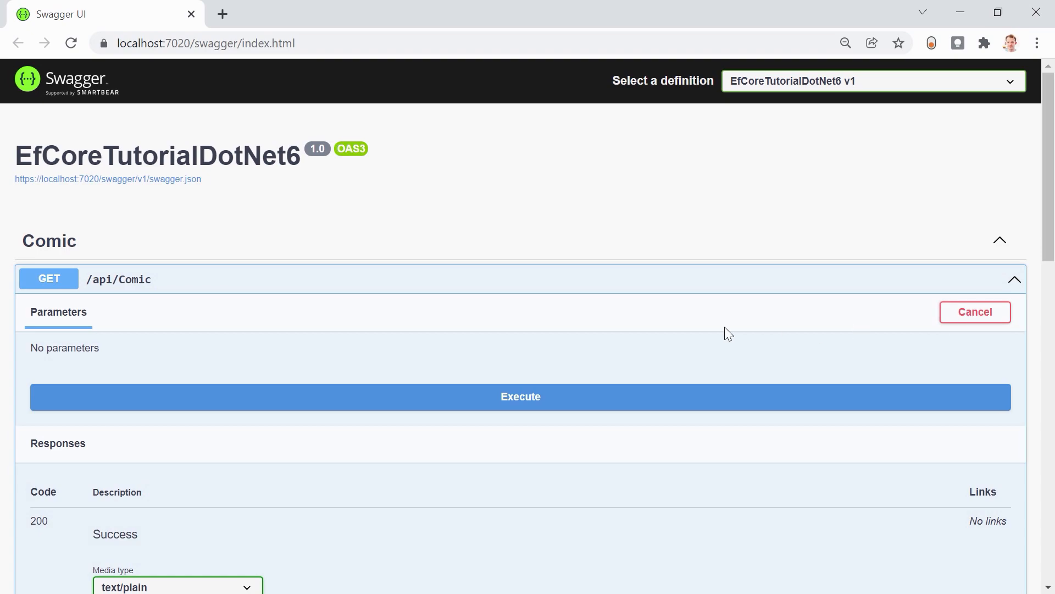
{"action": "left_click", "coordinate": [521, 396]}
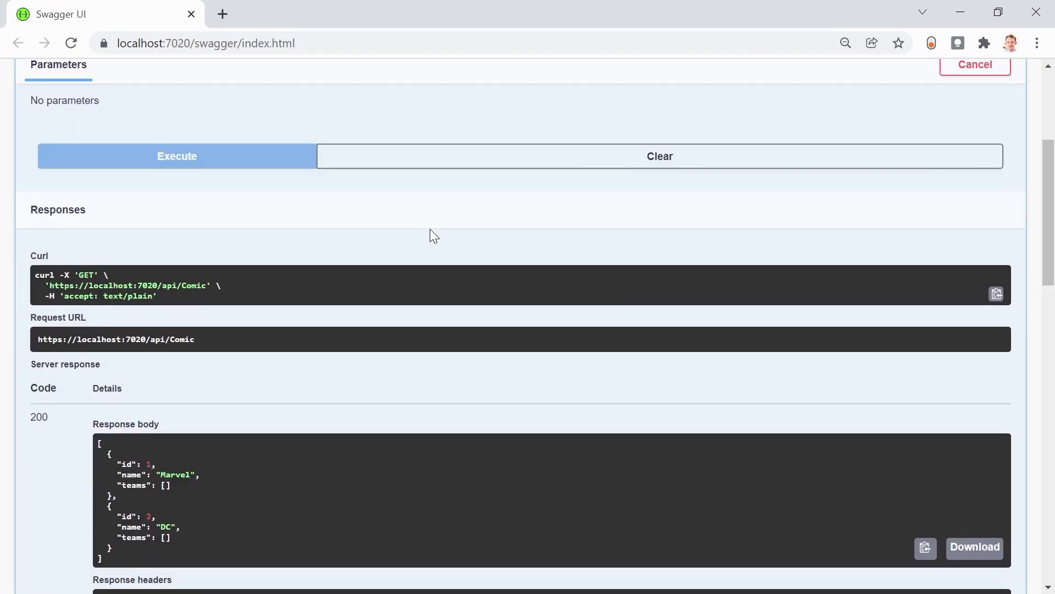
{"action": "scroll", "scroll_direction": "down", "scroll_amount": 3}
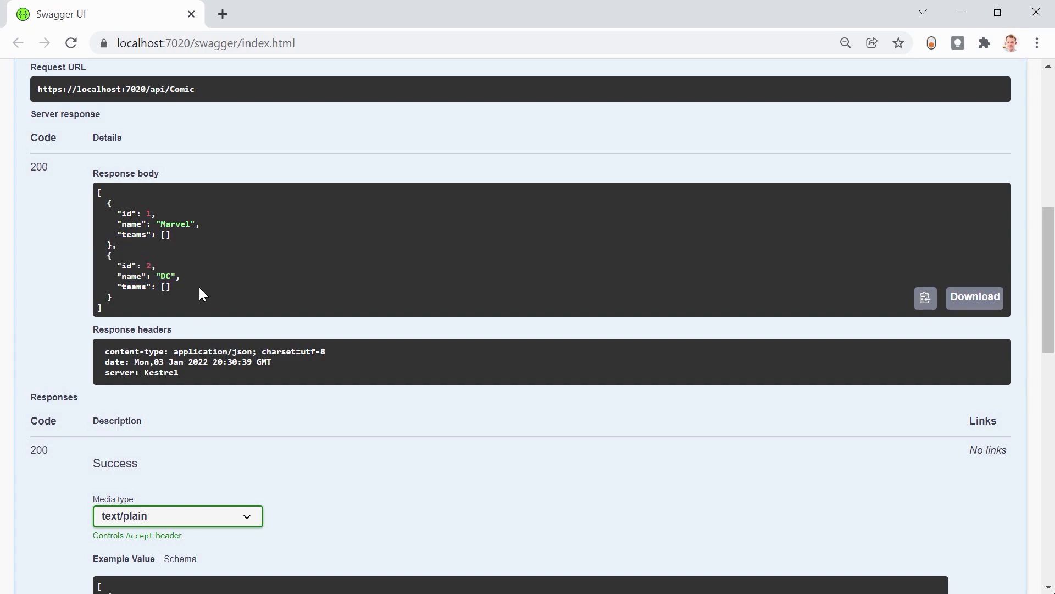
{"action": "scroll", "scroll_direction": "down", "scroll_amount": 3}
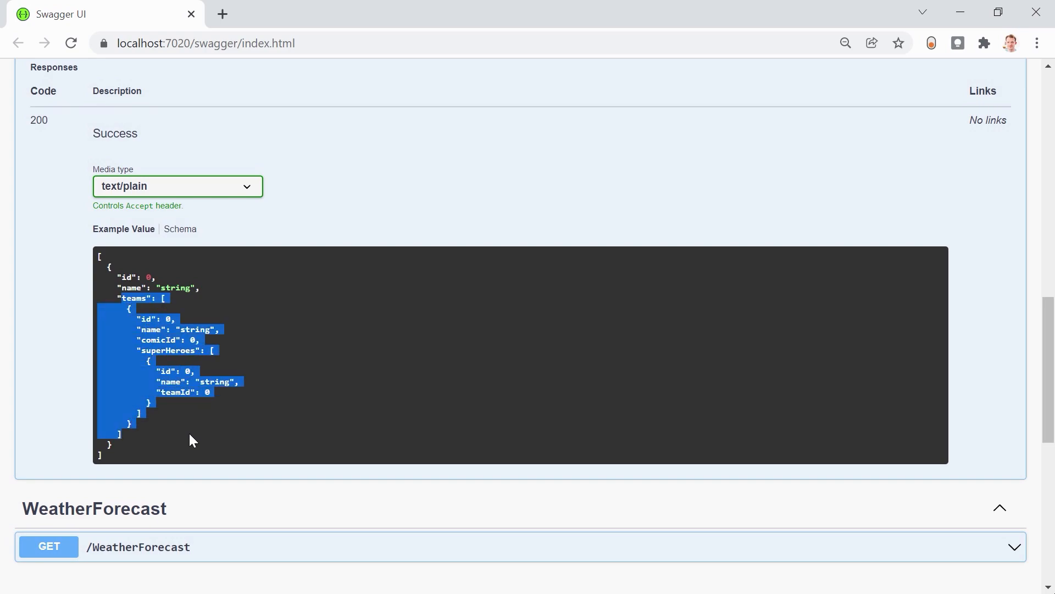
{"action": "mouse_move", "coordinate": [211, 317]}
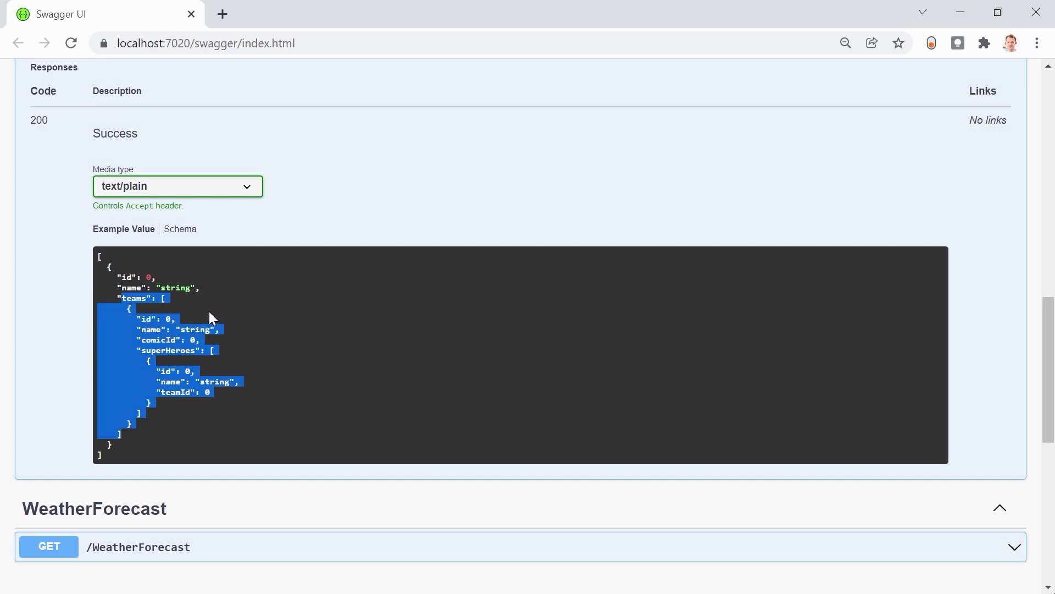
{"action": "mouse_move", "coordinate": [263, 339]}
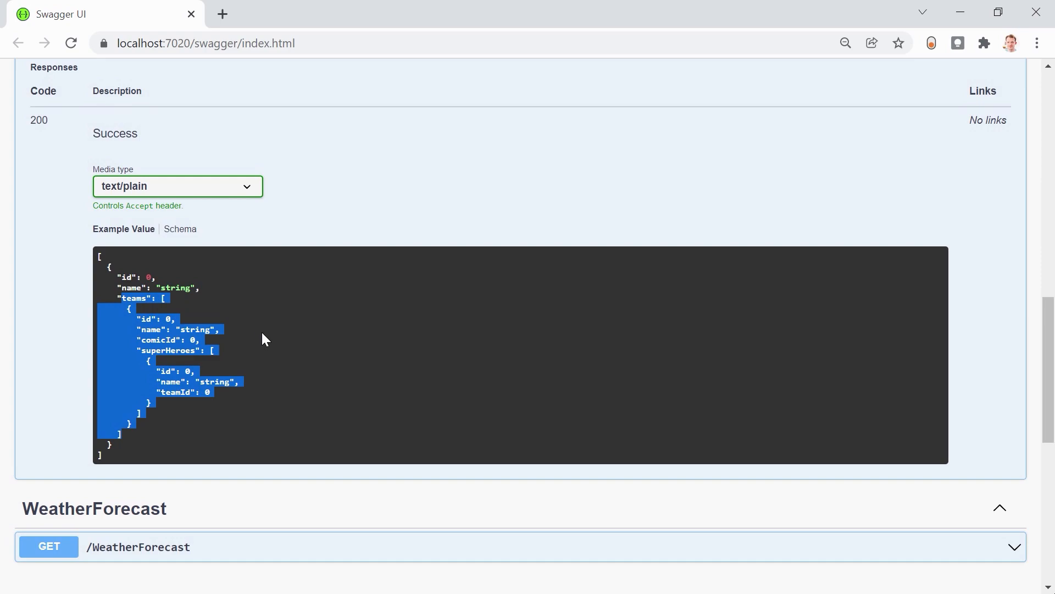
{"action": "left_click", "coordinate": [249, 343]}
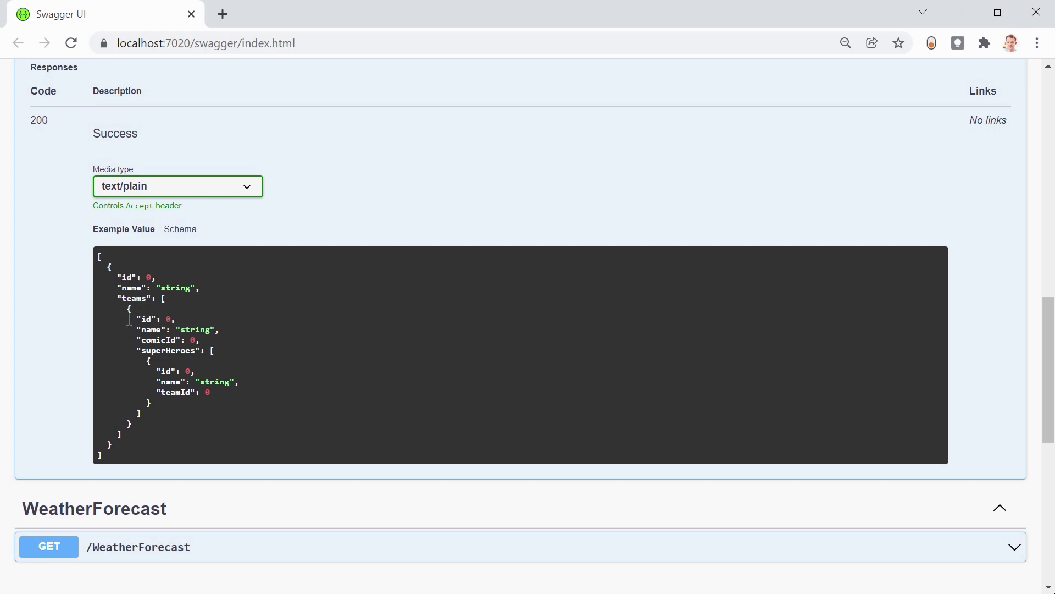
{"action": "mouse_move", "coordinate": [214, 368]}
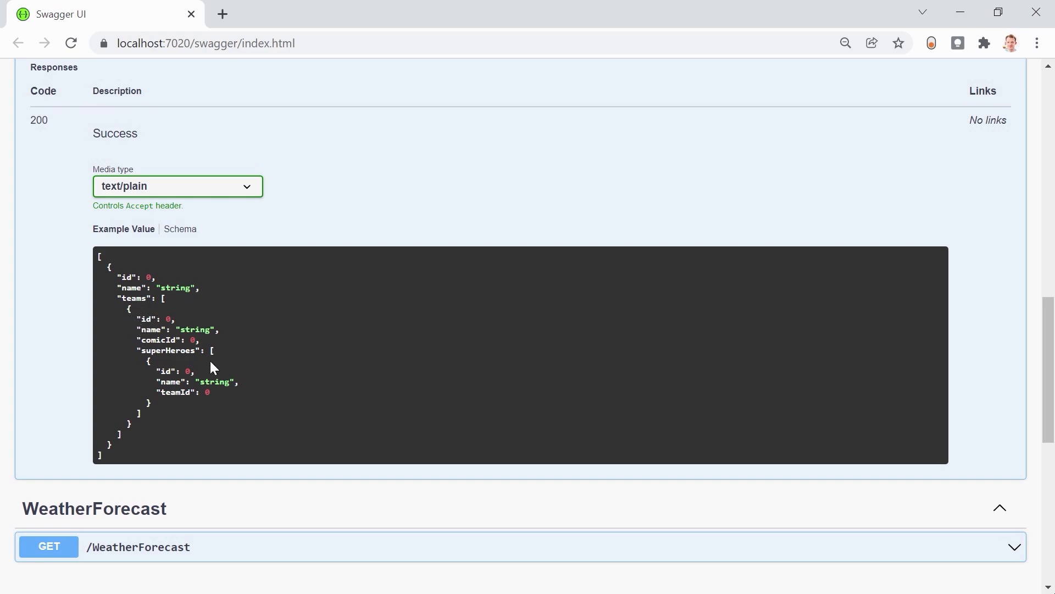
{"action": "mouse_move", "coordinate": [138, 347]}
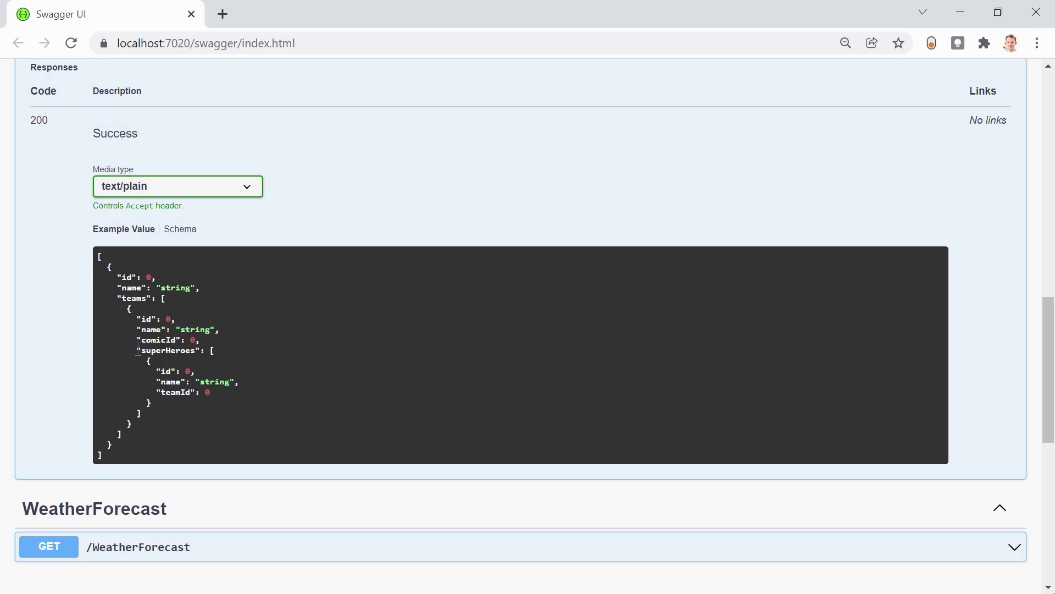
{"action": "mouse_move", "coordinate": [274, 395]}
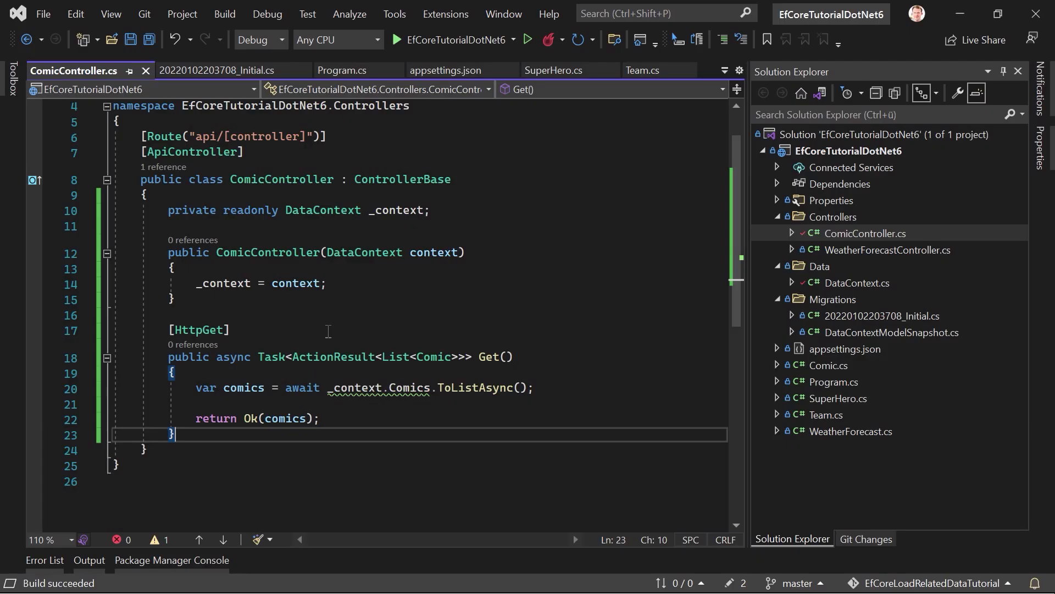
Step: Add .Include(c => c.Teams) to the comics query, save, and Hot Reload
{"action": "left_click", "coordinate": [430, 387]}
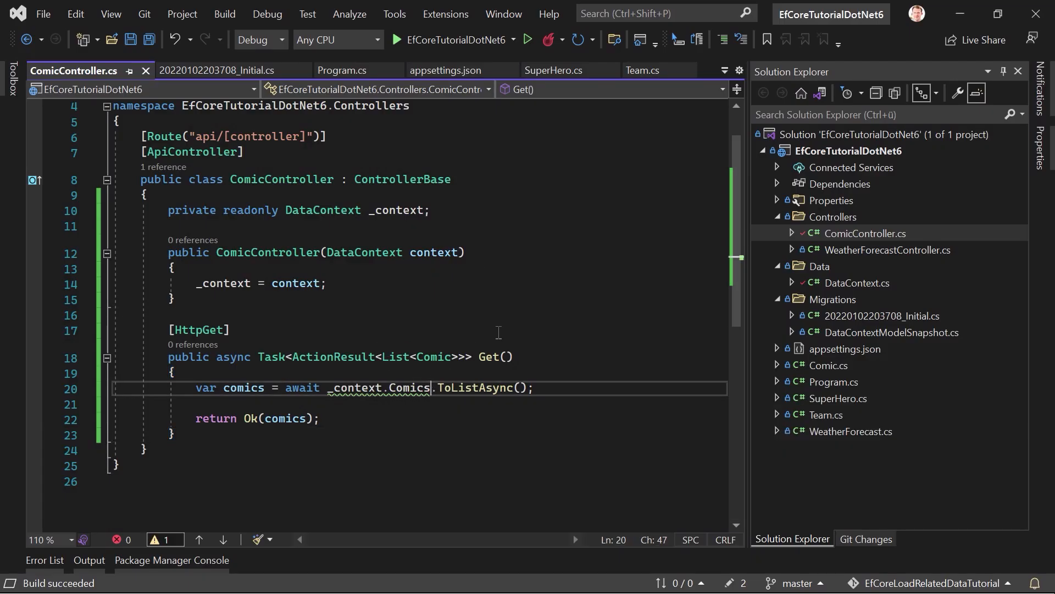
{"action": "key", "text": "enter"}
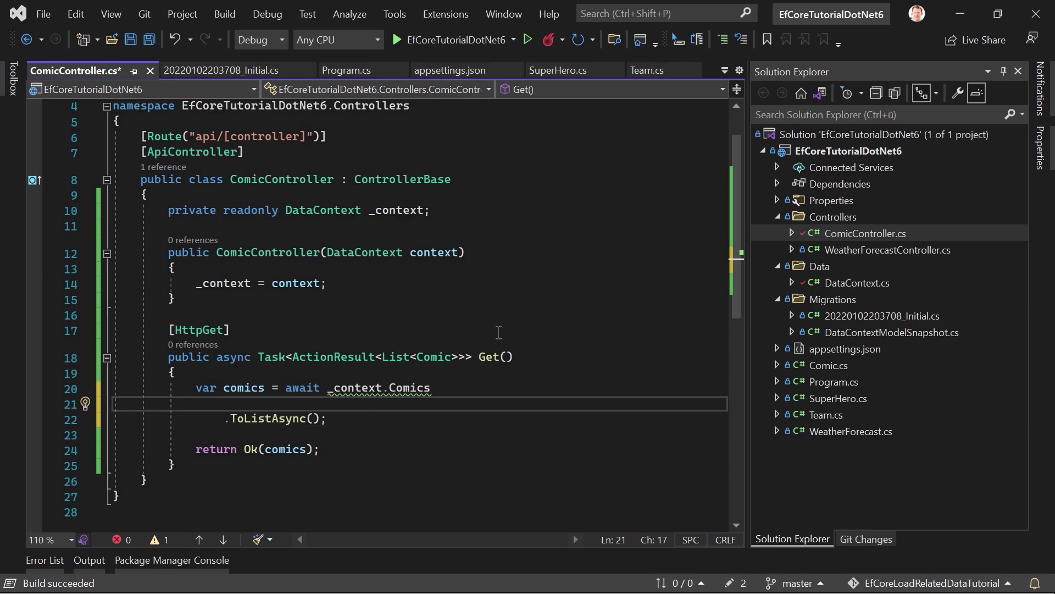
{"action": "type", "text": ".Include"}
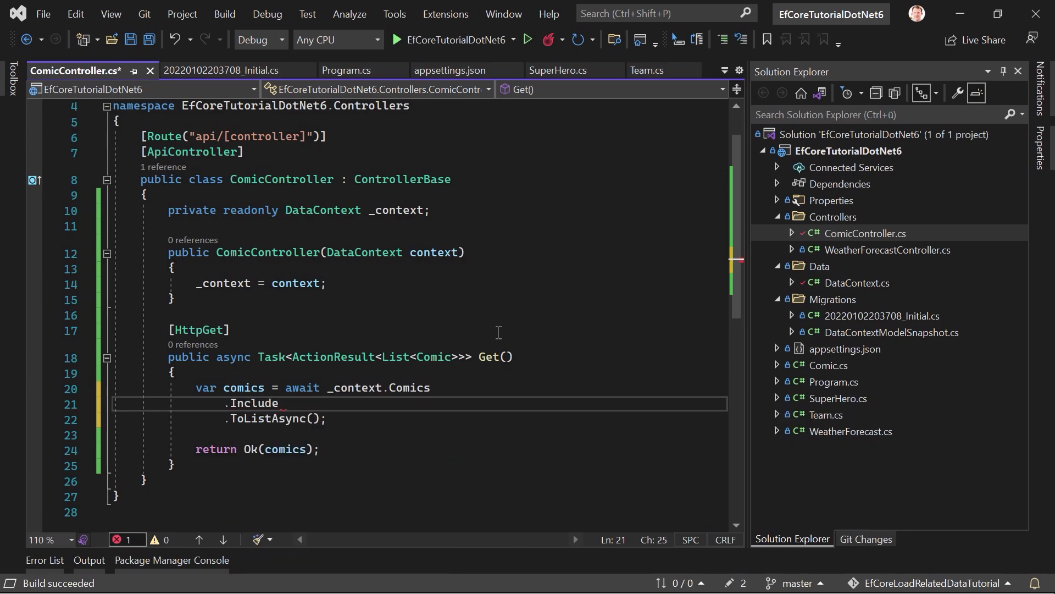
{"action": "type", "text": "()"}
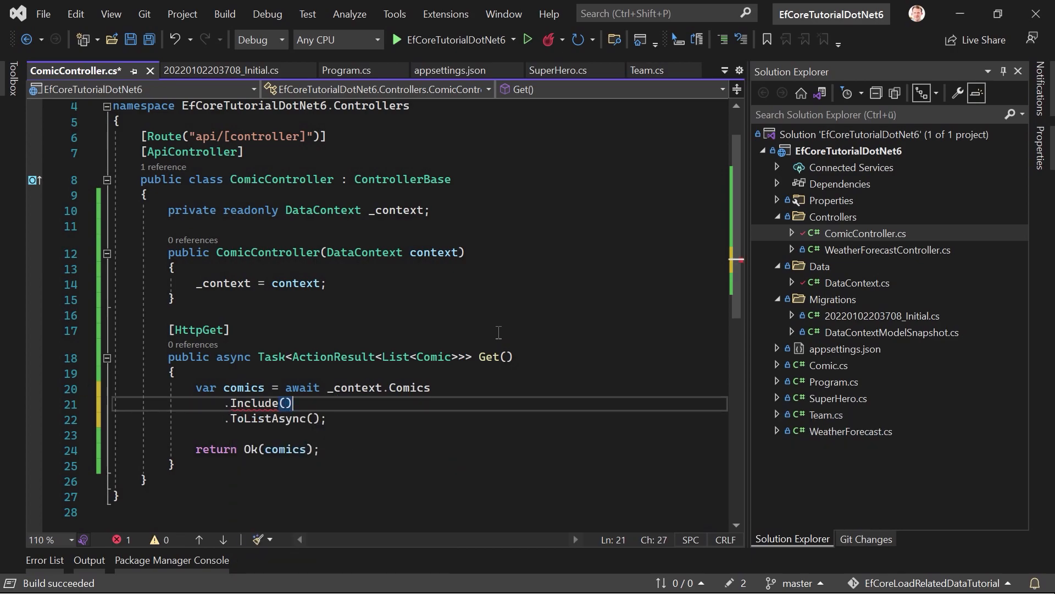
{"action": "type", "text": "c => c.Teams"}
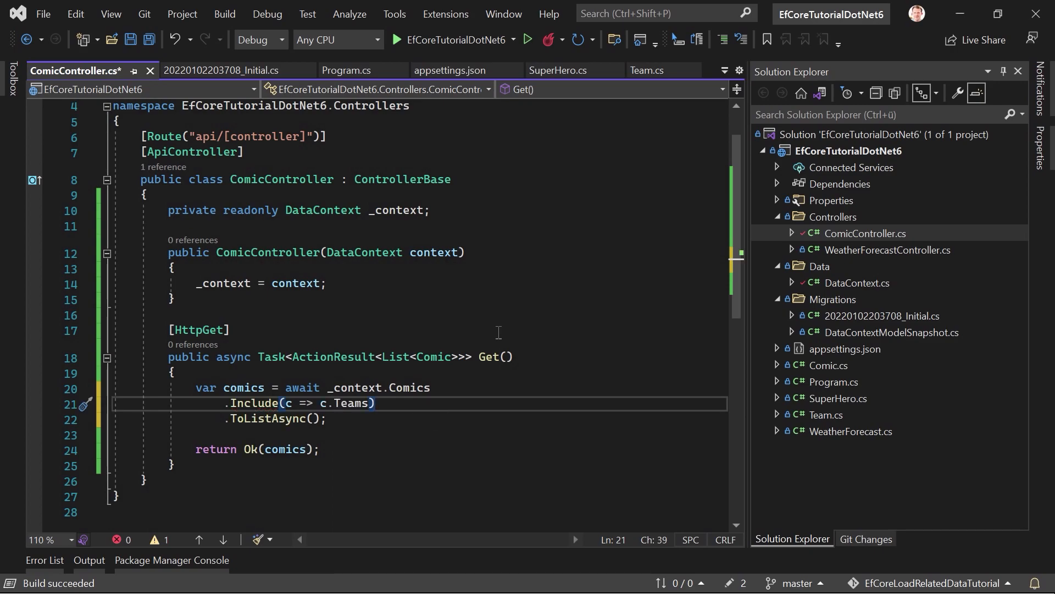
{"action": "key", "text": "ctrl+s"}
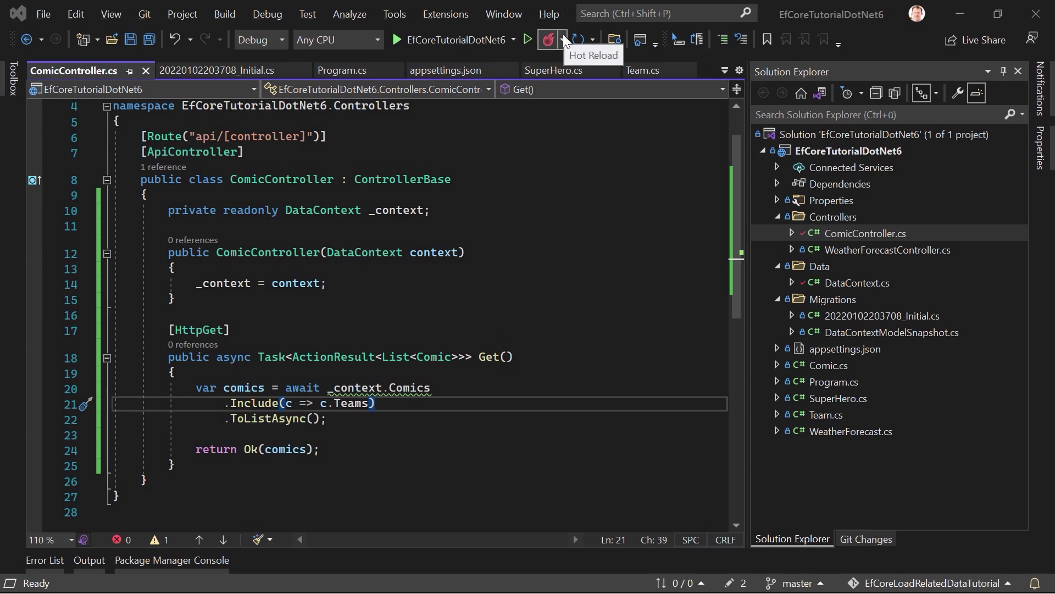
{"action": "left_click", "coordinate": [531, 39]}
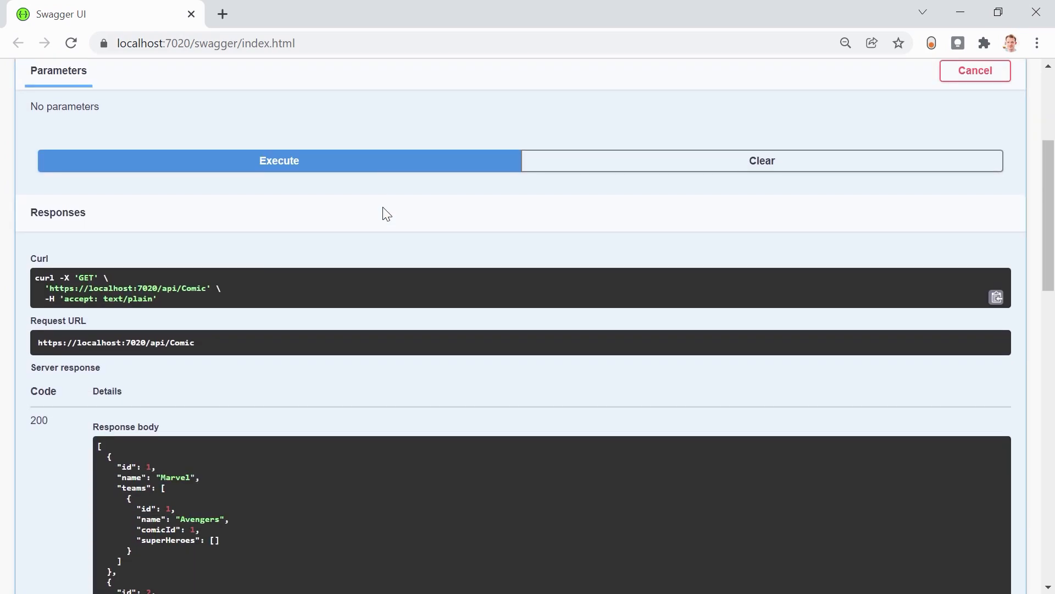
Step: Scroll the comics response to DC's Justice League team and highlight the DC name
{"action": "scroll", "scroll_direction": "down", "scroll_amount": 3}
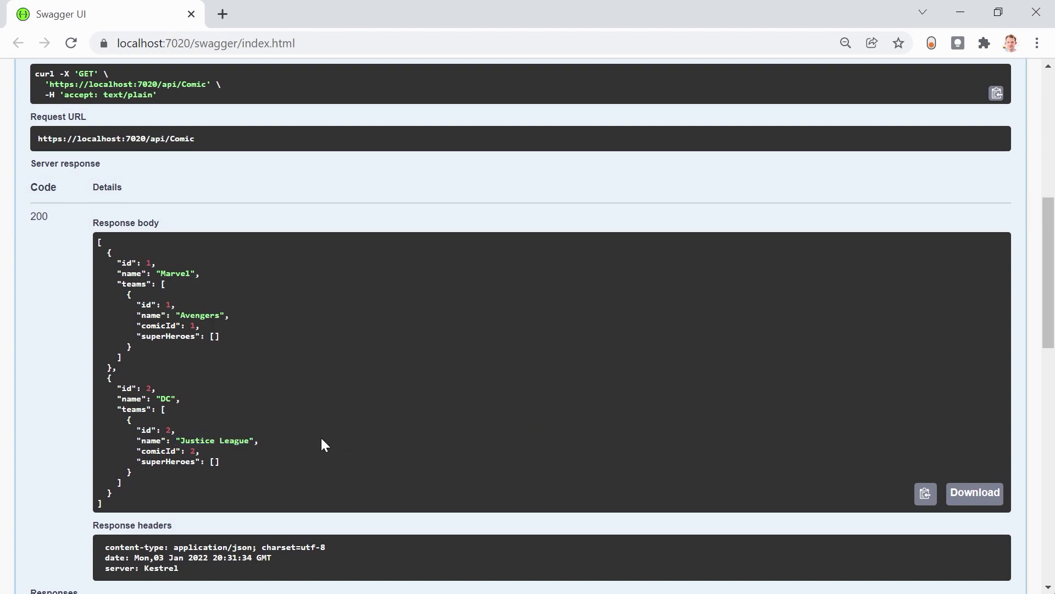
{"action": "mouse_move", "coordinate": [281, 384]}
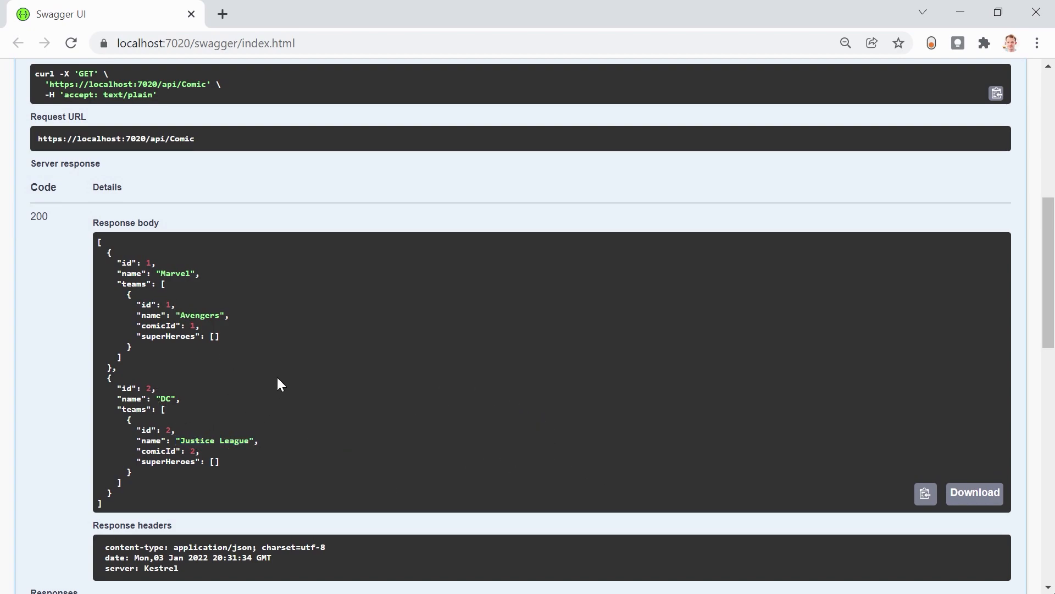
{"action": "mouse_move", "coordinate": [225, 419]}
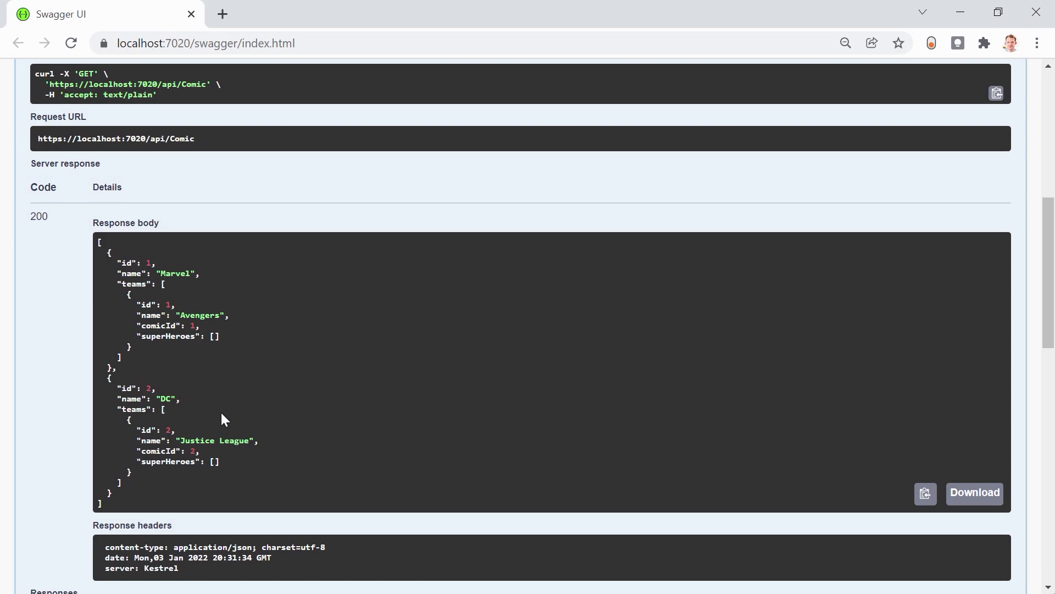
{"action": "double_click", "coordinate": [165, 399]}
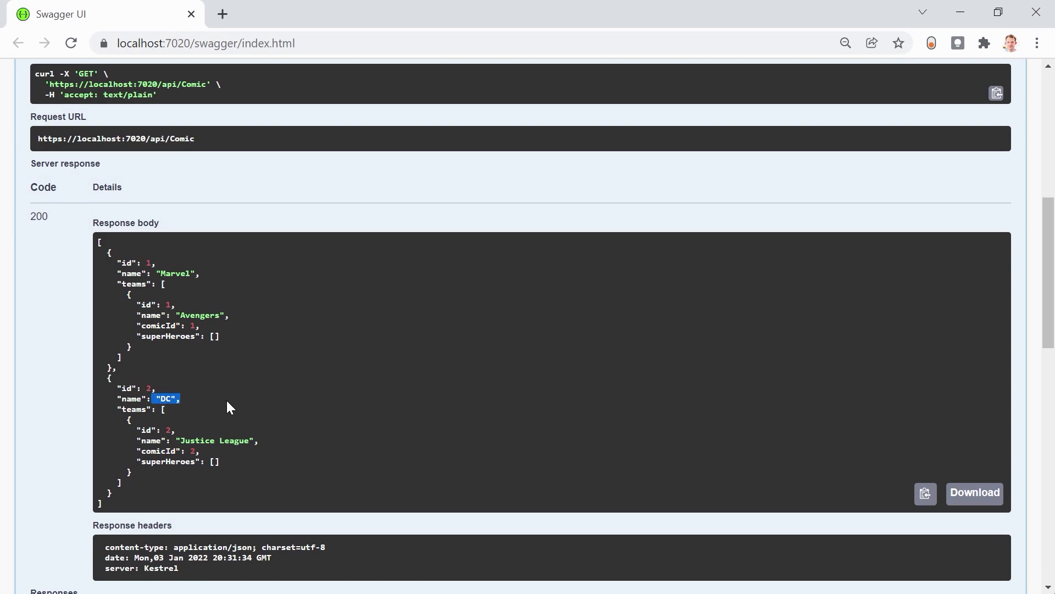
{"action": "mouse_move", "coordinate": [224, 409]}
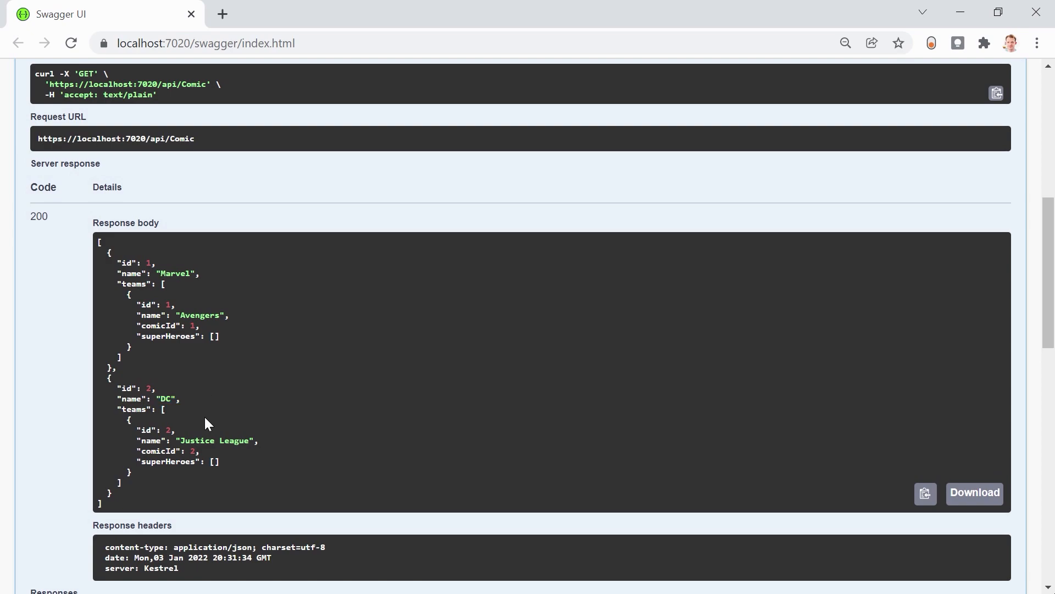
{"action": "double_click", "coordinate": [166, 399]}
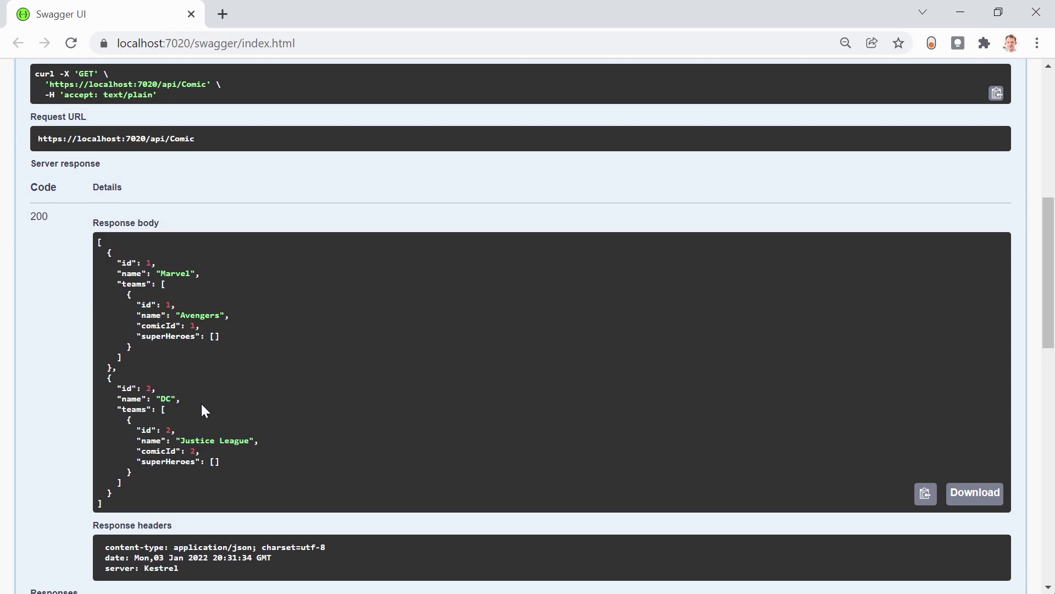
{"action": "mouse_move", "coordinate": [194, 420]}
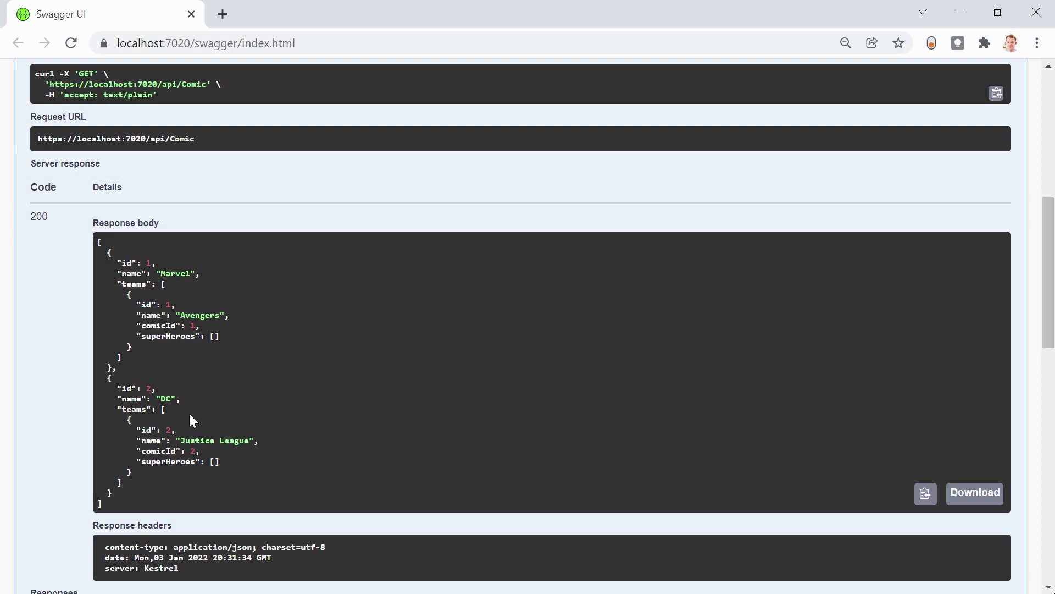
{"action": "mouse_move", "coordinate": [197, 432]}
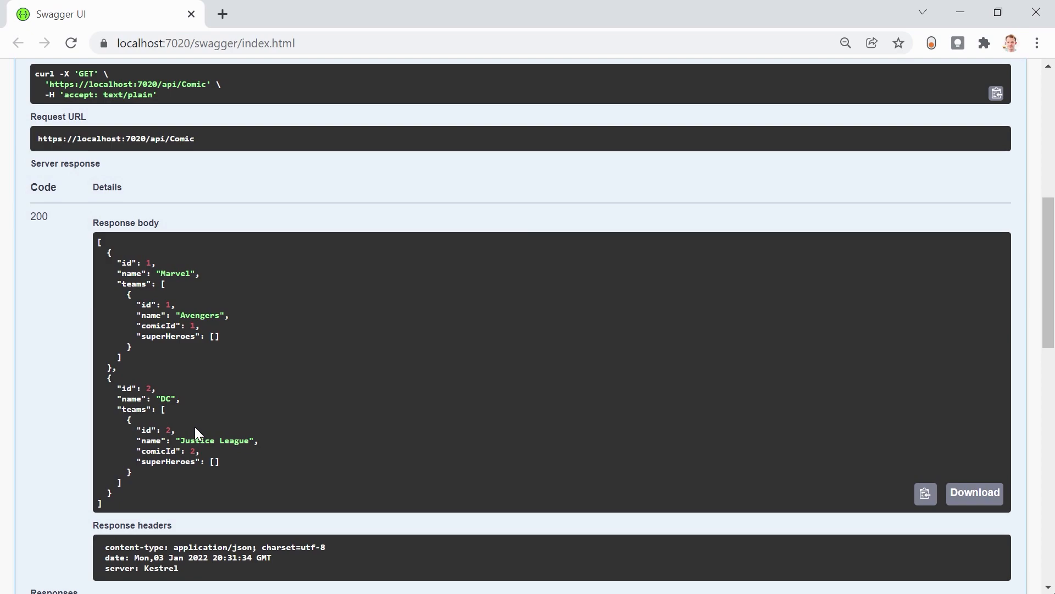
{"action": "mouse_move", "coordinate": [198, 428]}
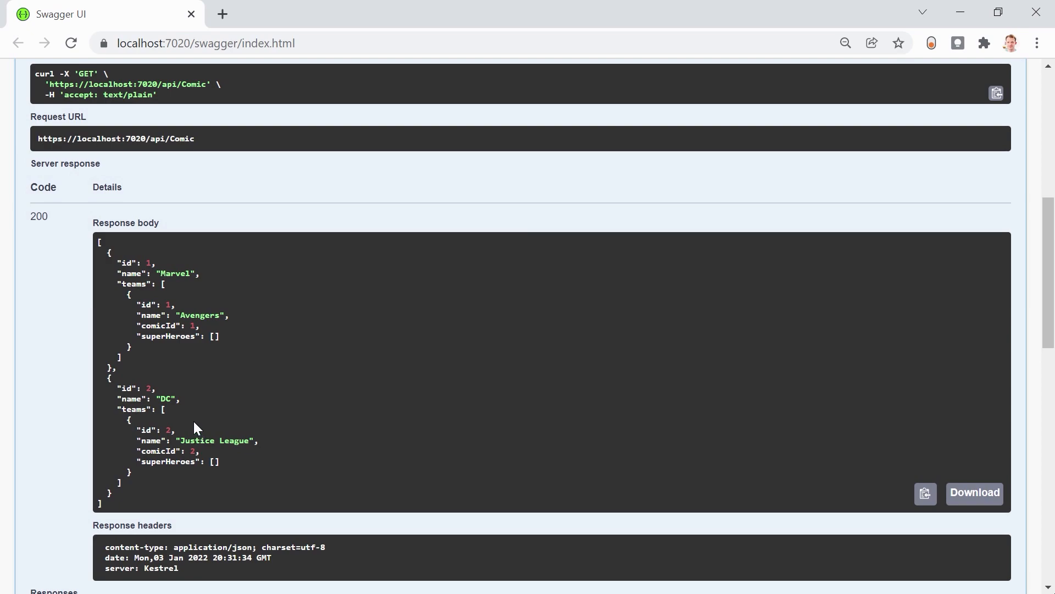
{"action": "mouse_move", "coordinate": [212, 396]}
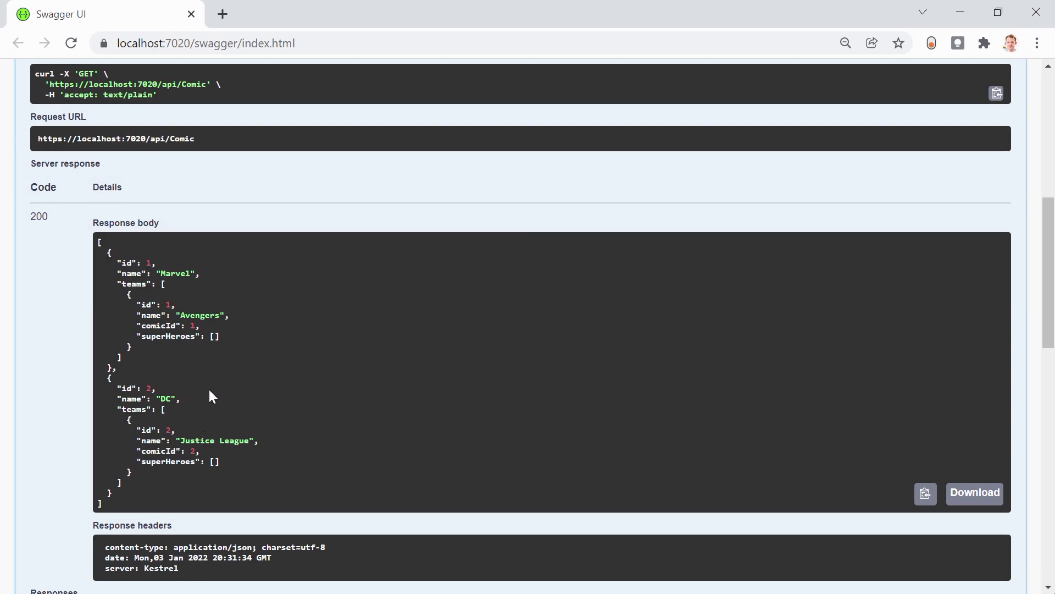
{"action": "mouse_move", "coordinate": [203, 376]}
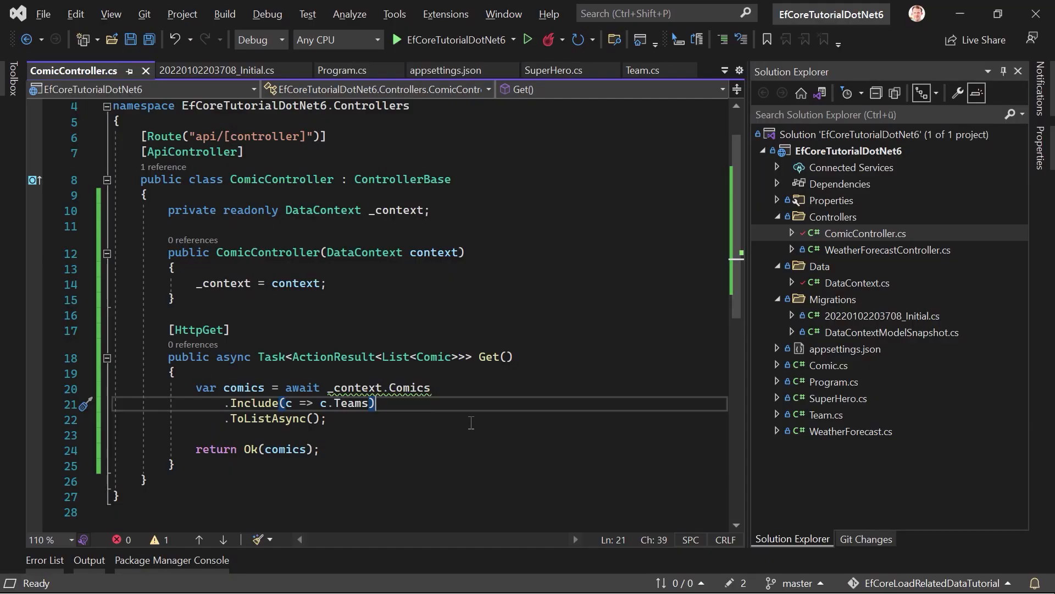
Step: On a new line below .Include(c => c.Teams), chain an empty .ThenInclude()
{"action": "key", "text": "enter"}
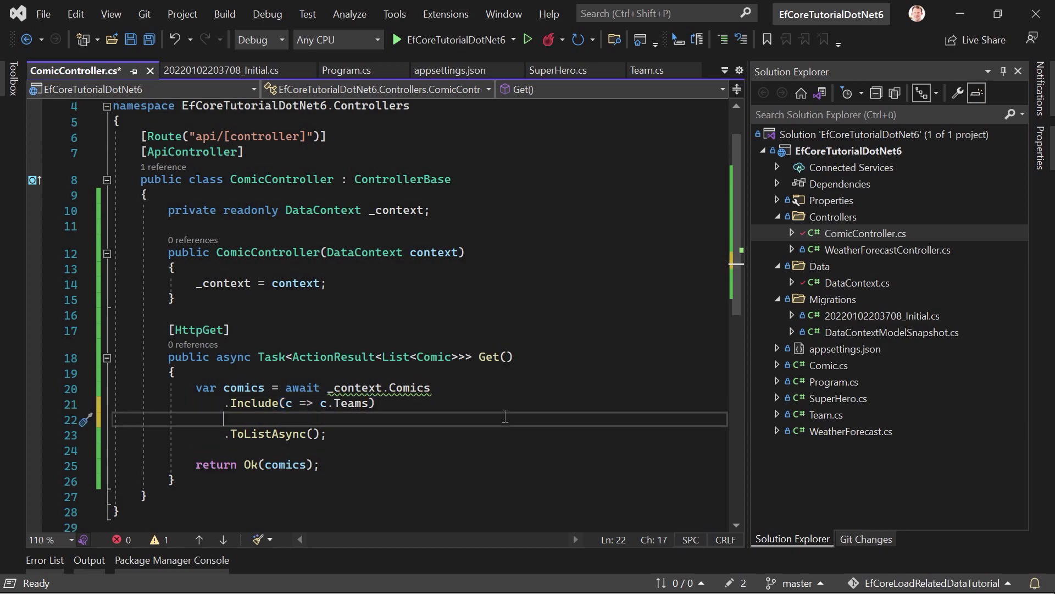
{"action": "mouse_move", "coordinate": [359, 403]}
{"action": "type", "text": " &"}
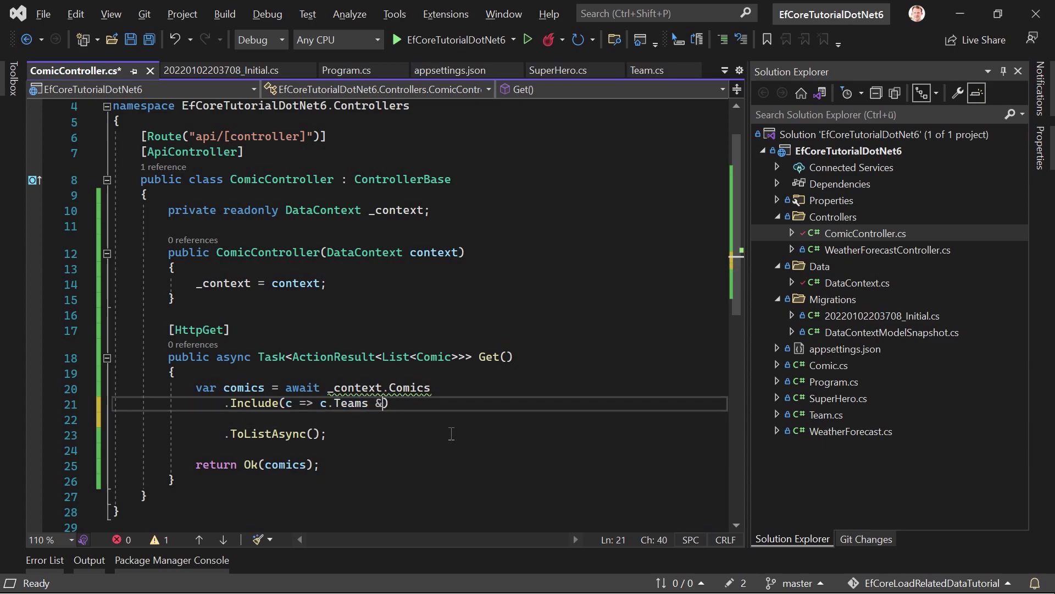
{"action": "key", "text": "Backspace"}
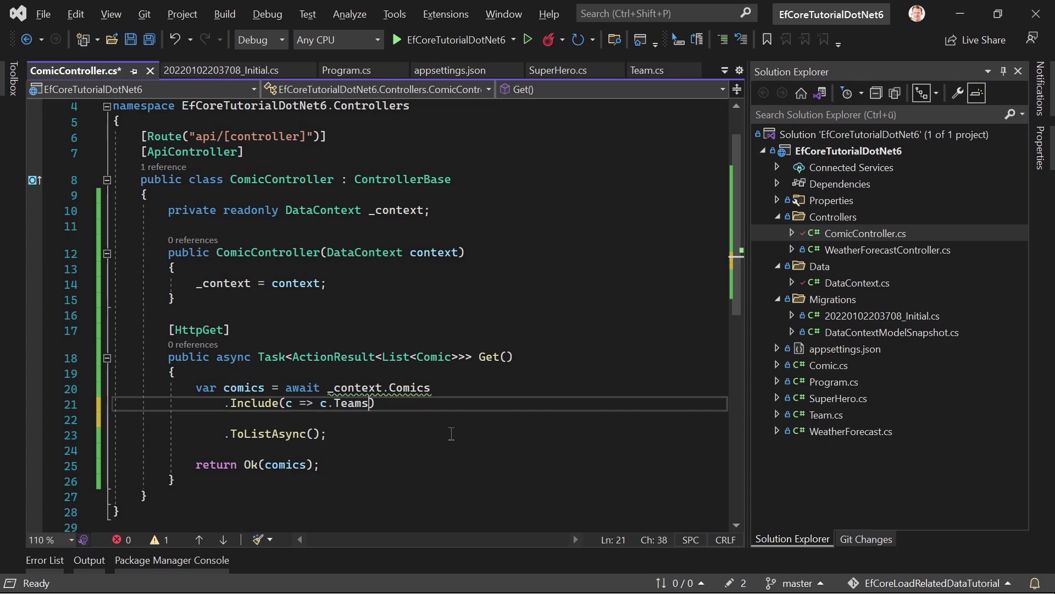
{"action": "type", "text": ".Includ"}
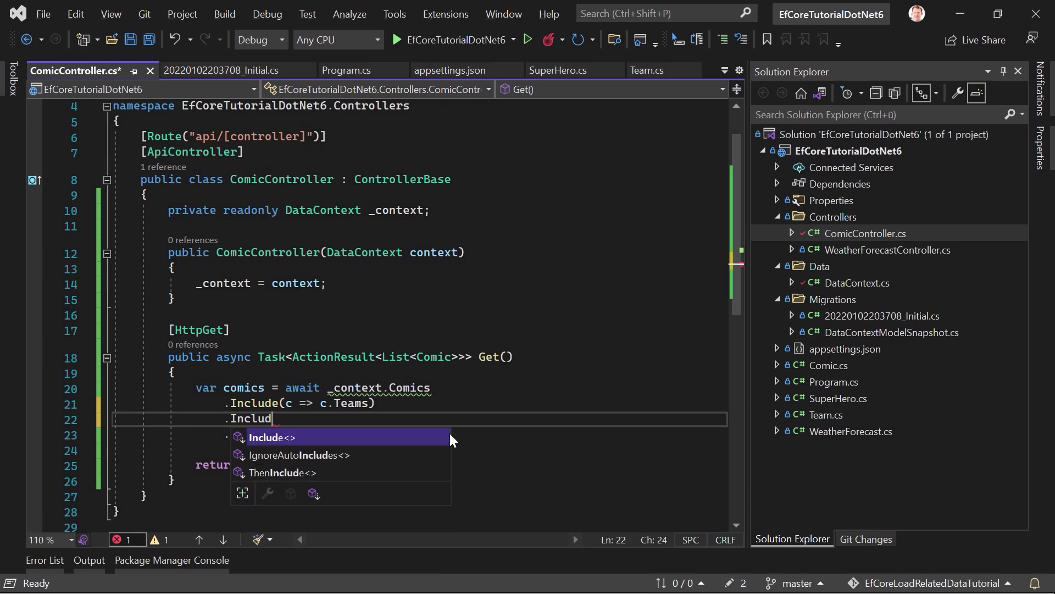
{"action": "type", "text": "e"}
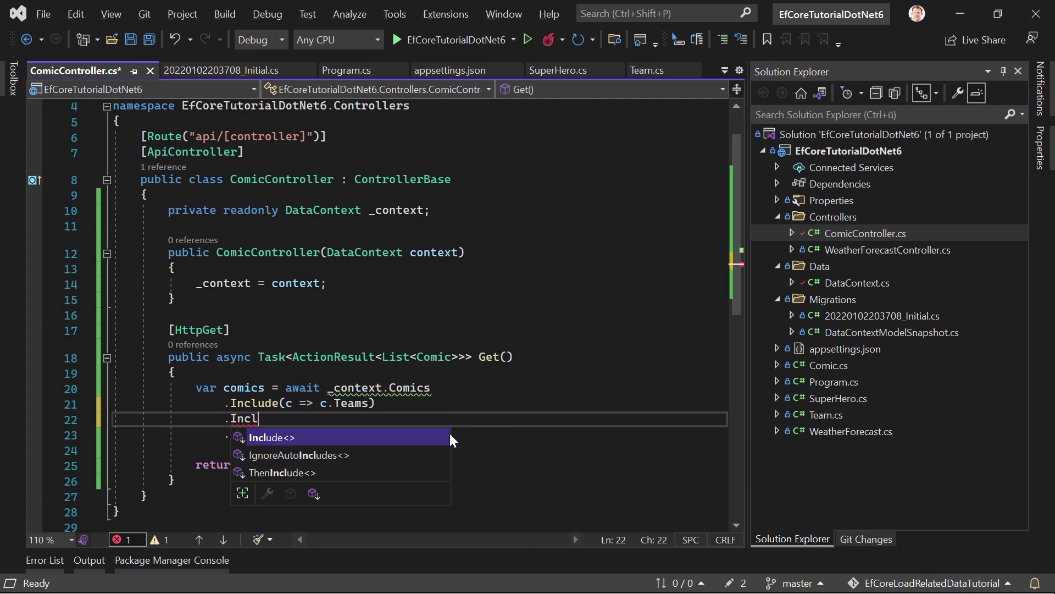
{"action": "key", "text": "backspace"}
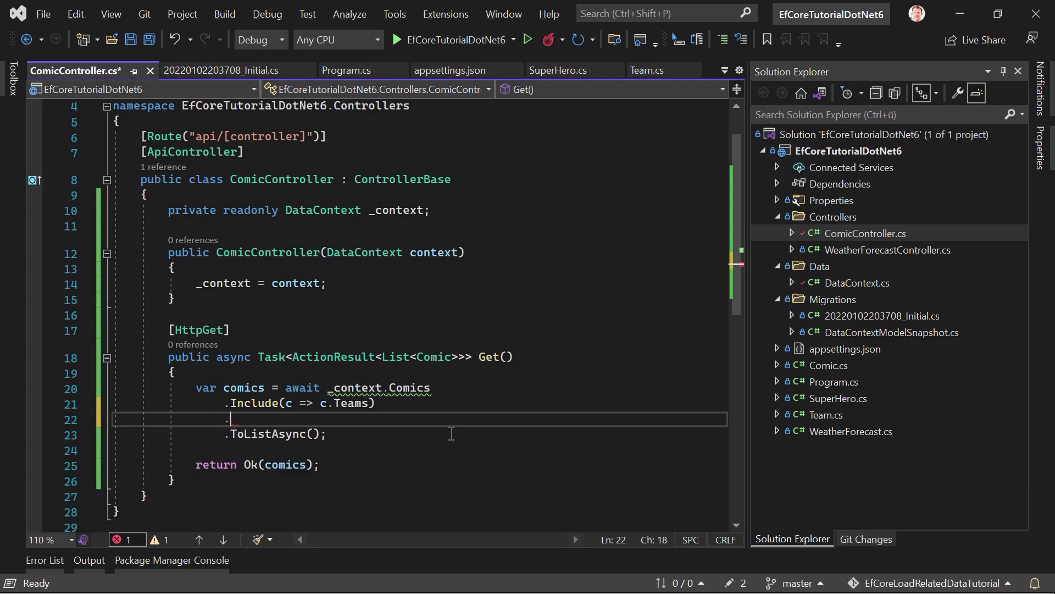
{"action": "type", "text": "ThenInclude"}
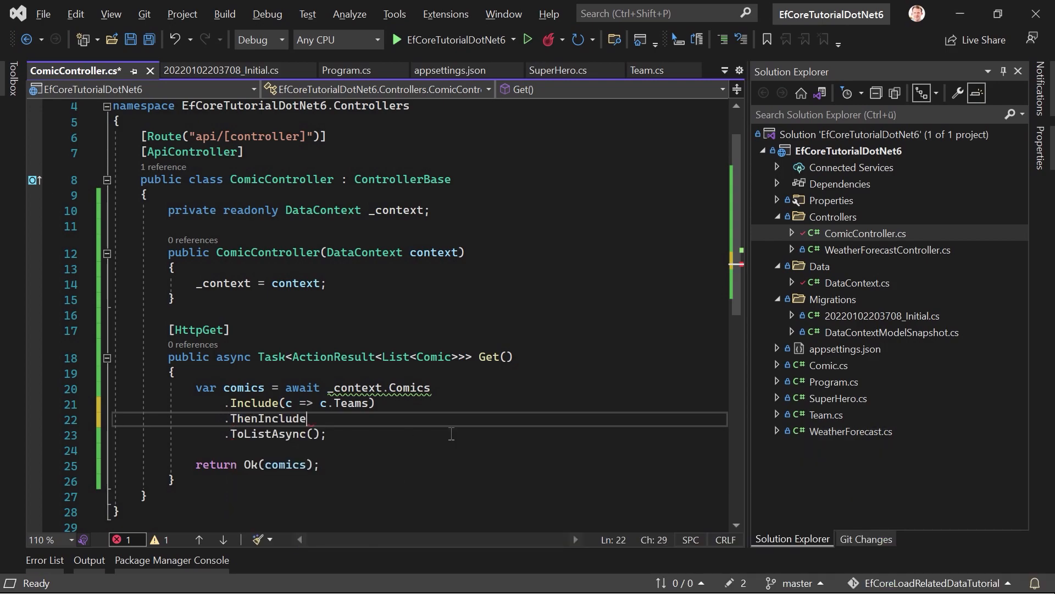
{"action": "type", "text": "()"}
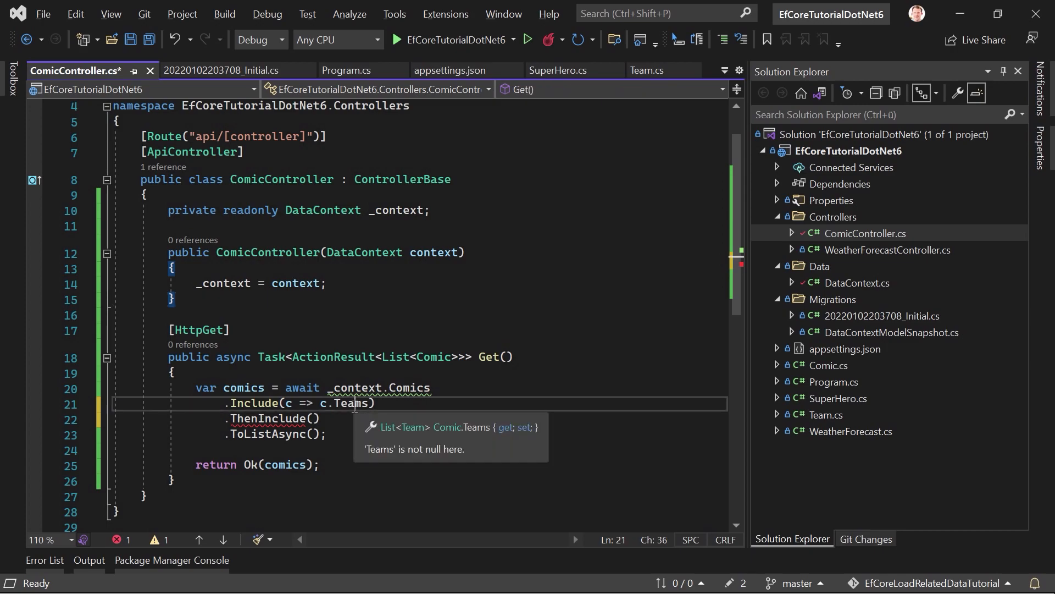
{"action": "double_click", "coordinate": [351, 403]}
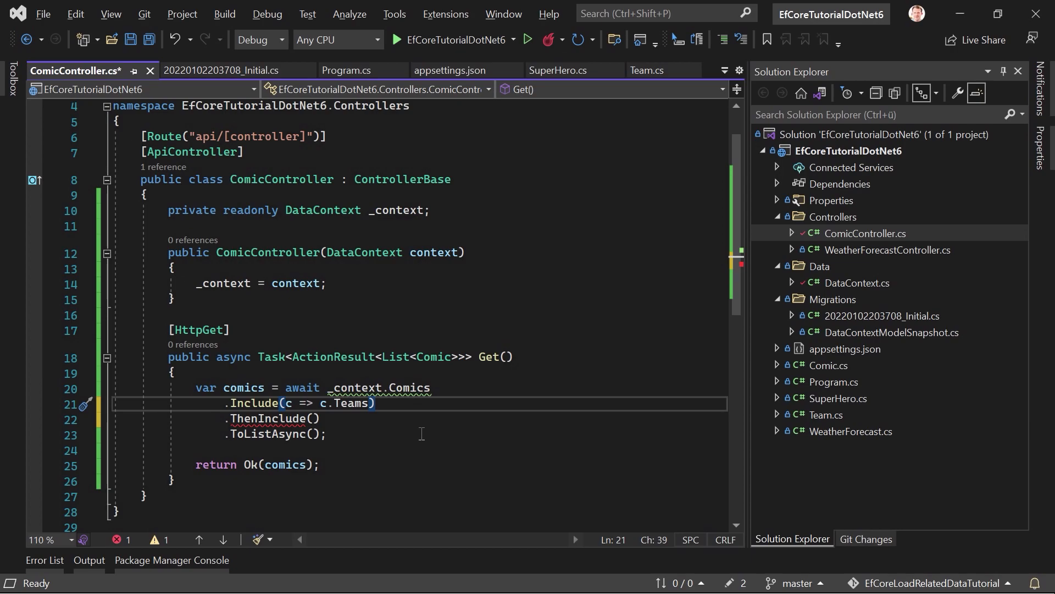
{"action": "mouse_move", "coordinate": [275, 417]}
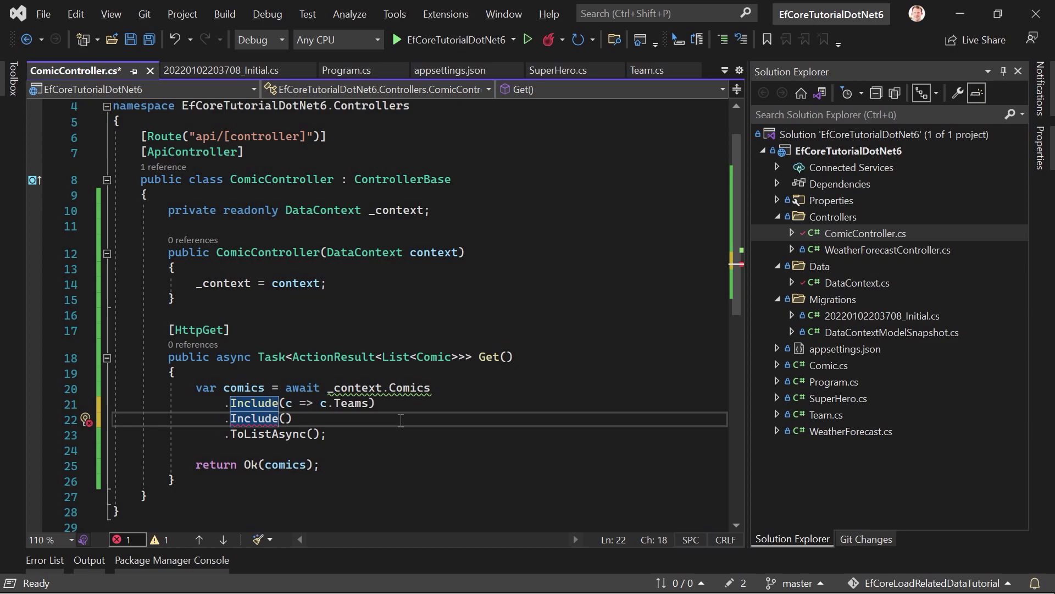
{"action": "mouse_move", "coordinate": [347, 455]}
{"action": "type", "text": "Then"}
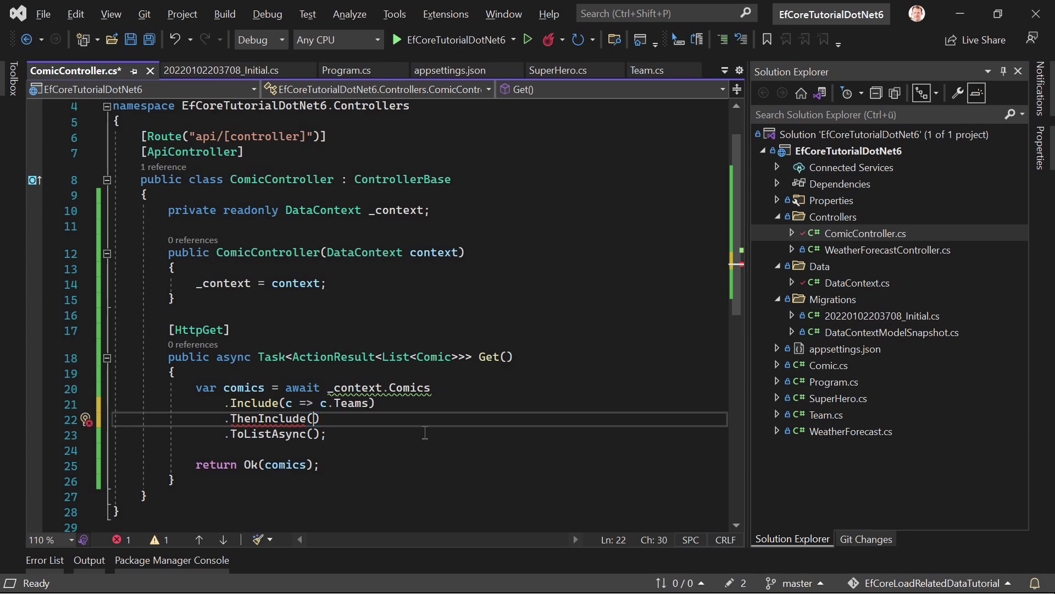
Step: Fill the ThenInclude lambda as t => t.SuperHeroes
{"action": "type", "text": "t => t.SuperHeroes"}
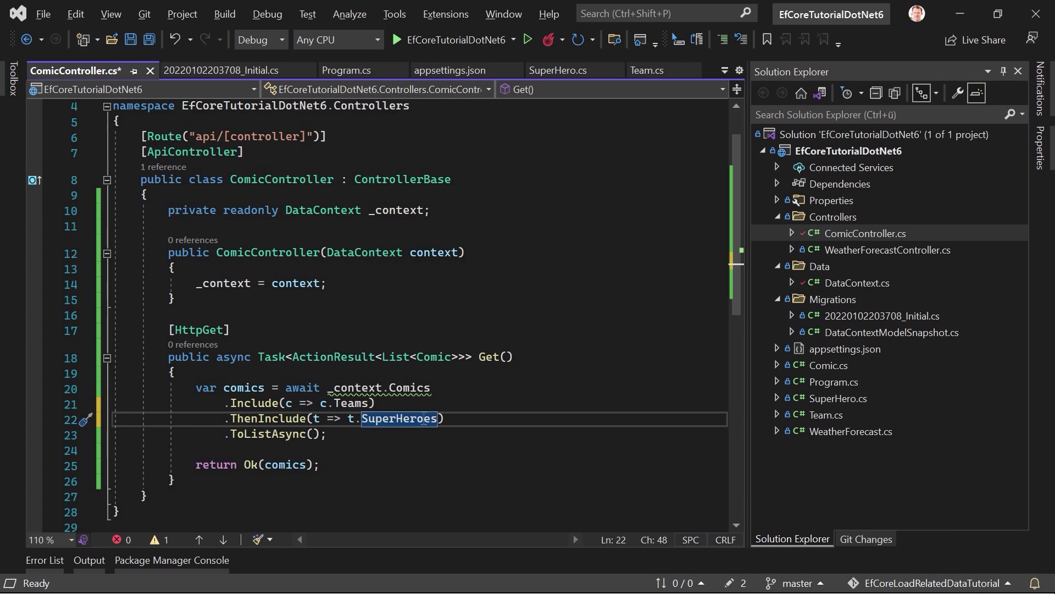
{"action": "mouse_move", "coordinate": [400, 418]}
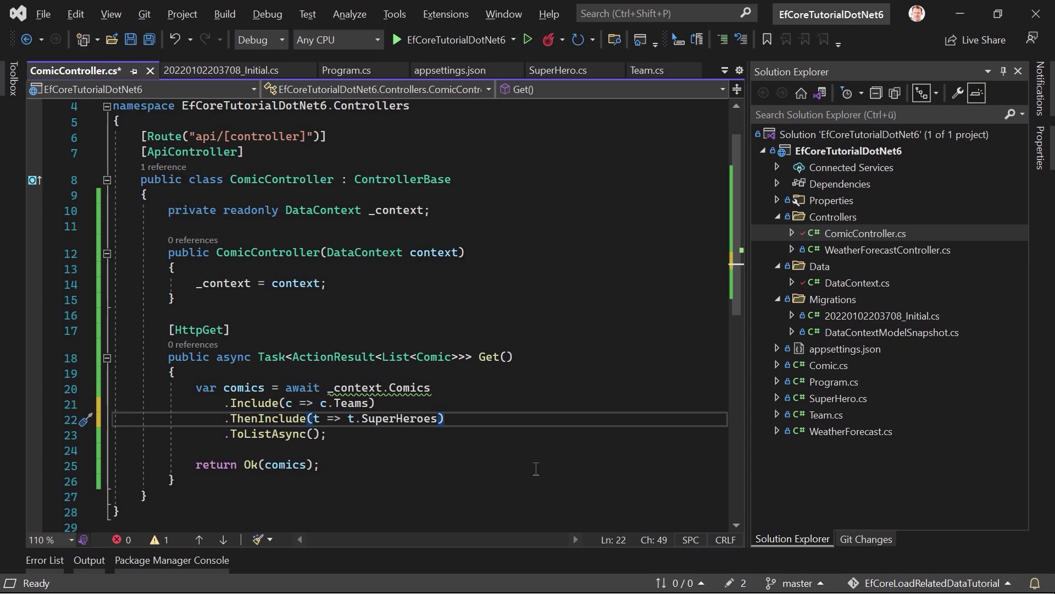
{"action": "mouse_move", "coordinate": [649, 438]}
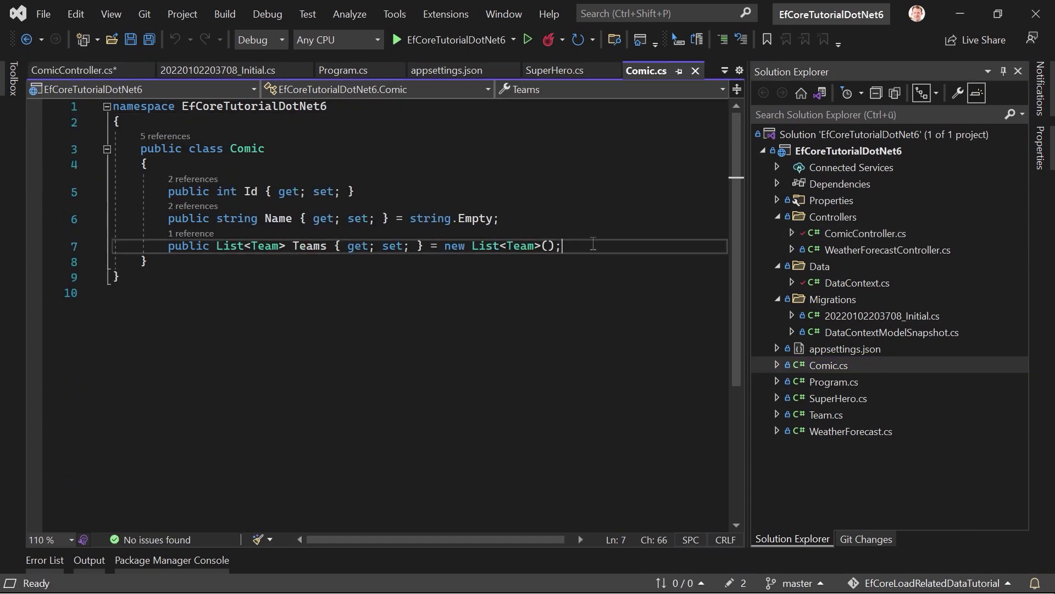
Step: Review the public properties in Comic.cs, then return to ComicController.cs
{"action": "type", "text": "prop"}
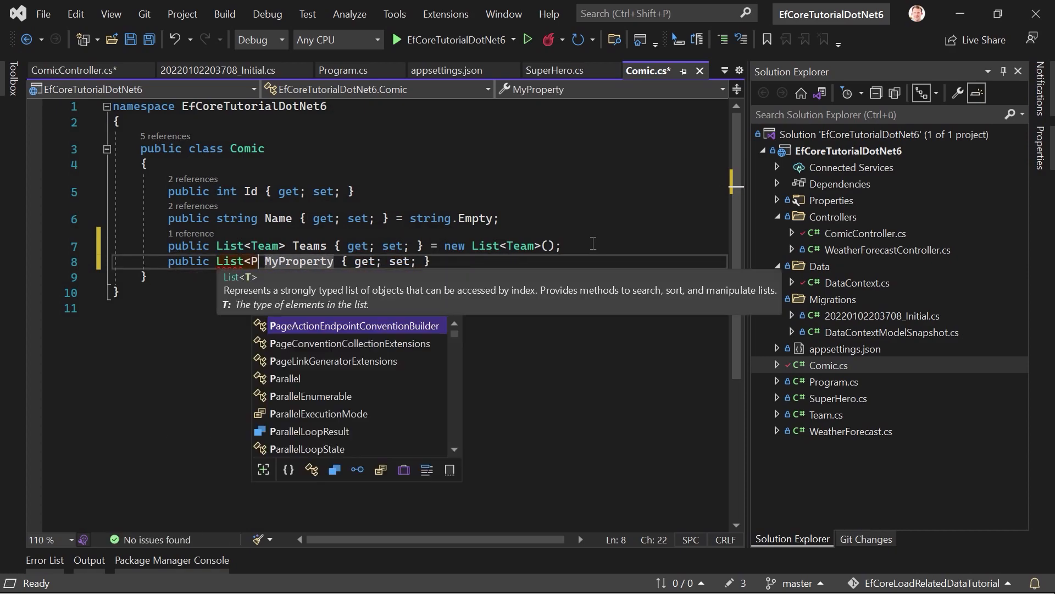
{"action": "type", "text": "ubl"}
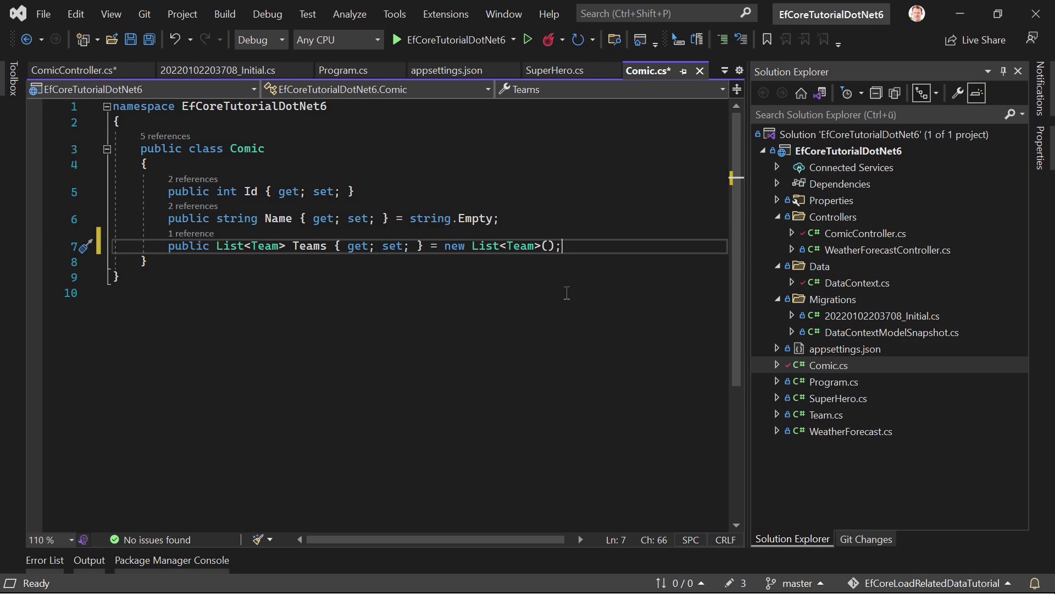
{"action": "left_click", "coordinate": [76, 70]}
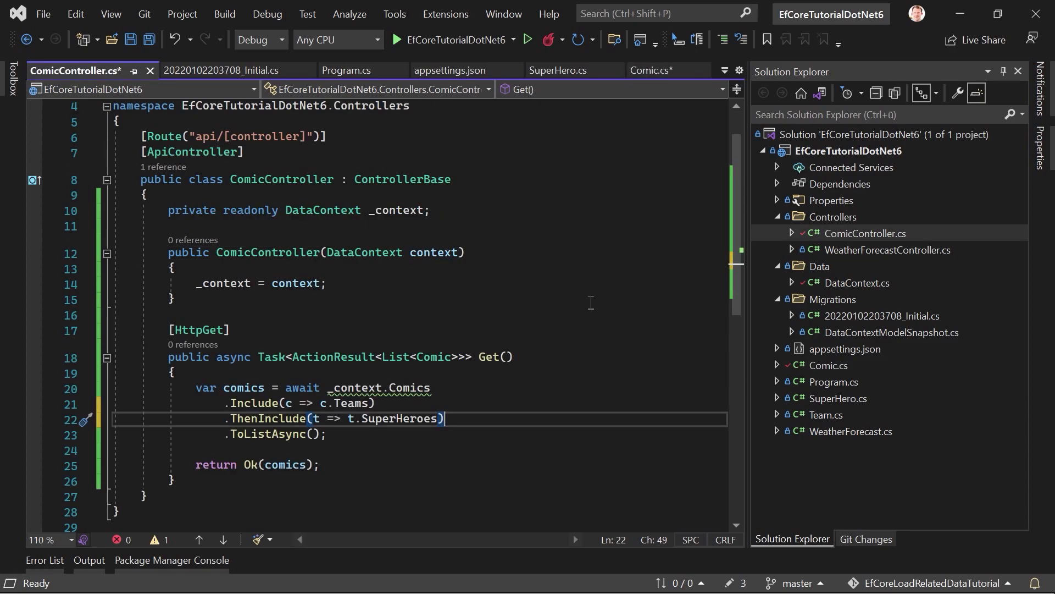
{"action": "mouse_move", "coordinate": [483, 410]}
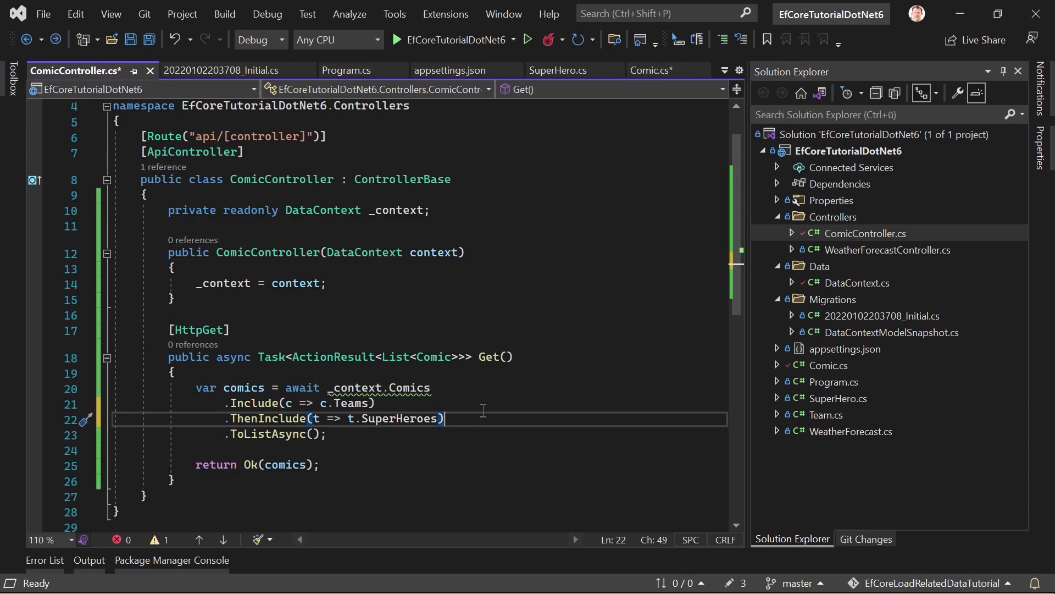
Step: Edit the sample Include line with Publishers and .ThenInclude(t => t.Tags) in the controller
{"action": "type", "text": ".Include"}
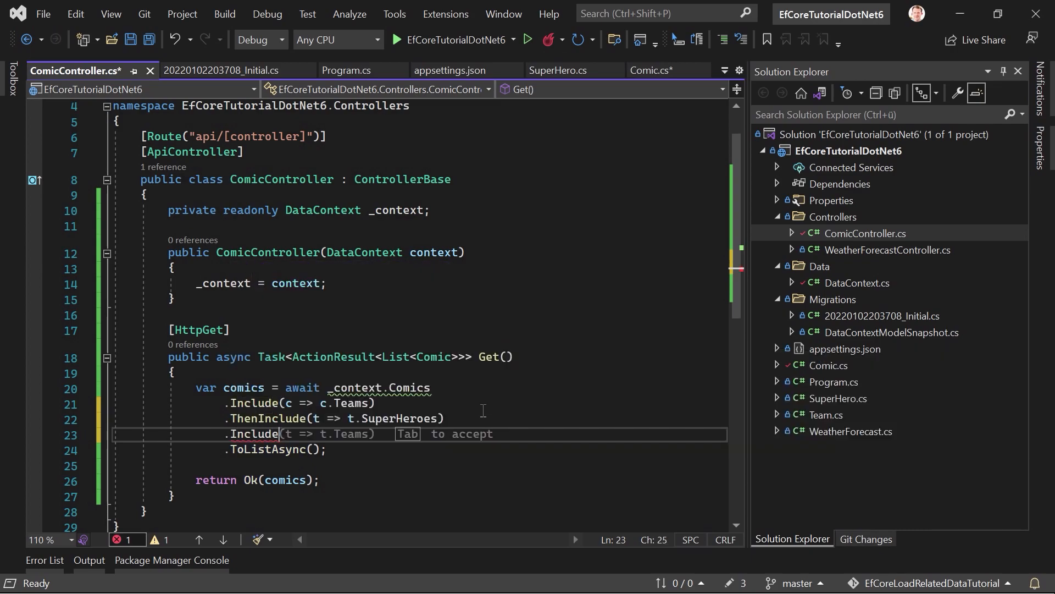
{"action": "type", "text": "t.)"}
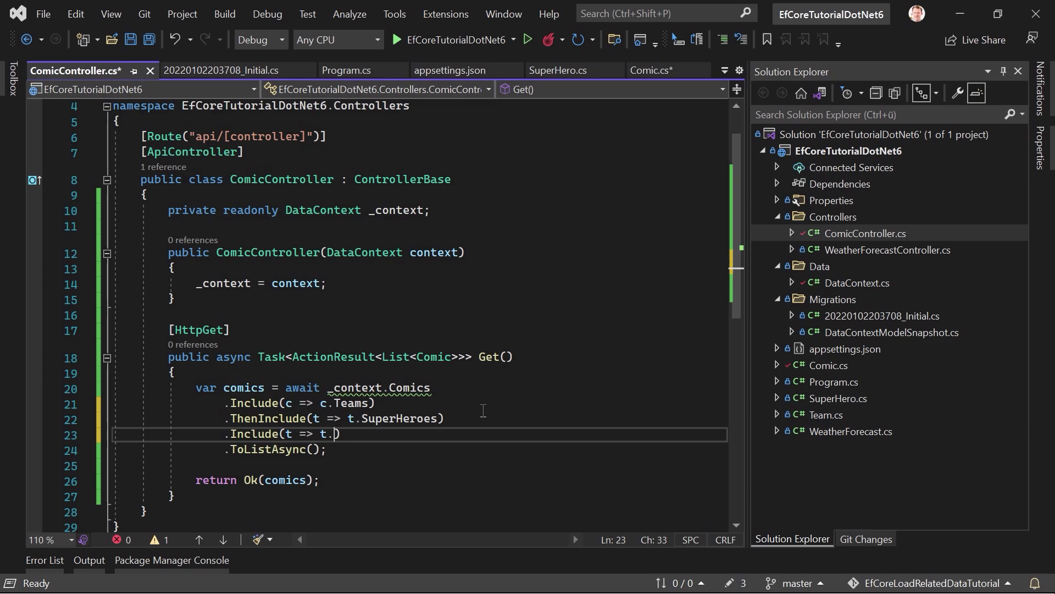
{"action": "type", "text": "Publishers"}
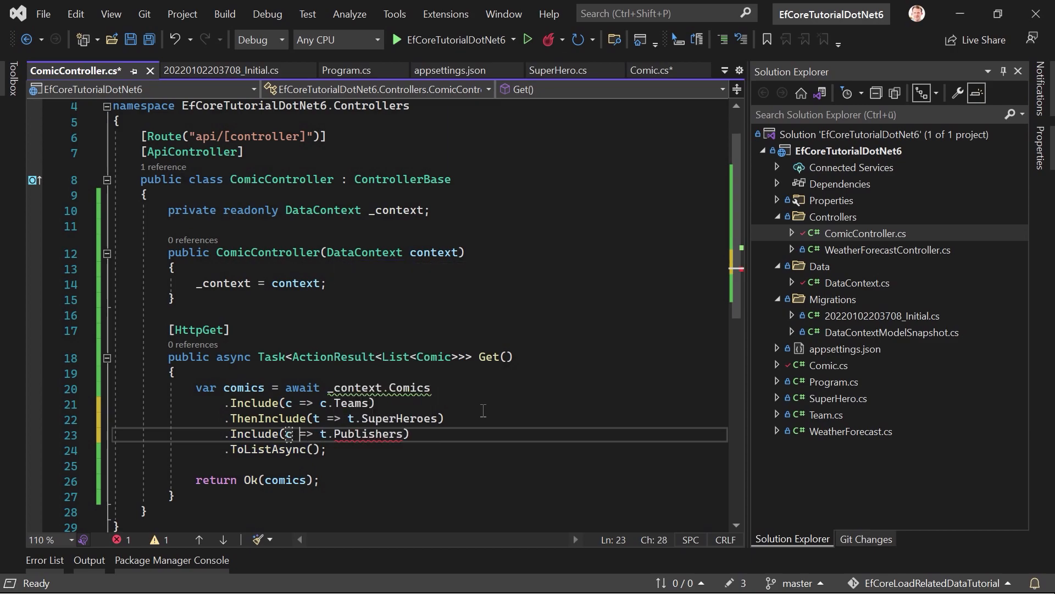
{"action": "type", "text": "c"}
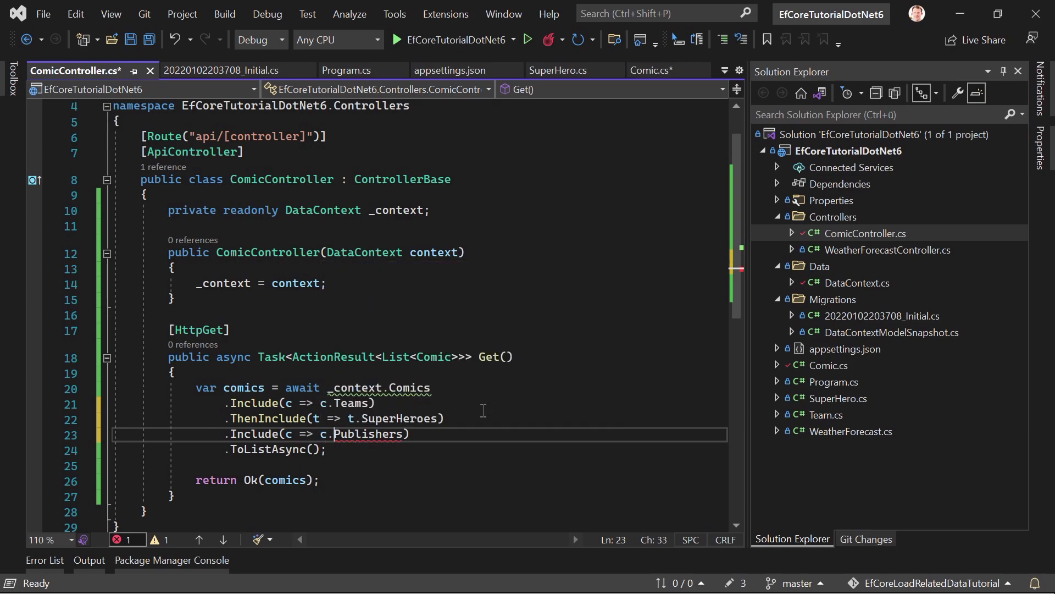
{"action": "type", "text": ".ThenInclude(t => t.Tags)"}
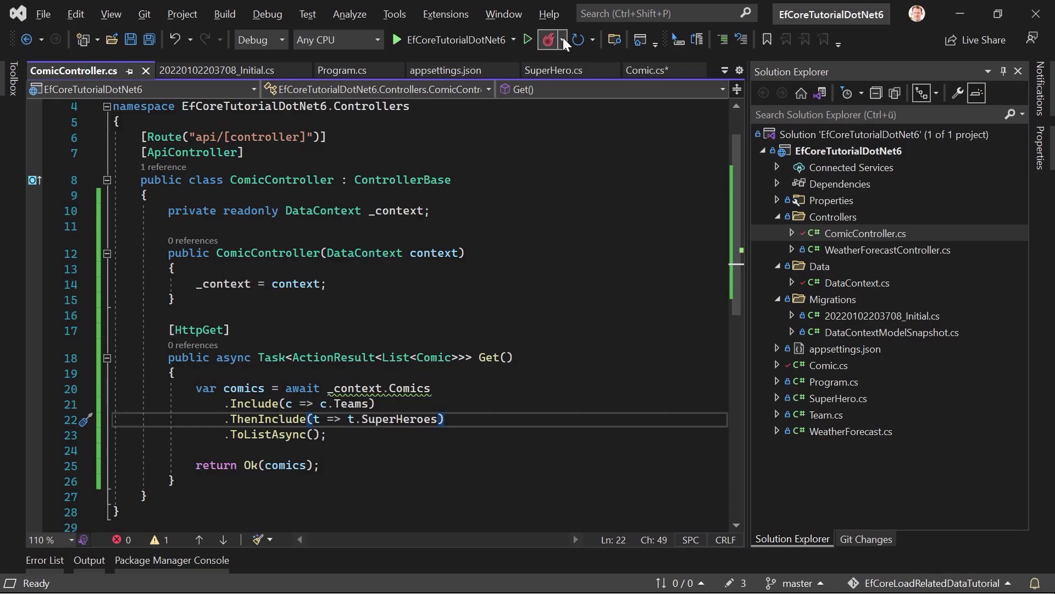
Step: Hot Reload and rerun GET /api/Comic, showing Spiderman, Iron Man, Batman, Wonder Woman
{"action": "left_click", "coordinate": [548, 39]}
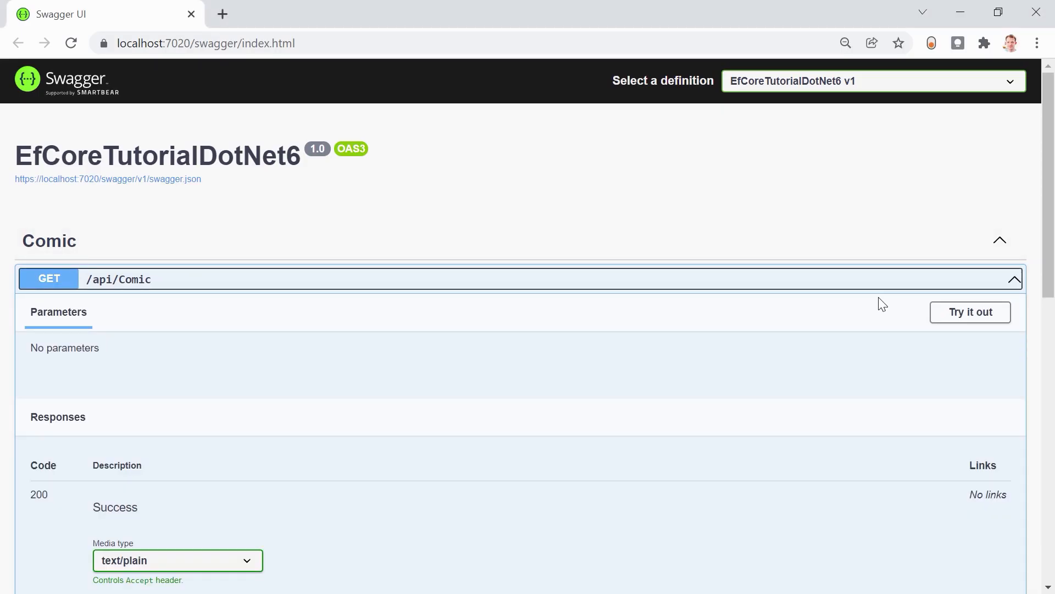
{"action": "left_click", "coordinate": [969, 312]}
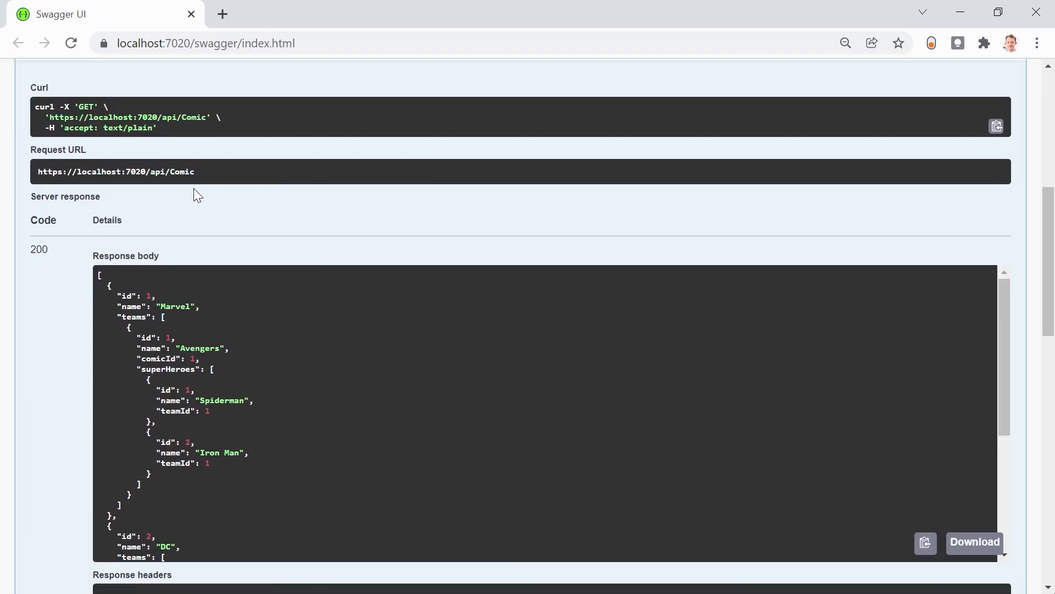
{"action": "scroll", "scroll_direction": "down", "scroll_amount": 3}
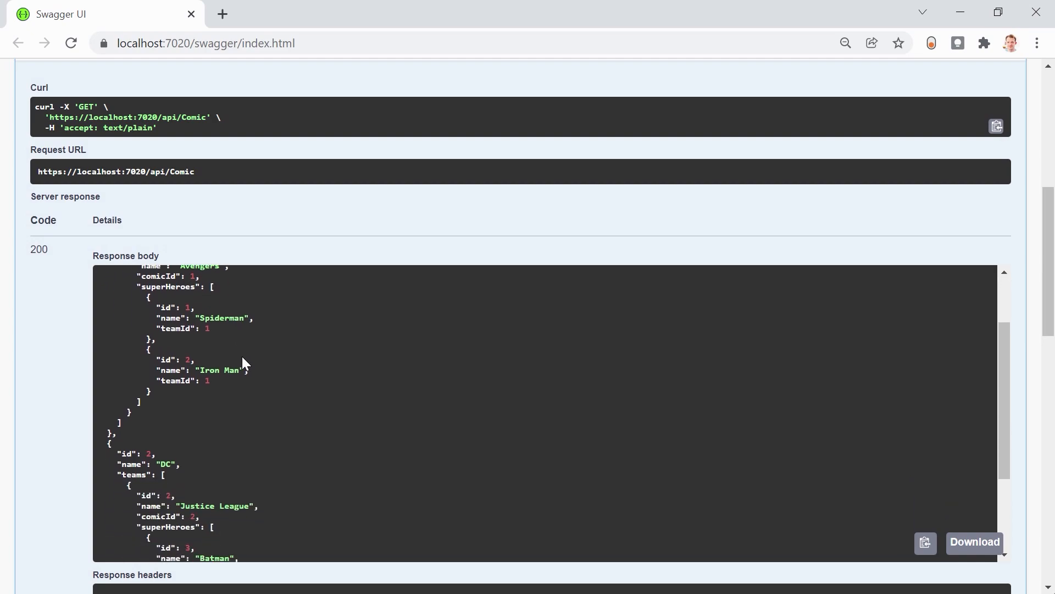
{"action": "scroll", "scroll_direction": "up", "scroll_amount": 3}
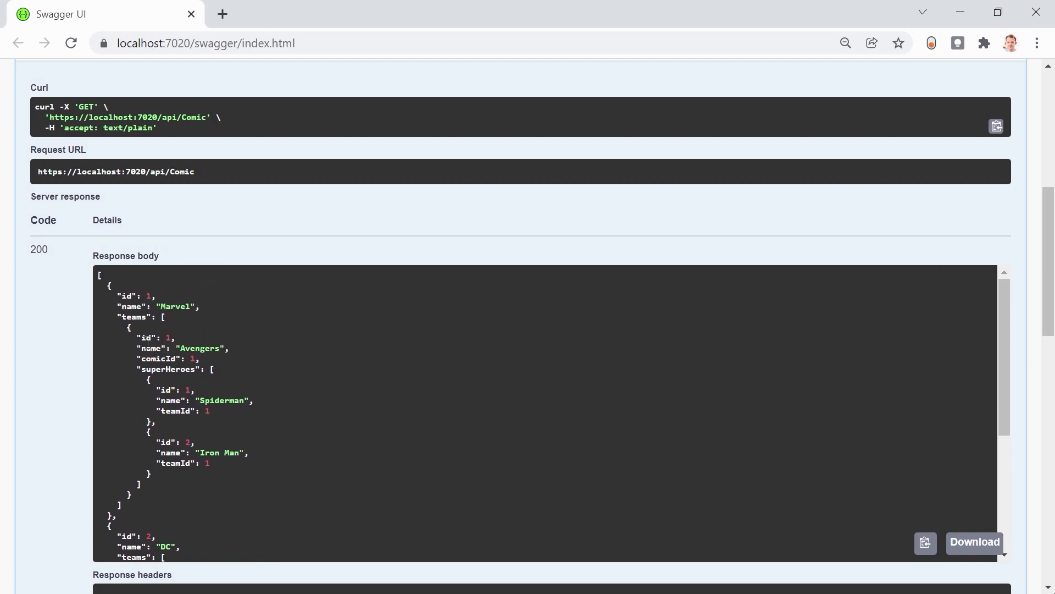
{"action": "scroll", "scroll_direction": "down", "scroll_amount": 3}
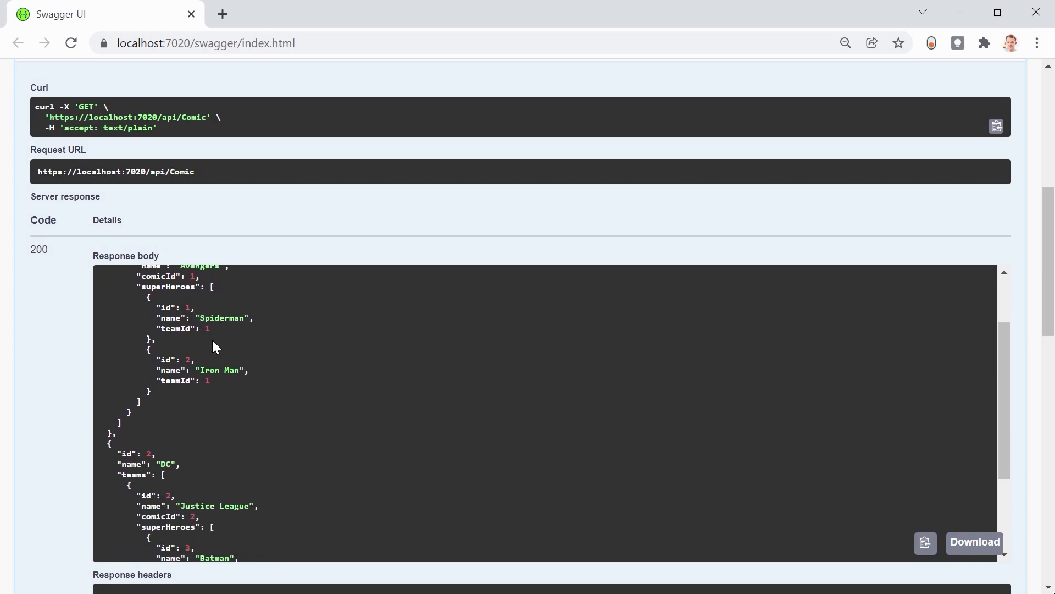
{"action": "mouse_move", "coordinate": [276, 374]}
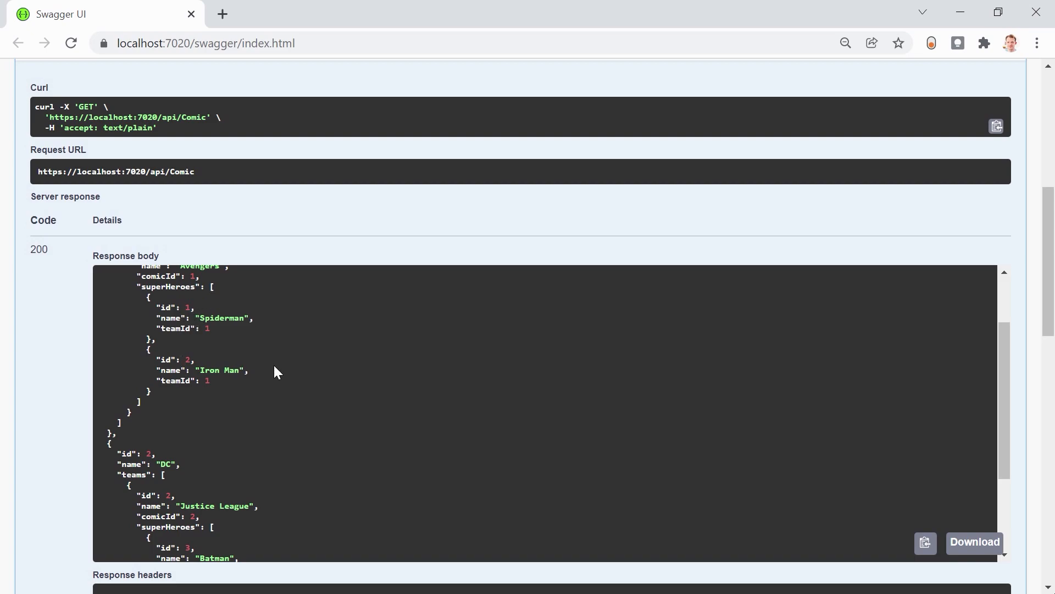
{"action": "scroll", "scroll_direction": "down", "scroll_amount": 3}
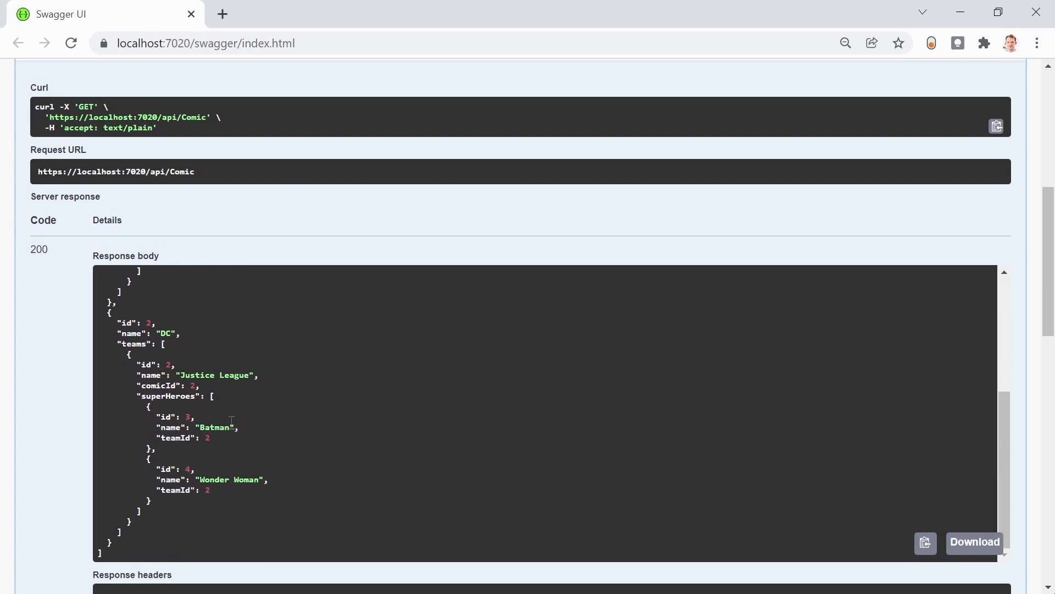
{"action": "mouse_move", "coordinate": [155, 437]}
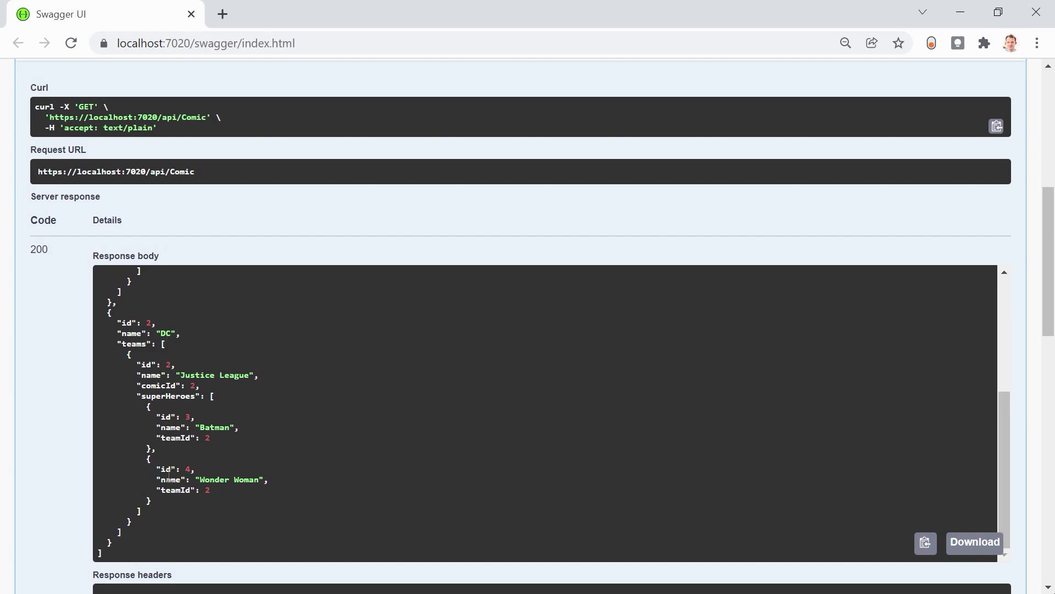
{"action": "mouse_move", "coordinate": [711, 385]}
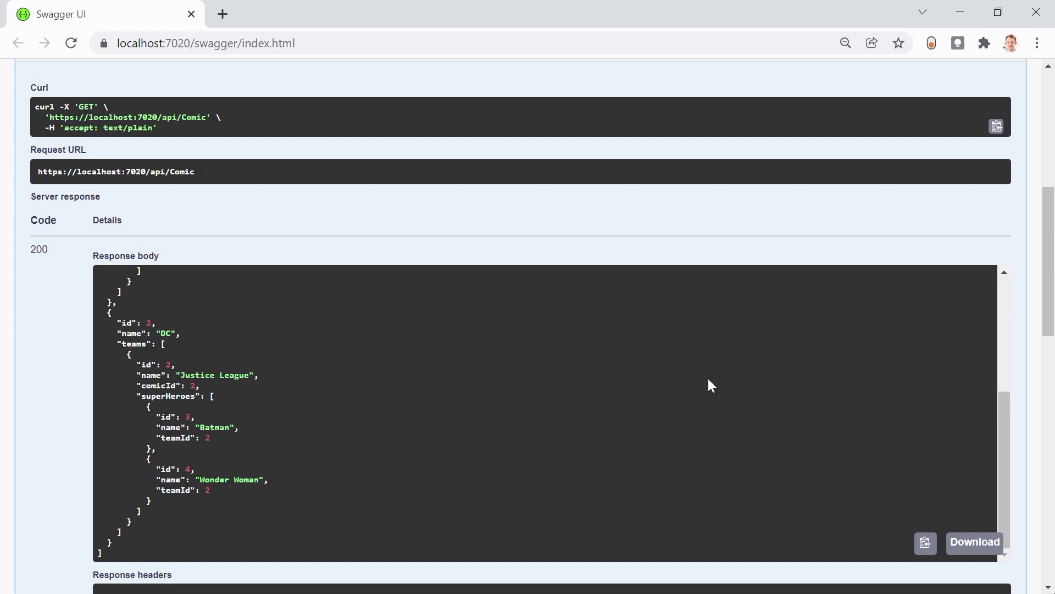
{"action": "mouse_move", "coordinate": [714, 362]}
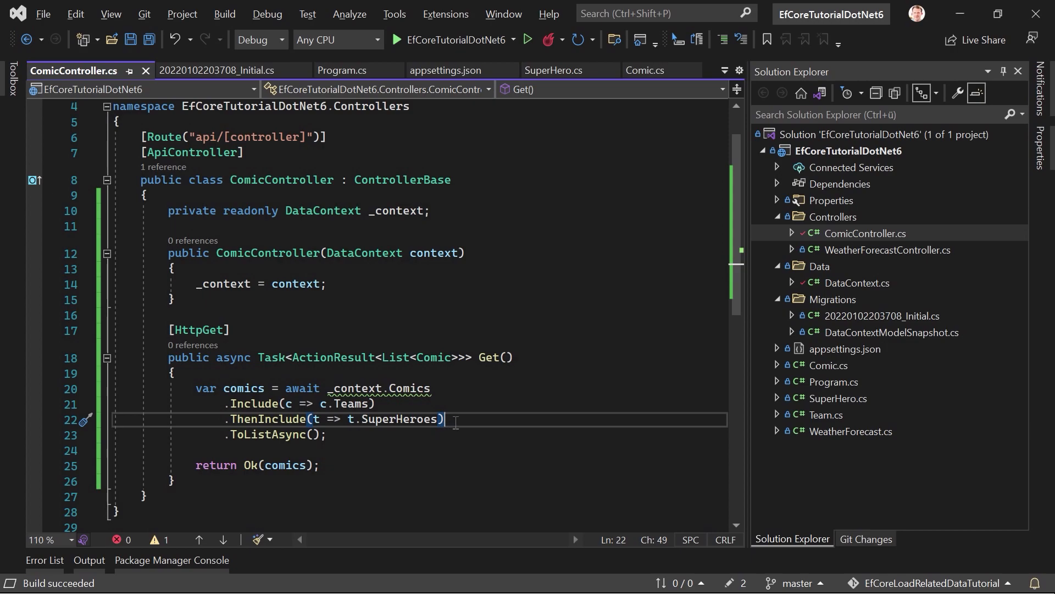
{"action": "mouse_move", "coordinate": [525, 422]}
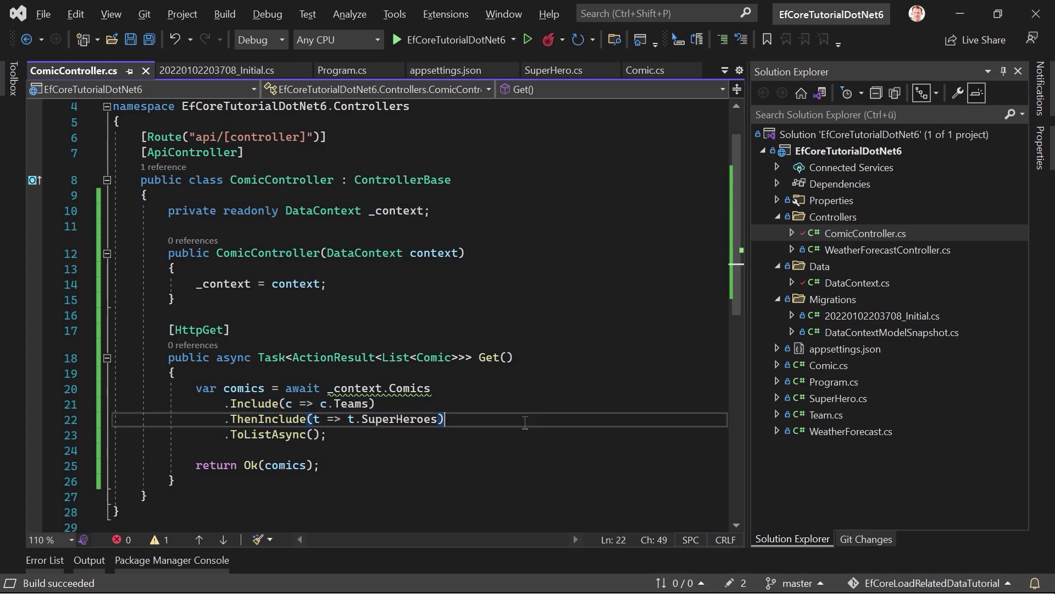
{"action": "mouse_move", "coordinate": [404, 419]}
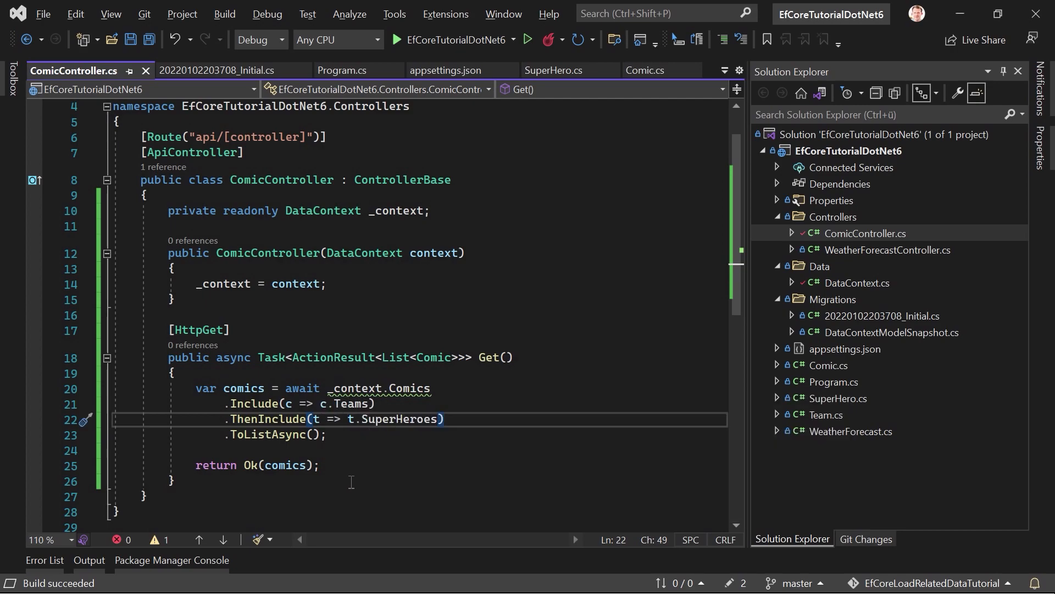
{"action": "mouse_move", "coordinate": [350, 455]}
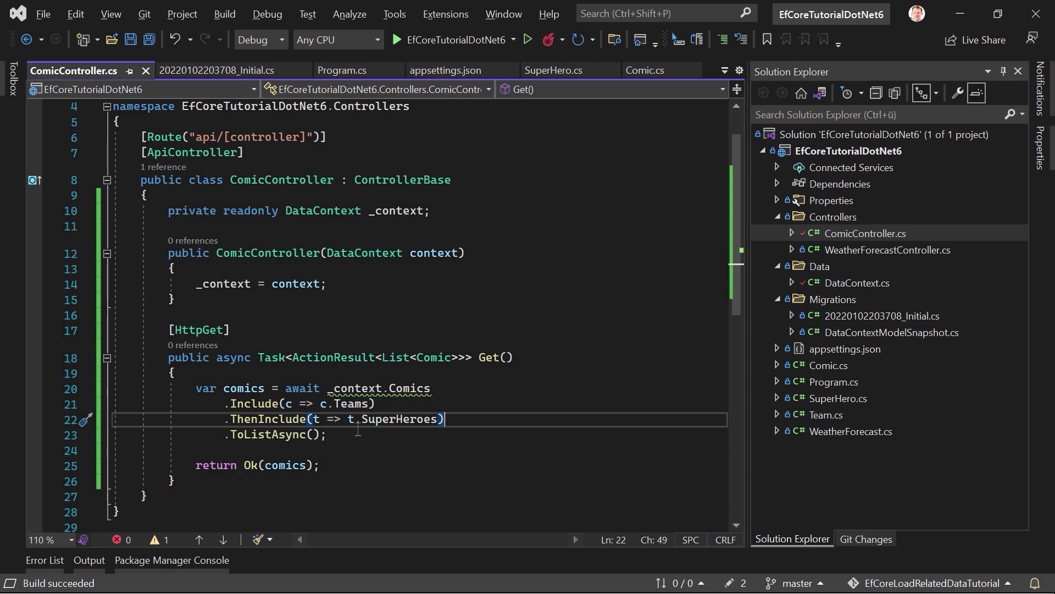
{"action": "mouse_move", "coordinate": [332, 439]}
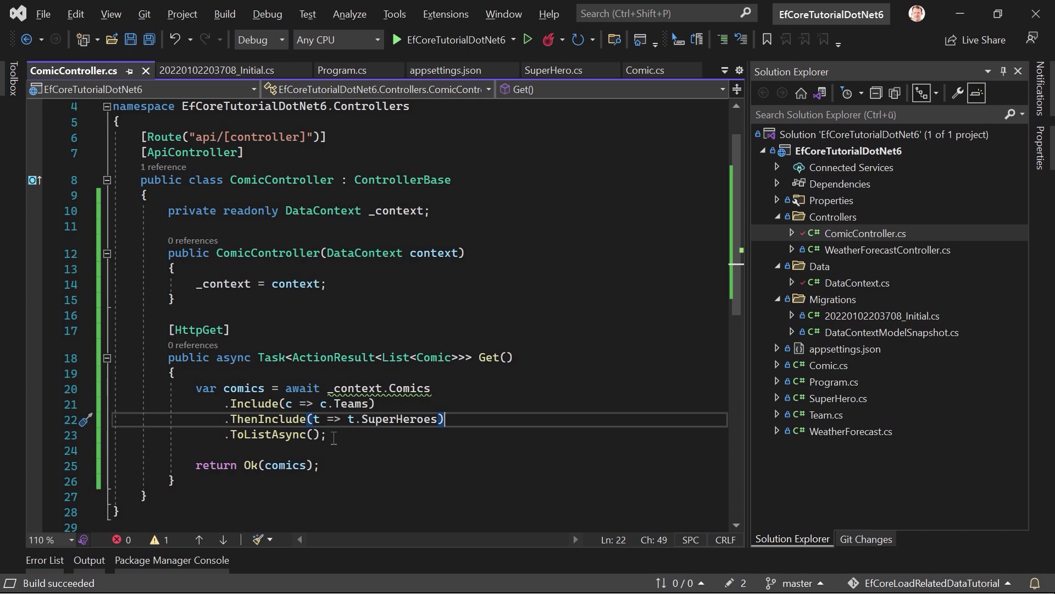
{"action": "mouse_move", "coordinate": [401, 418]}
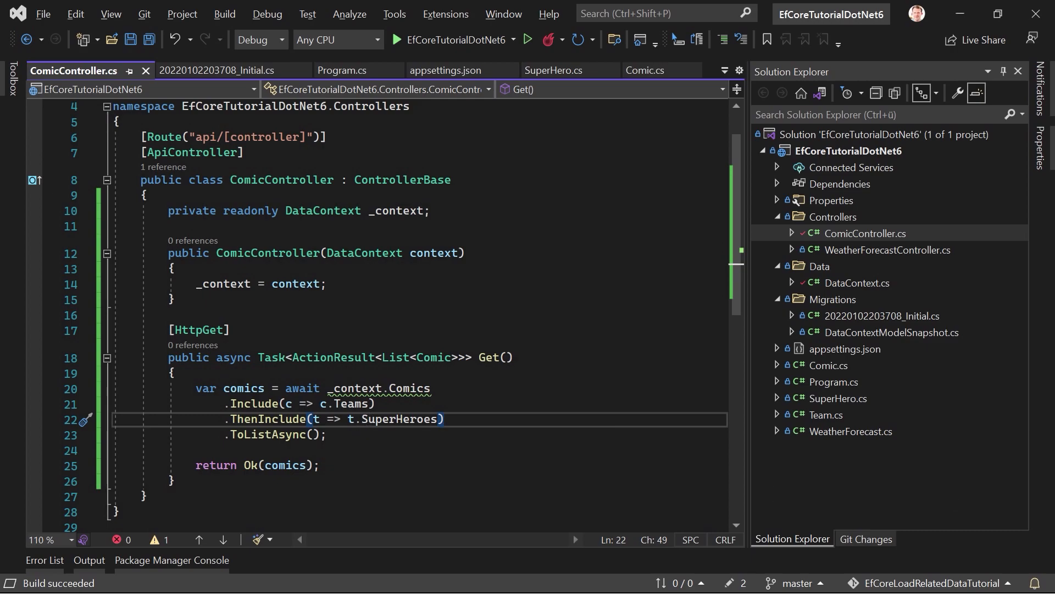
{"action": "mouse_move", "coordinate": [531, 272]}
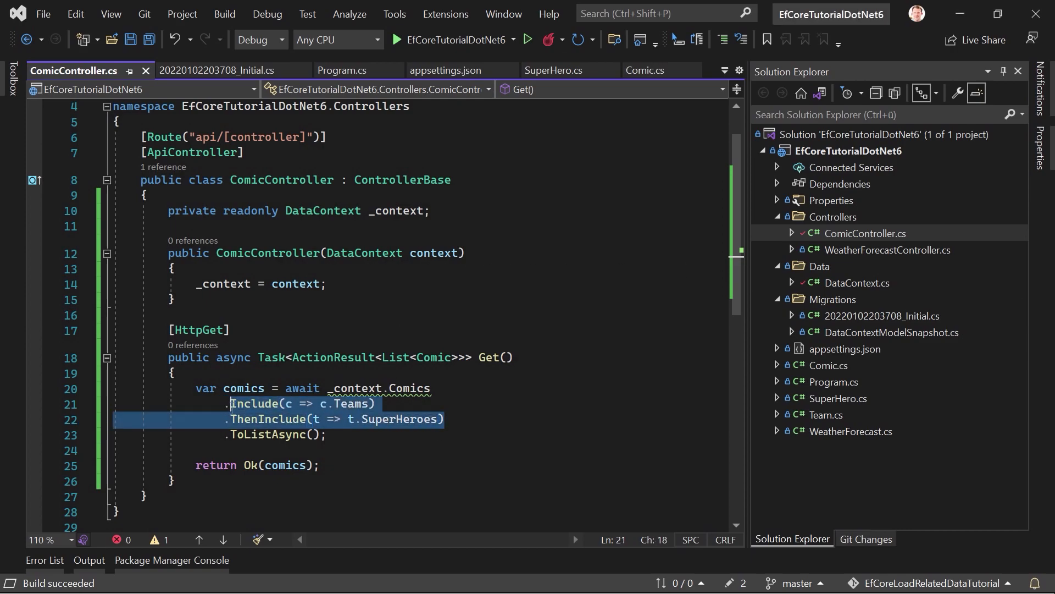
{"action": "mouse_move", "coordinate": [244, 389]}
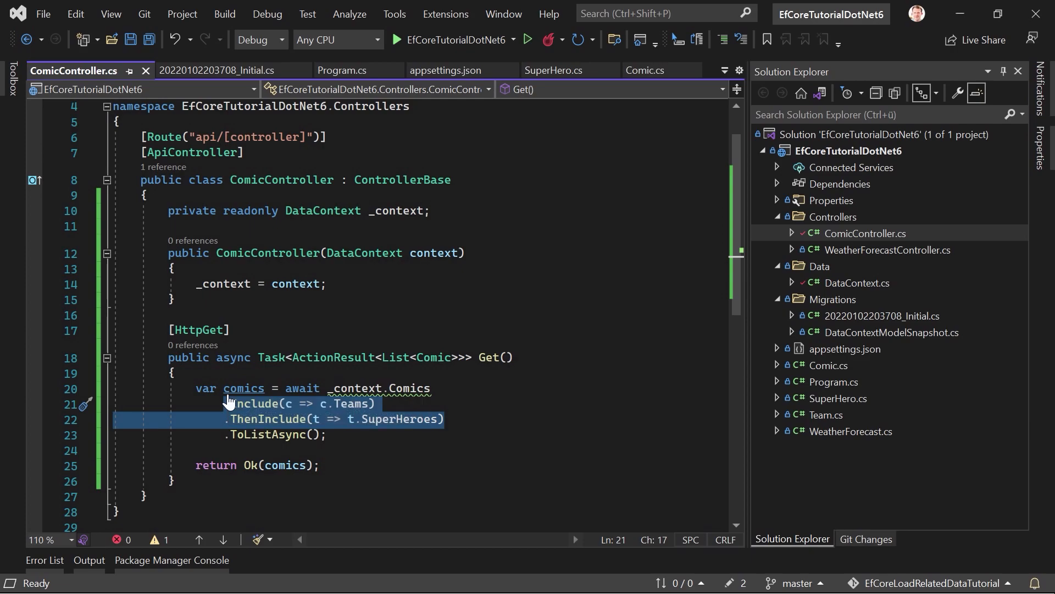
Step: Comment out the explicit Include and ThenInclude calls and rerun the all-comics request
{"action": "key", "text": "ctrl+k ctrl+c"}
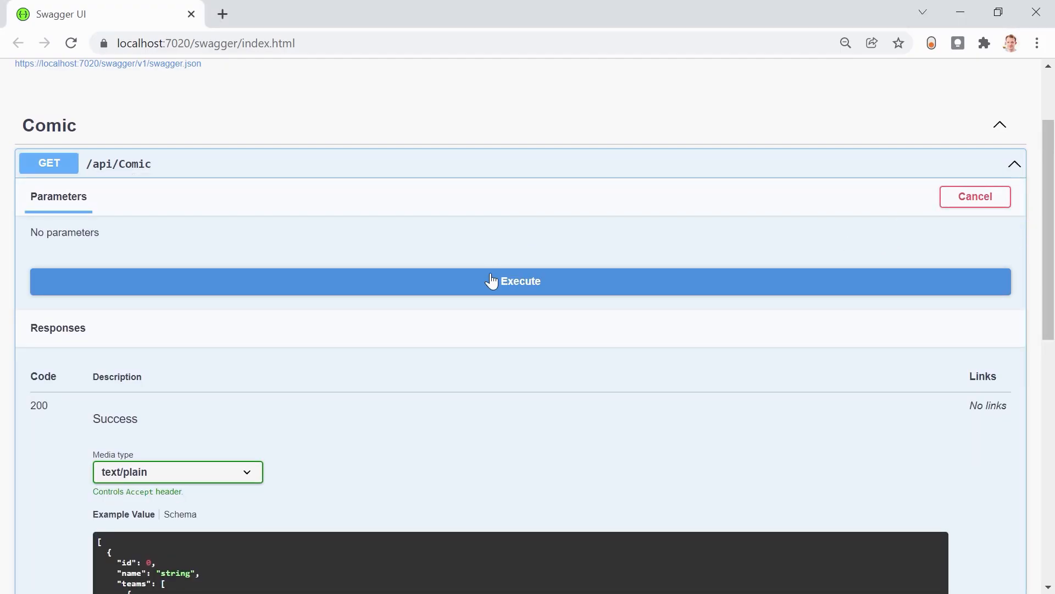
{"action": "left_click", "coordinate": [512, 281]}
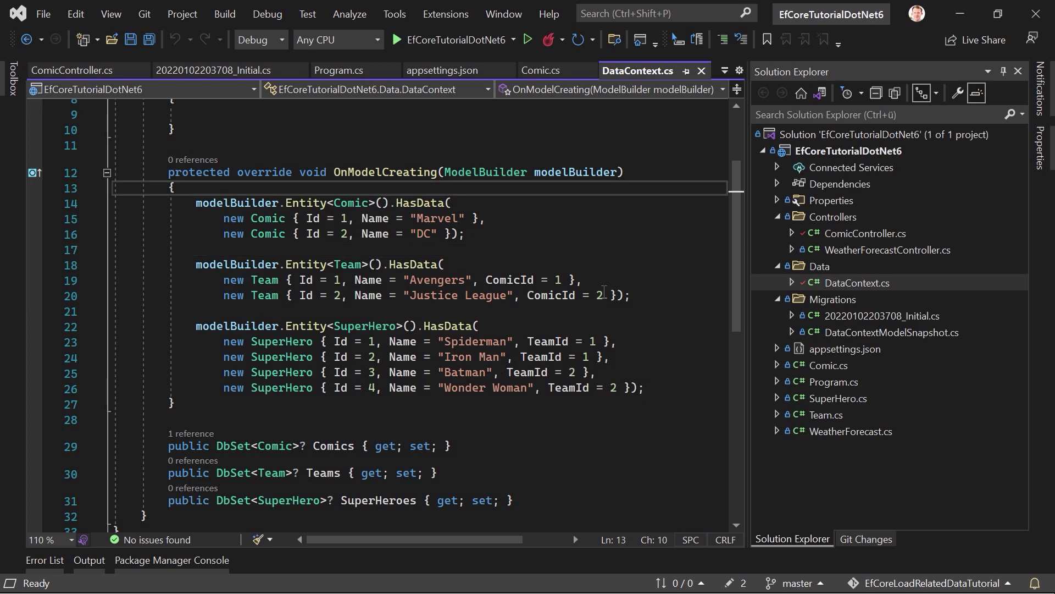
Step: Add modelBuilder.Entity<Comic>().Navigation(c => c.Teams).AutoInclude() to OnModelCreating
{"action": "scroll", "scroll_direction": "up", "scroll_amount": 3}
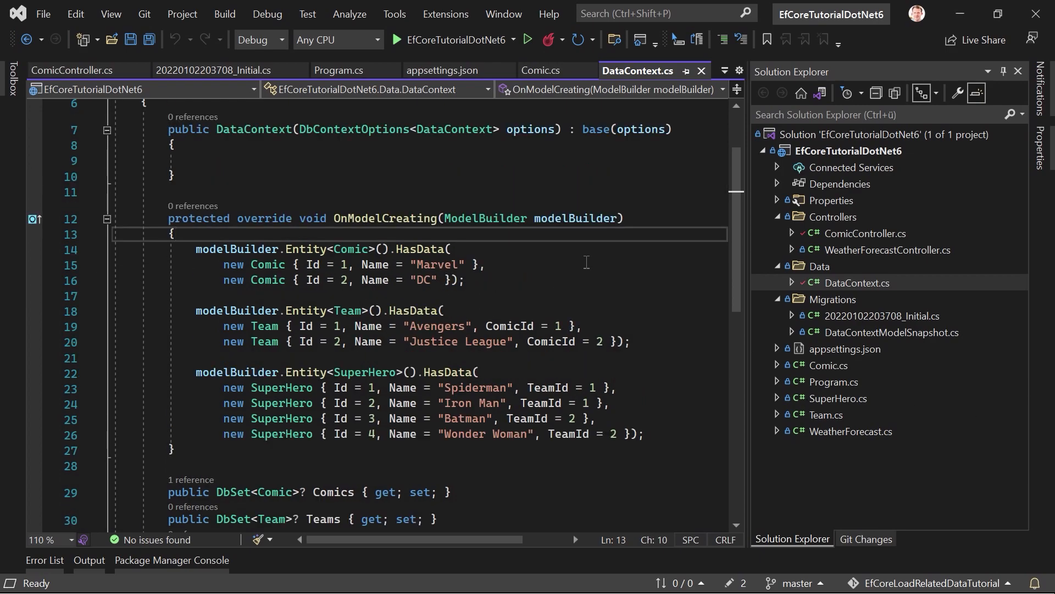
{"action": "type", "text": "modelBuilder."}
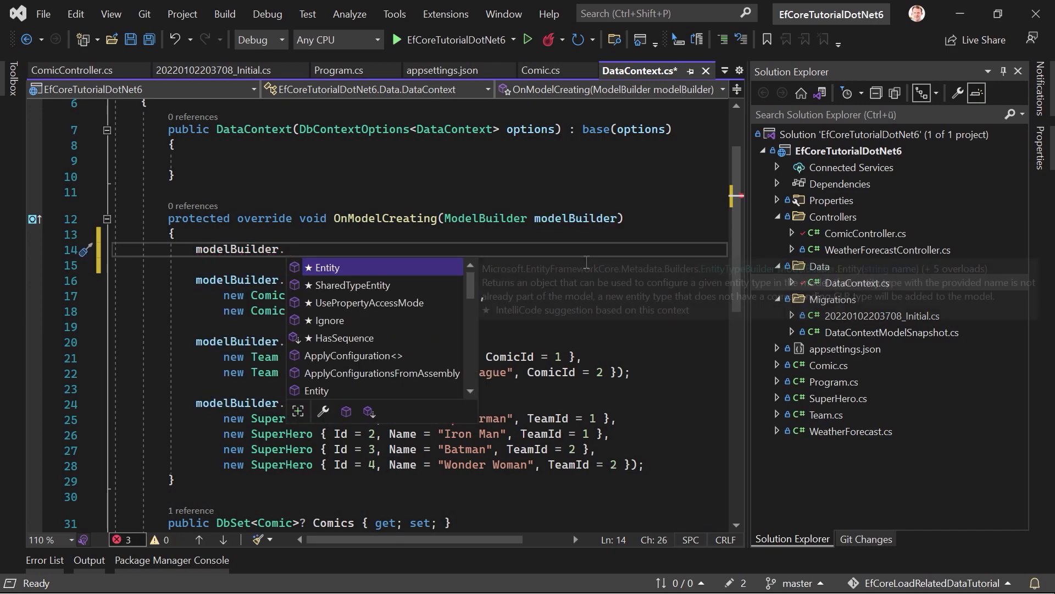
{"action": "left_click", "coordinate": [327, 267]}
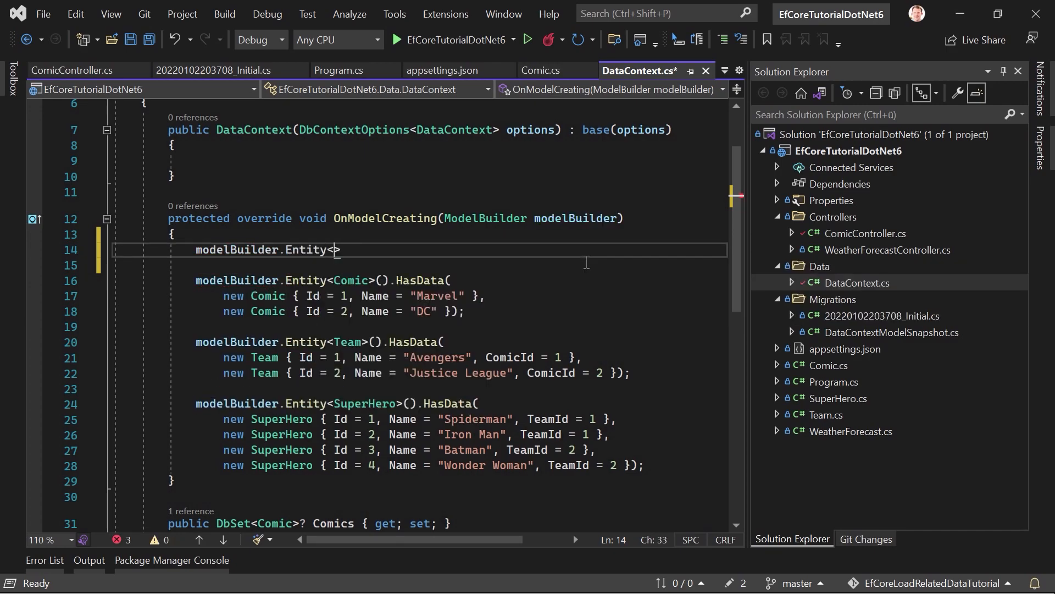
{"action": "type", "text": "Comic"}
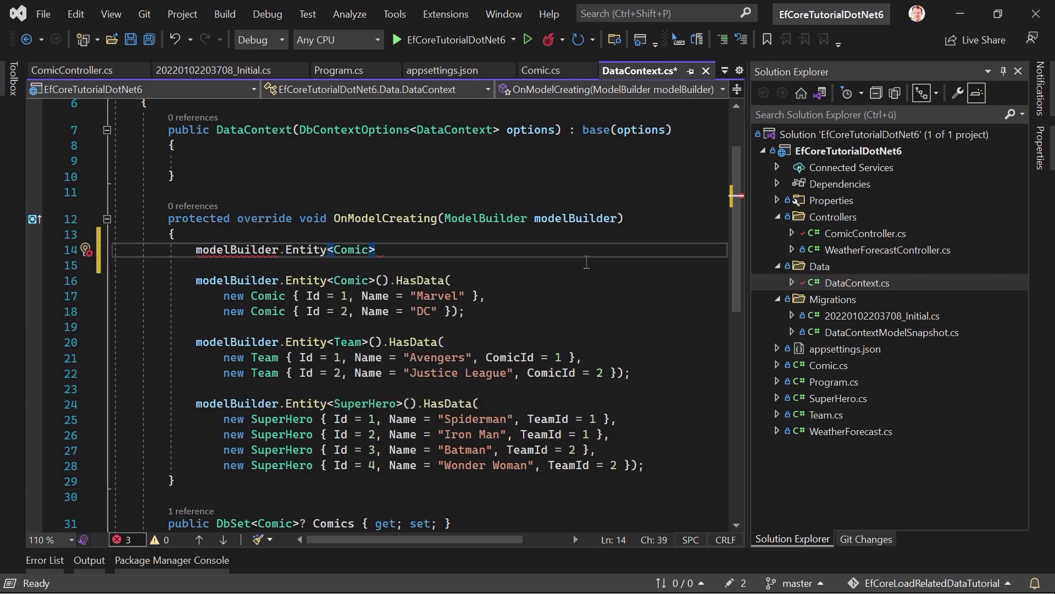
{"action": "type", "text": "()."}
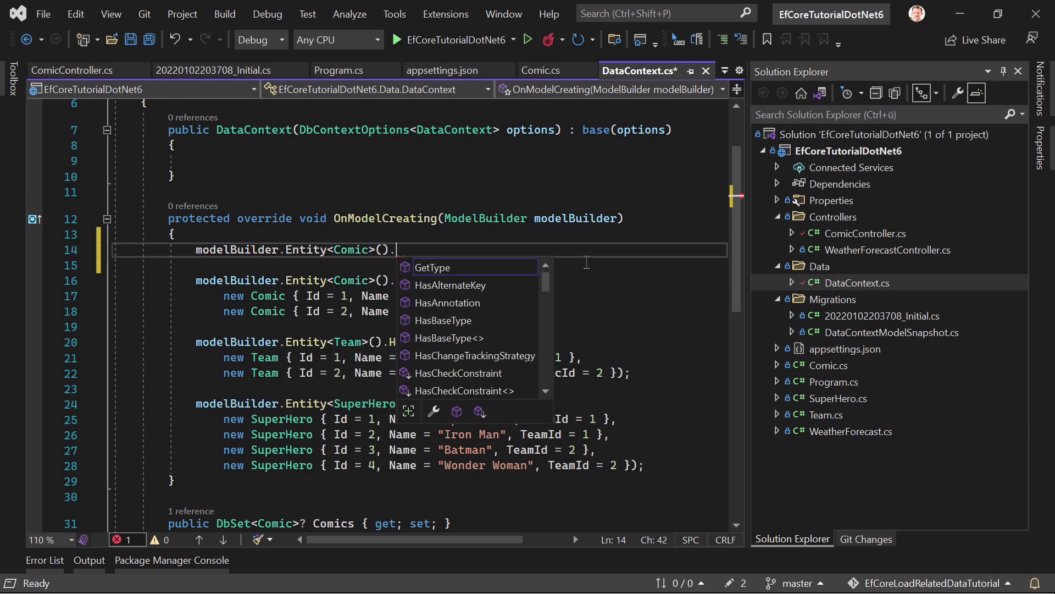
{"action": "type", "text": "navi"}
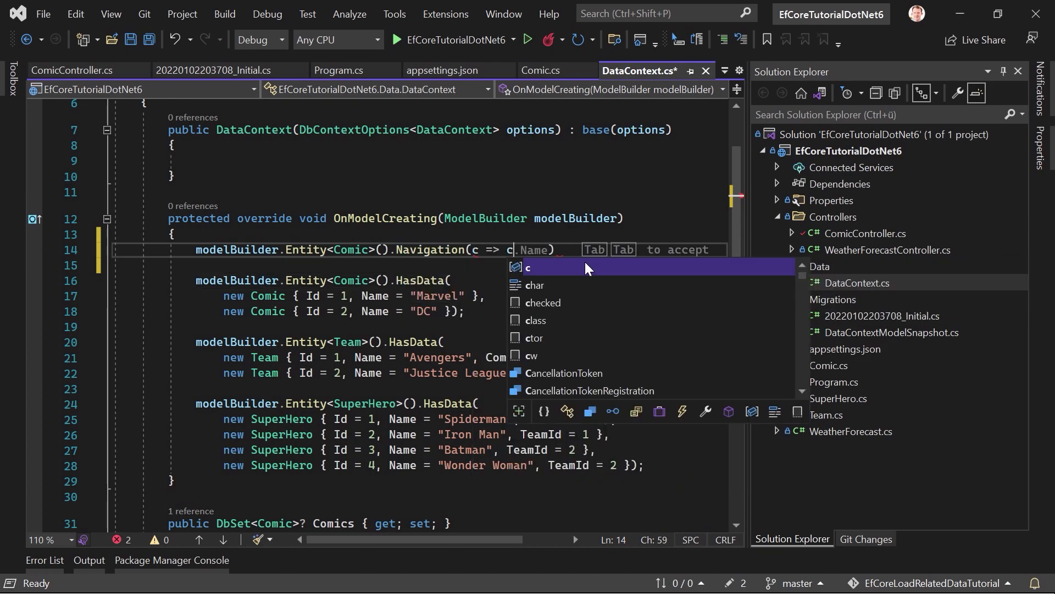
{"action": "type", "text": "te"}
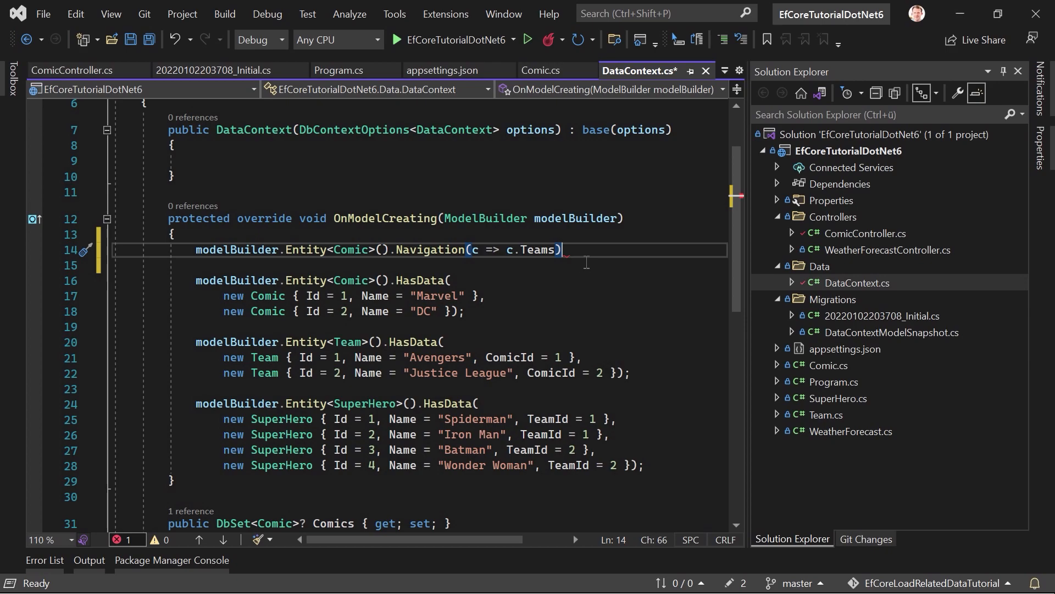
{"action": "type", "text": ".AutoInclude();"}
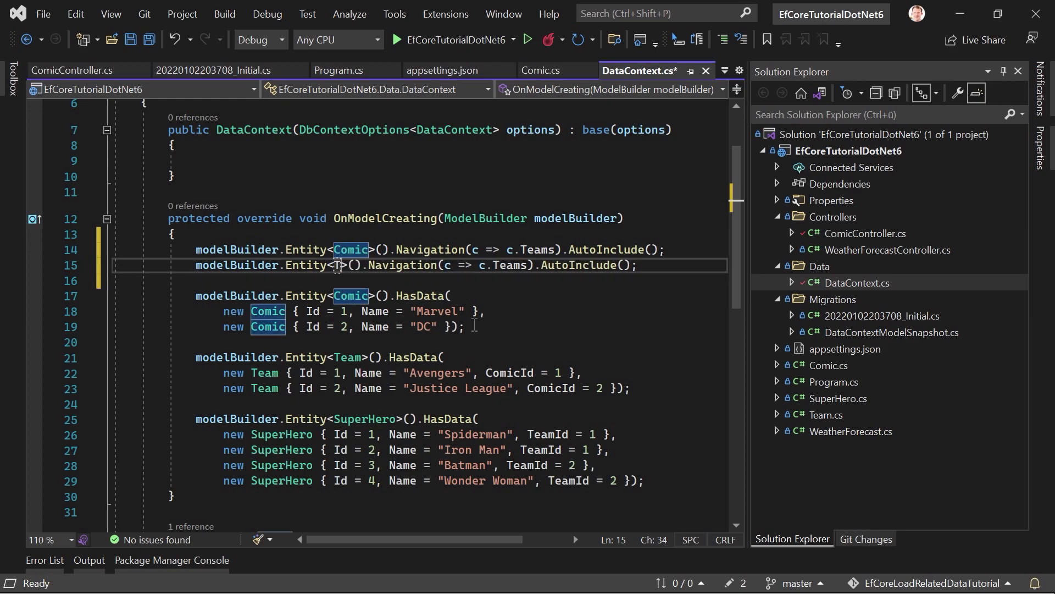
Step: Add the matching Team SuperHeroes AutoInclude line and save DataContext.cs
{"action": "type", "text": "Team"}
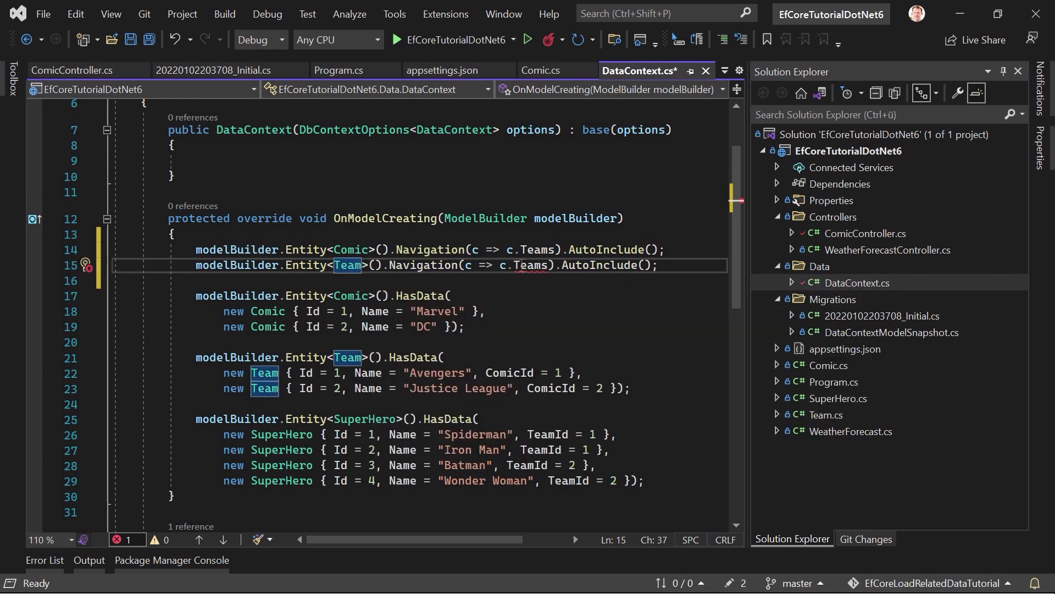
{"action": "left_click", "coordinate": [492, 264]}
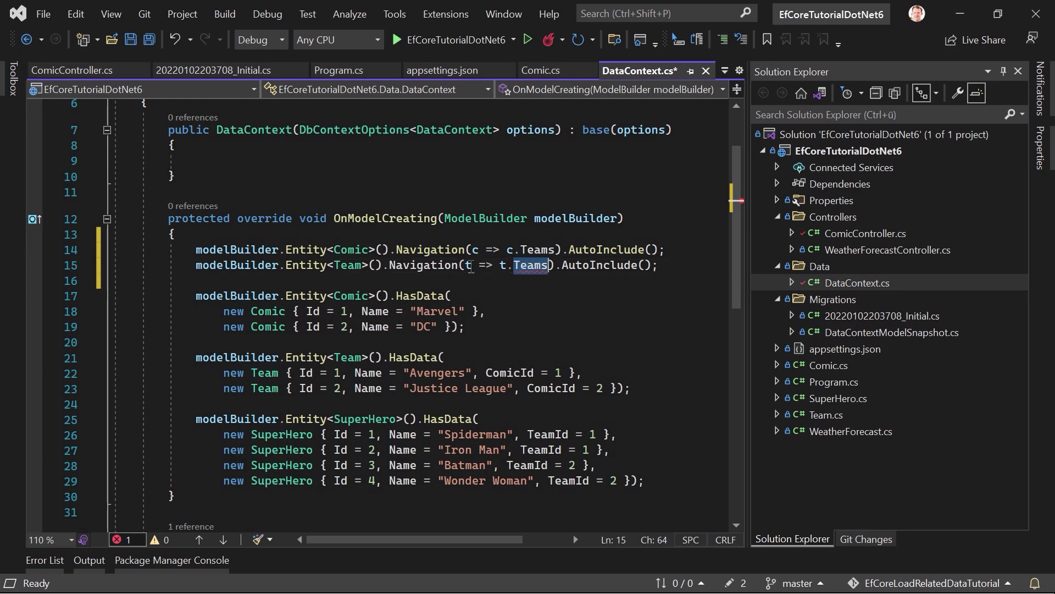
{"action": "type", "text": "SuperHeroes"}
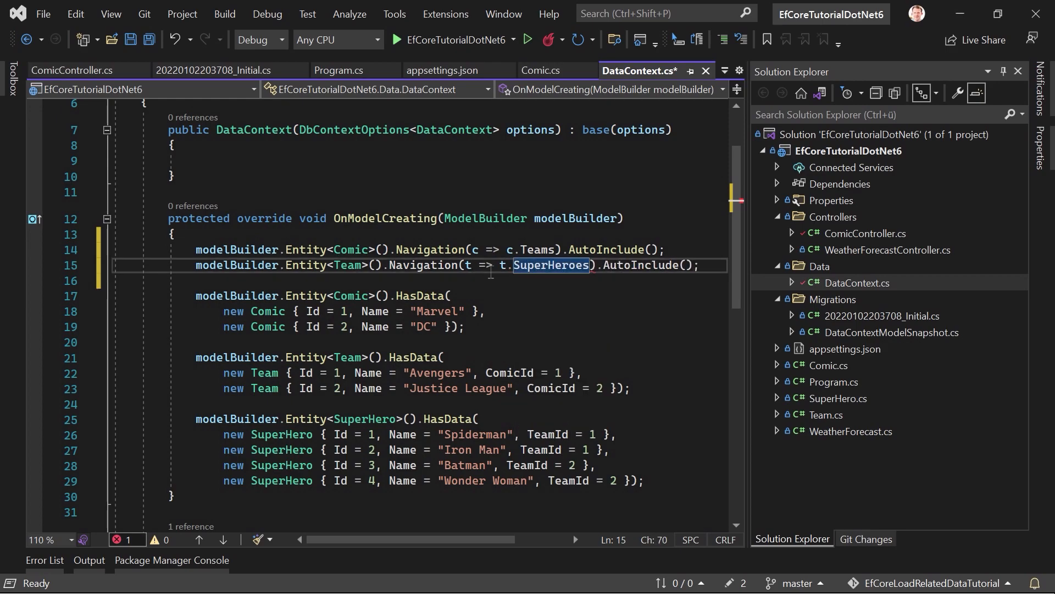
{"action": "key", "text": "ctrl+s"}
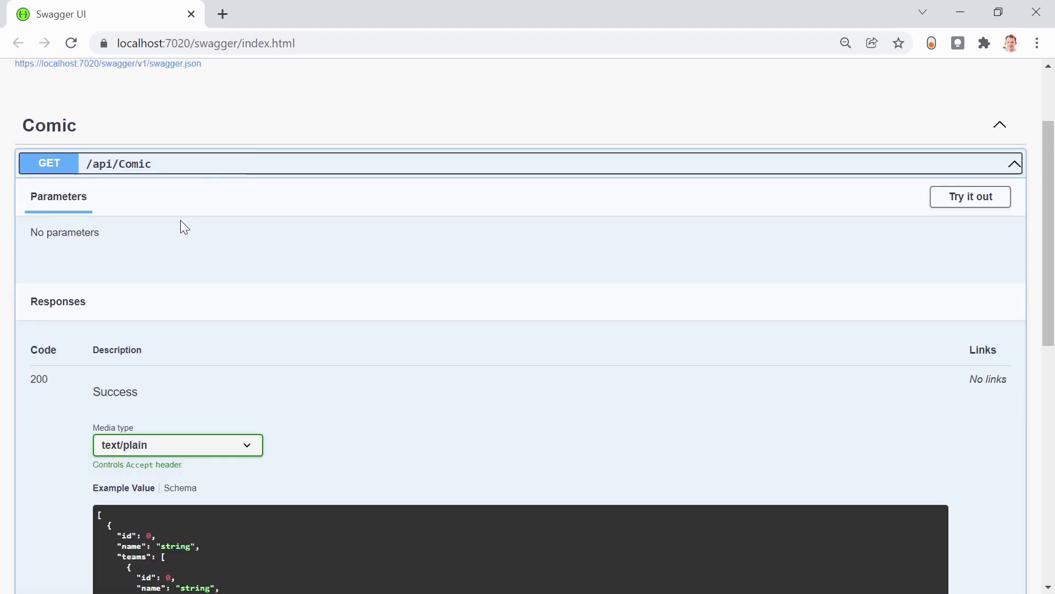
Step: Try out and execute GET /api/Comic, reviewing Marvel and DC with nested teams and superheroes
{"action": "left_click", "coordinate": [969, 197]}
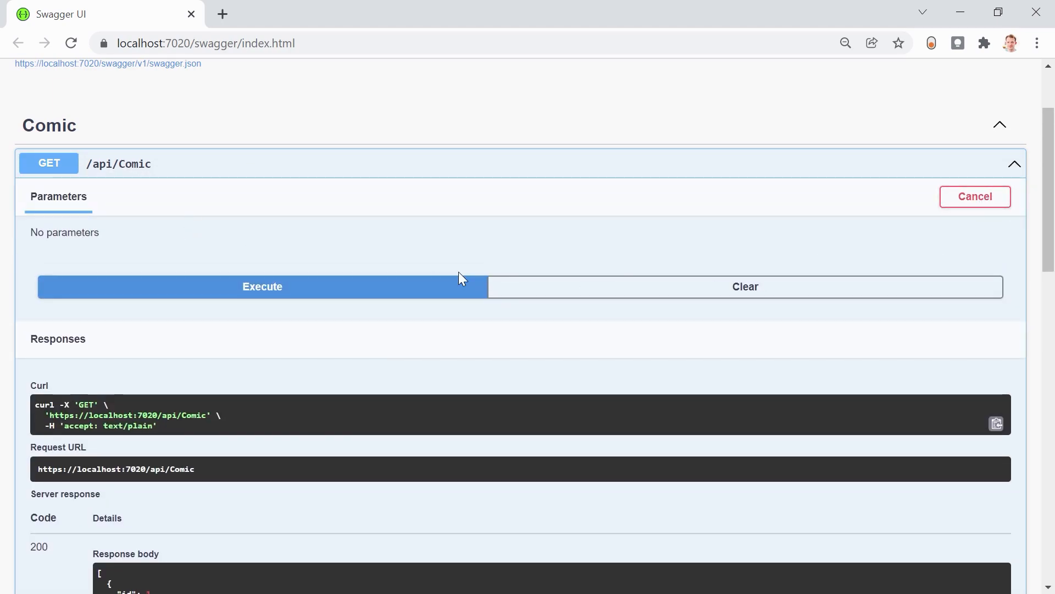
{"action": "scroll", "scroll_direction": "down", "scroll_amount": 3}
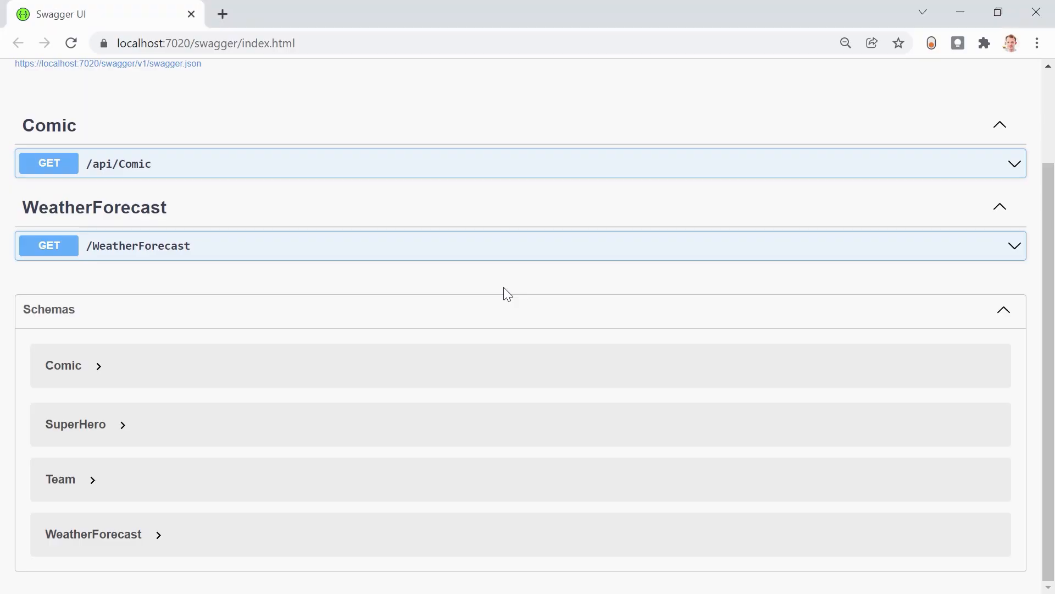
{"action": "scroll", "scroll_direction": "up", "scroll_amount": 3}
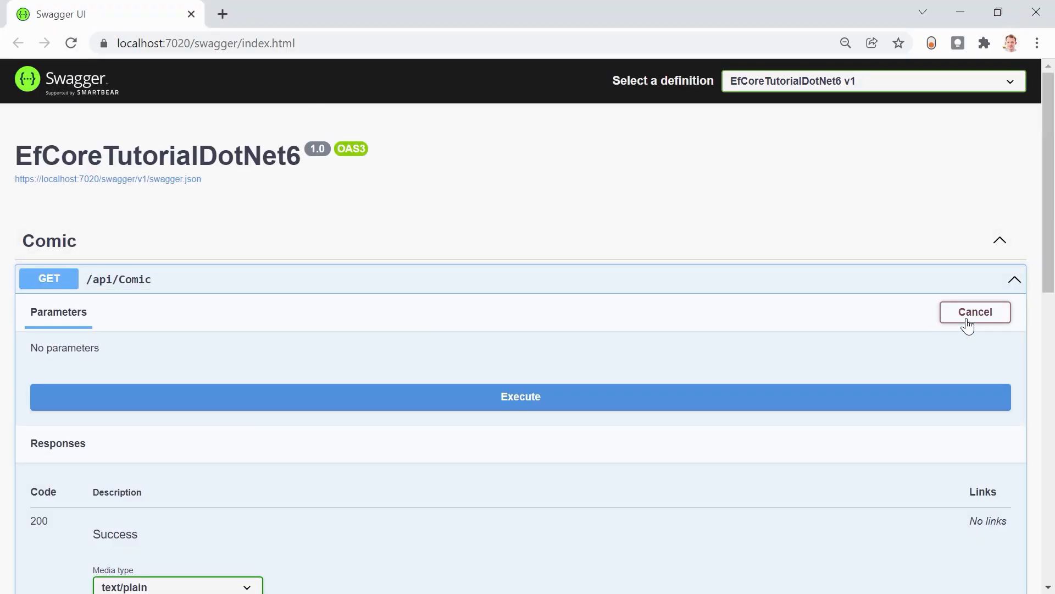
{"action": "left_click", "coordinate": [520, 396]}
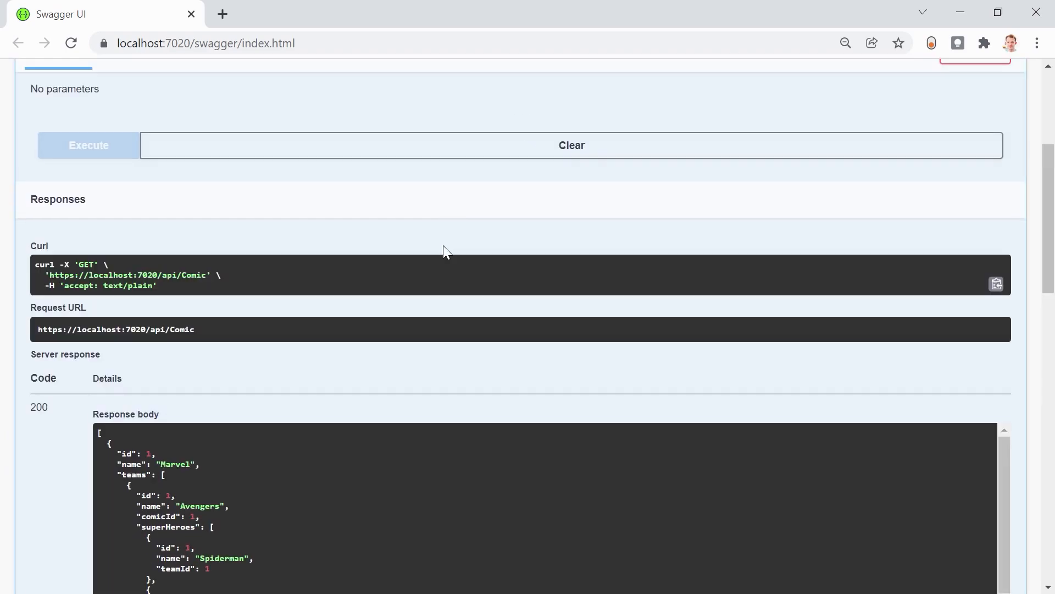
{"action": "scroll", "scroll_direction": "down", "scroll_amount": 3}
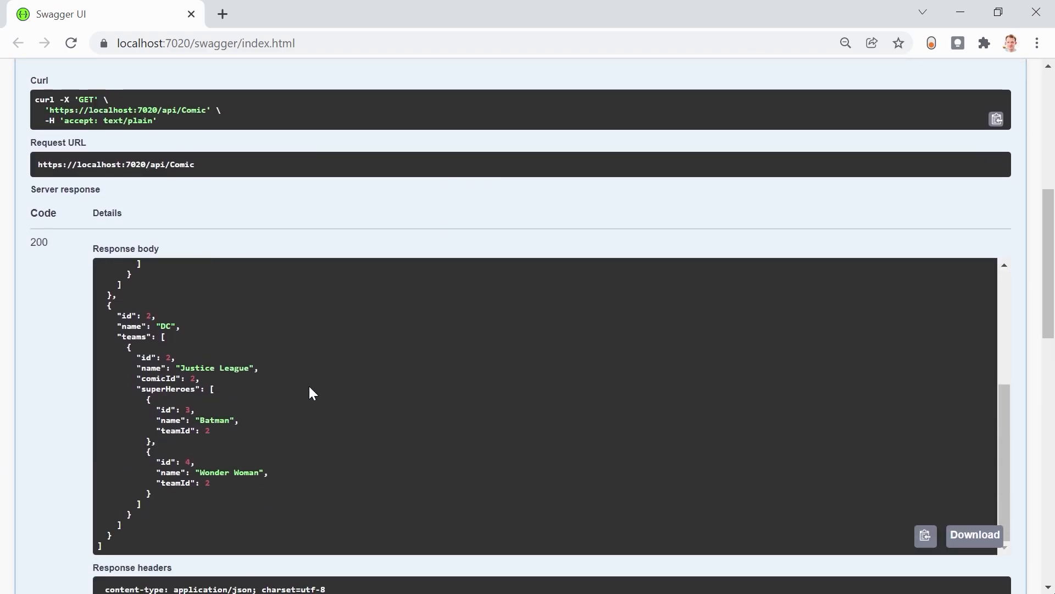
{"action": "scroll", "scroll_direction": "up", "scroll_amount": 3}
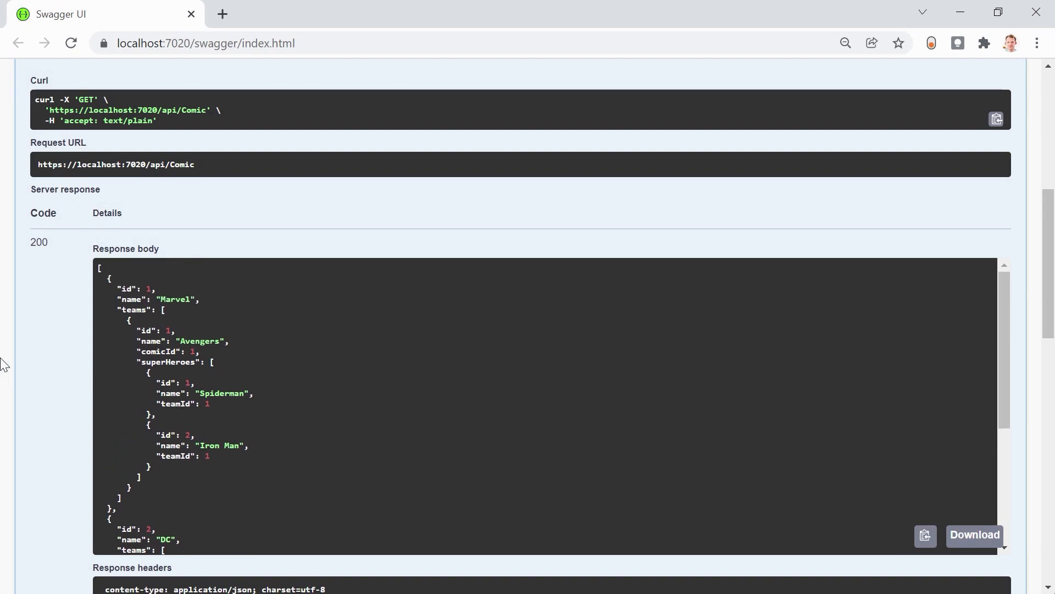
{"action": "scroll", "scroll_direction": "up", "scroll_amount": 3}
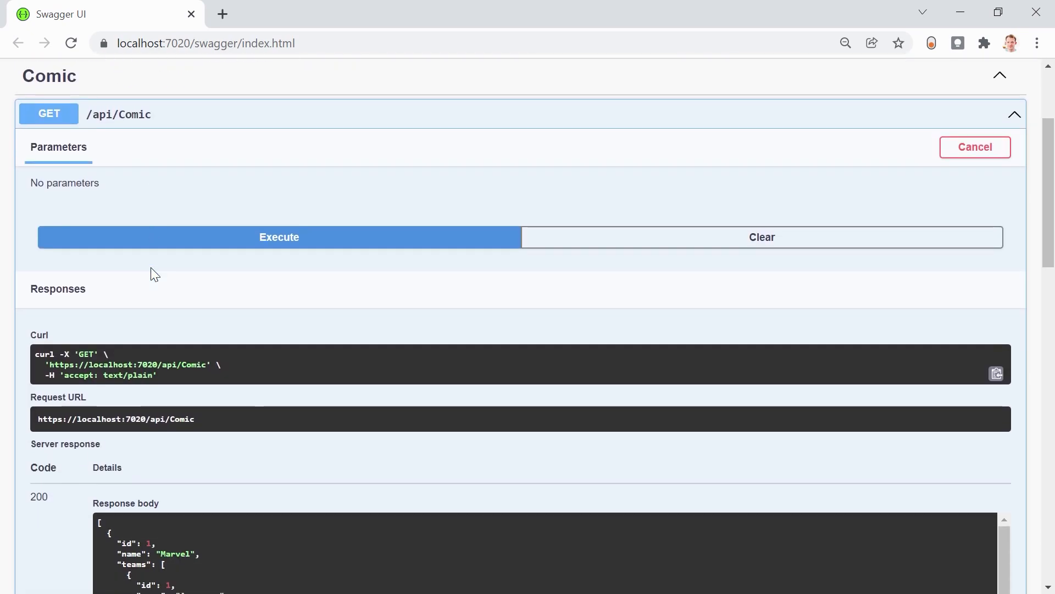
{"action": "scroll", "scroll_direction": "up", "scroll_amount": 3}
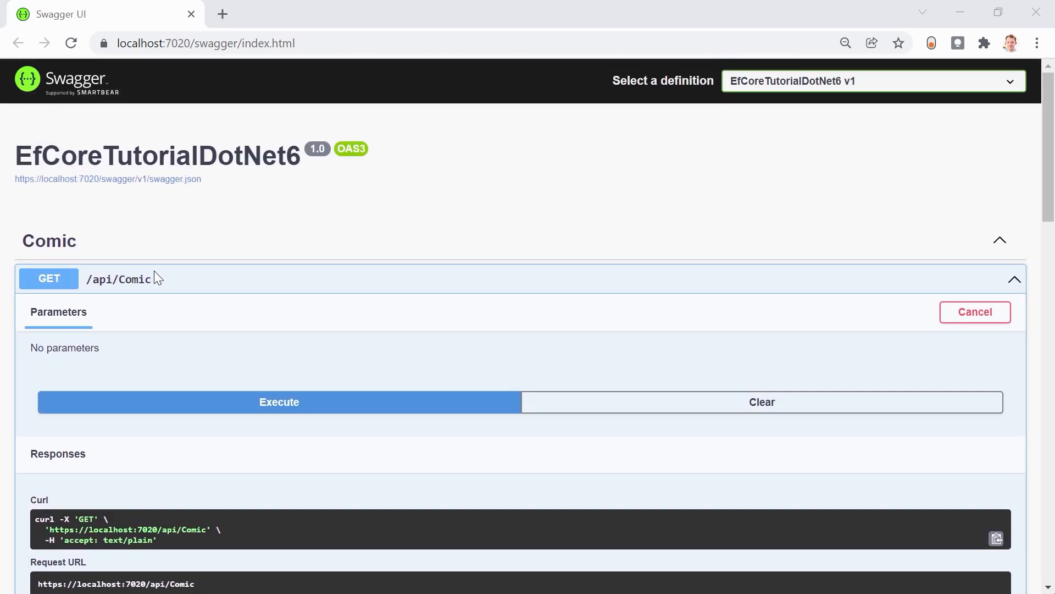